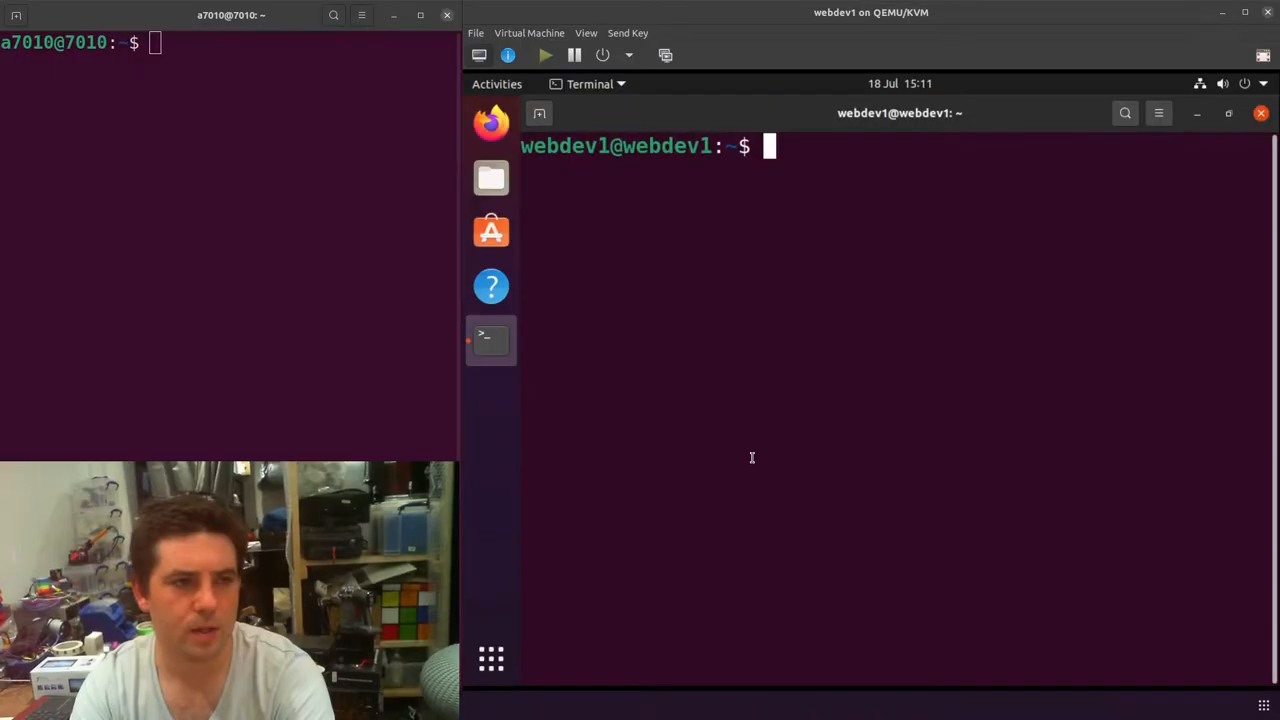
pyautogui.moveTo(932, 236)
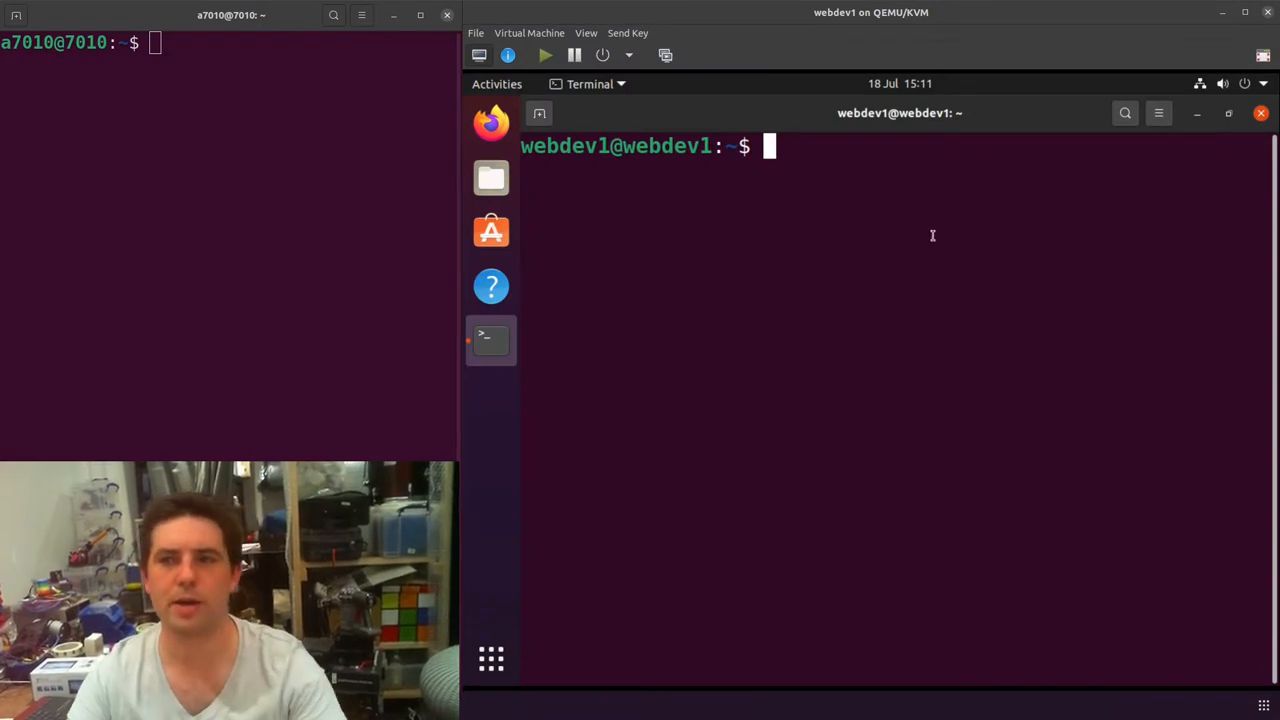
pyautogui.moveTo(866, 456)
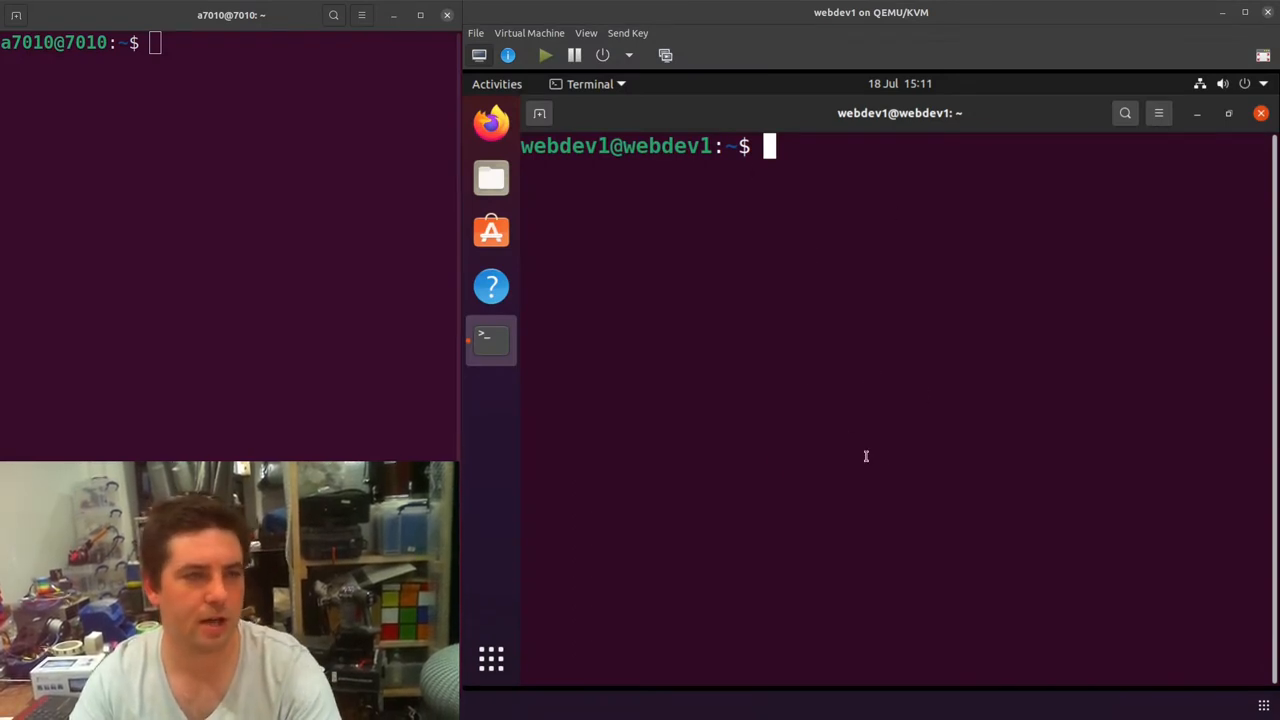
pyautogui.moveTo(815, 331)
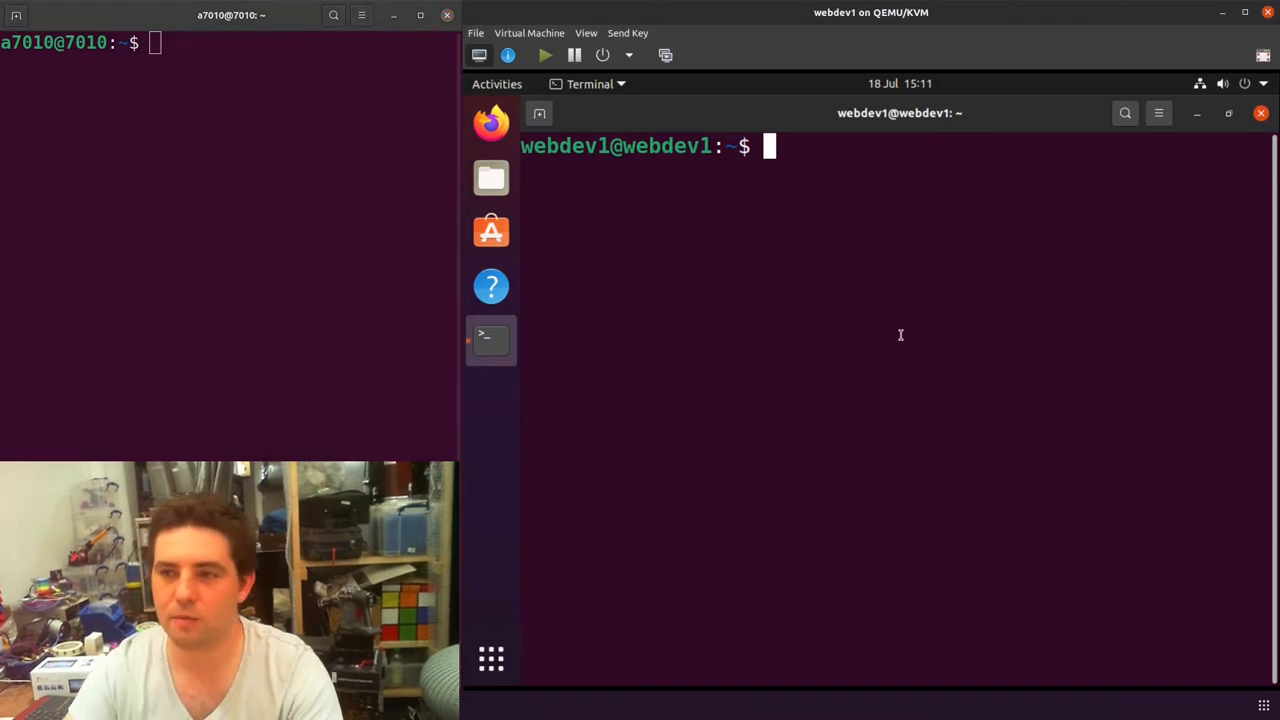
# Step: Ping 192.168.0.1 from the guest, then ping 192.168.0.231 to see it unreachable
pyautogui.write('ping 192.168.0.10')
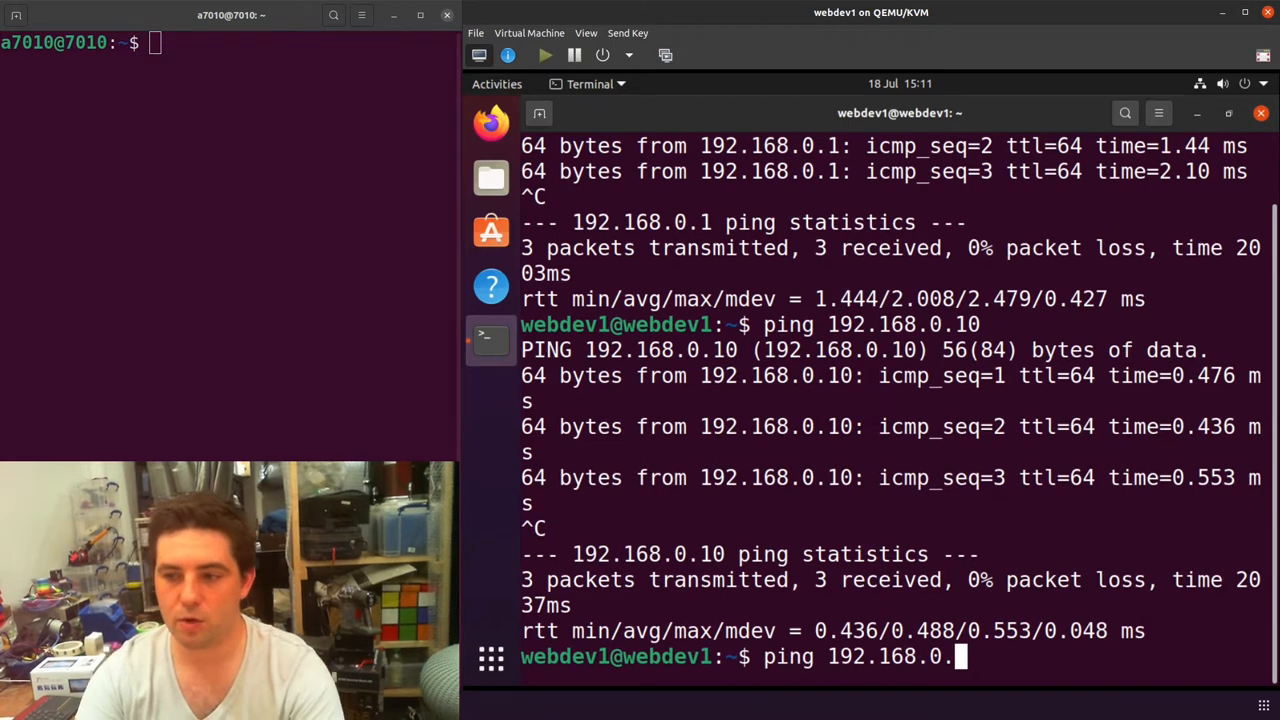
pyautogui.write('231')
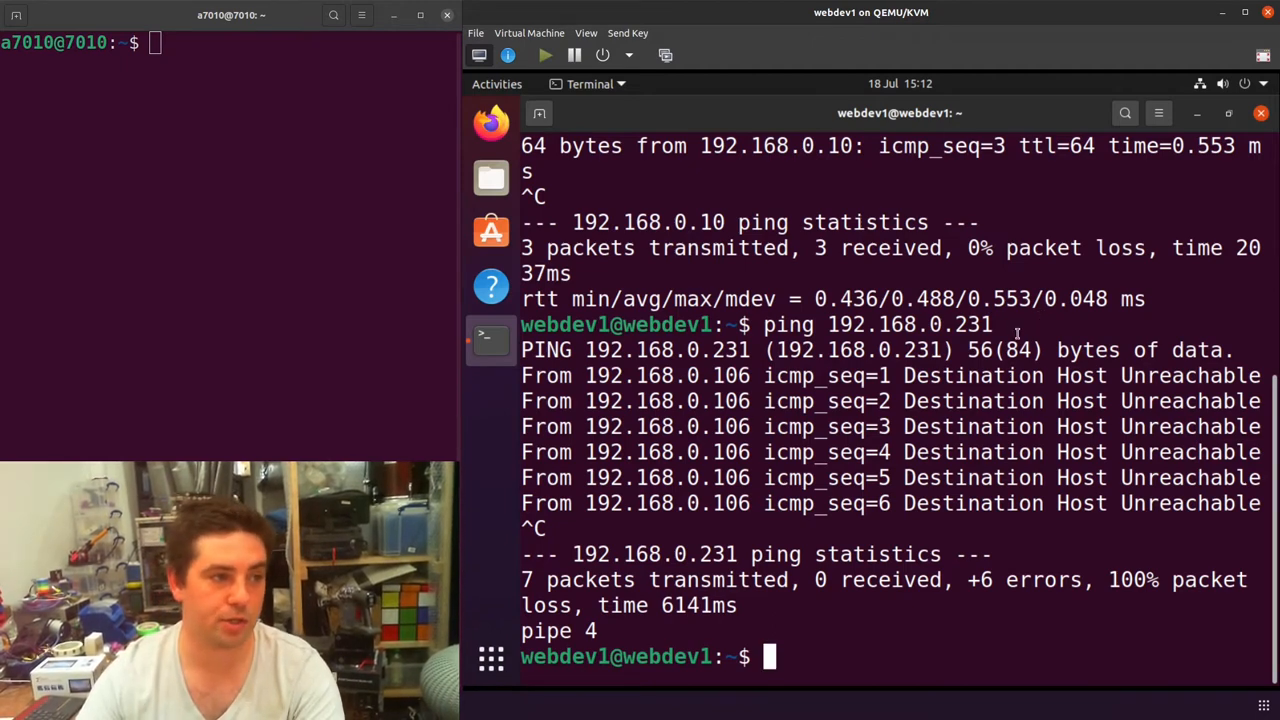
pyautogui.moveTo(760, 518)
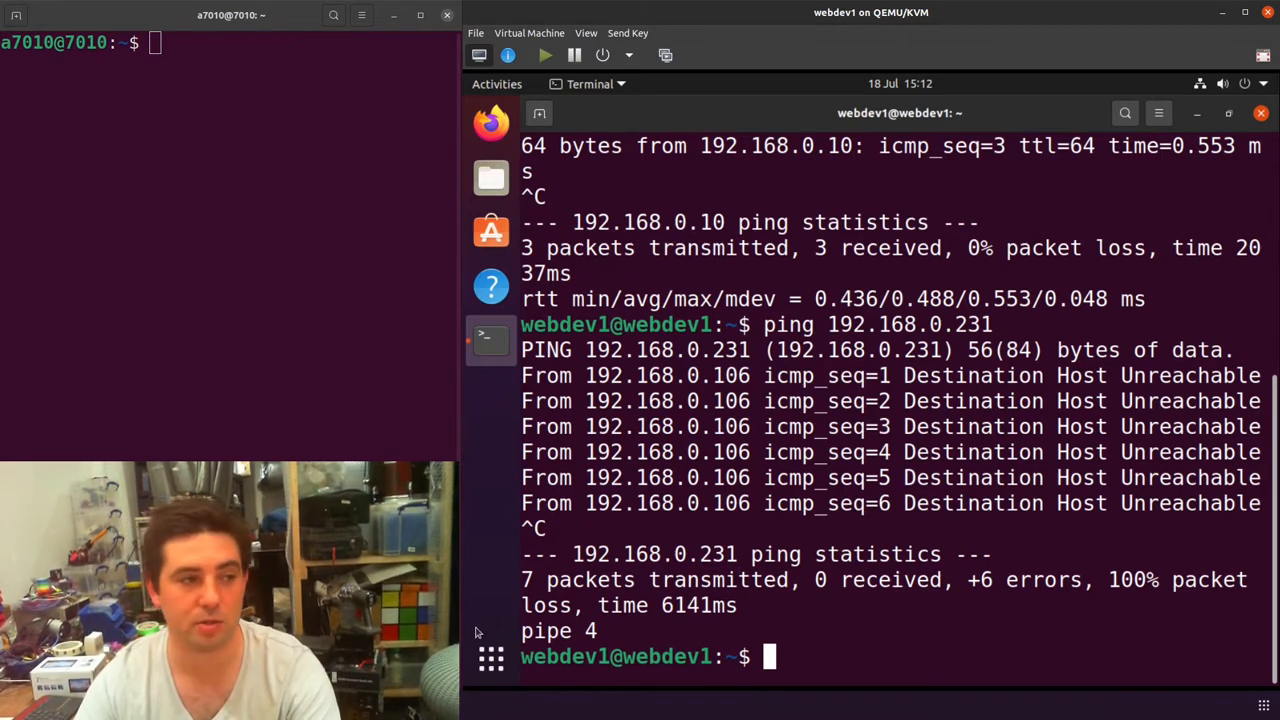
pyautogui.moveTo(472, 516)
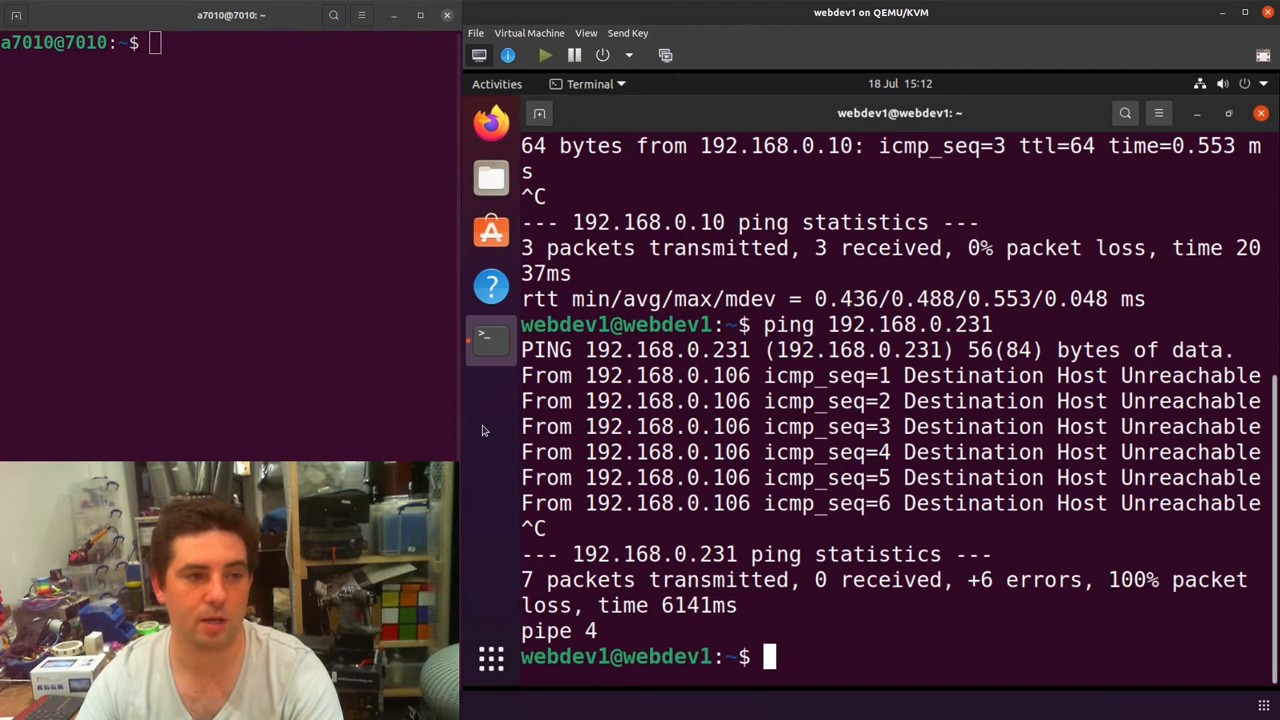
pyautogui.moveTo(266, 330)
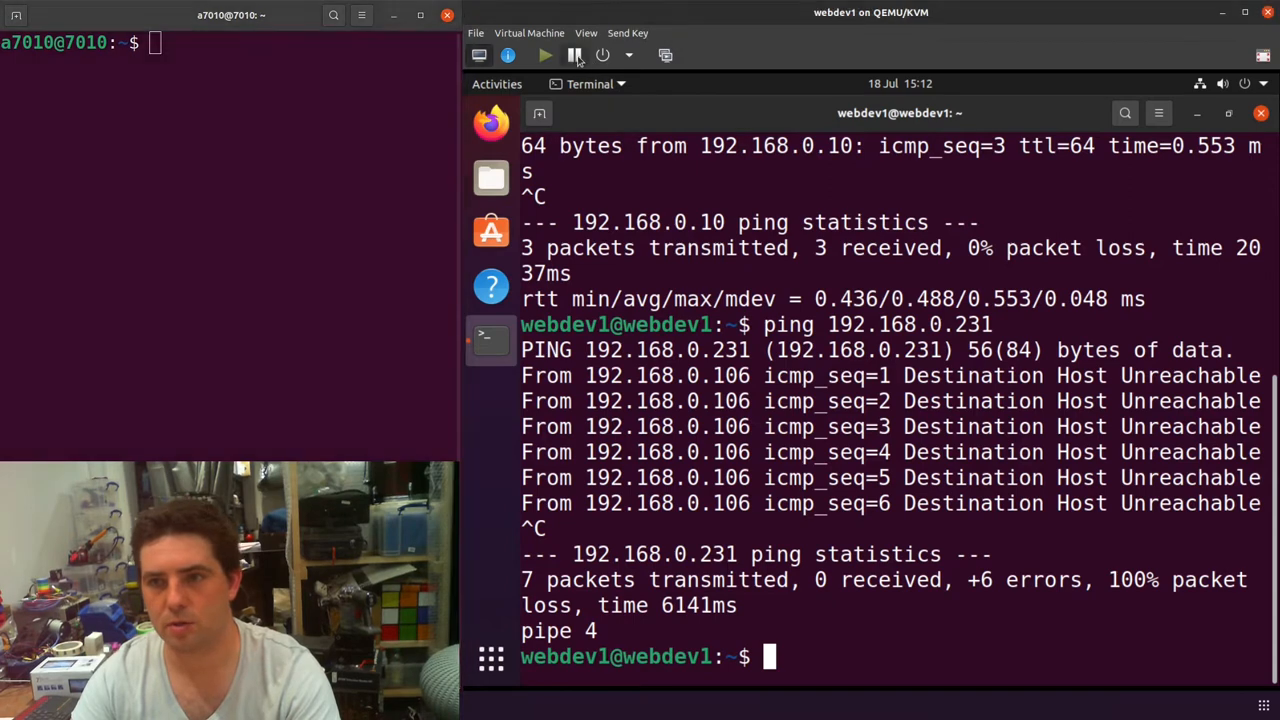
# Step: Force off the webdev1 guest from the power-off options list
pyautogui.click(630, 55)
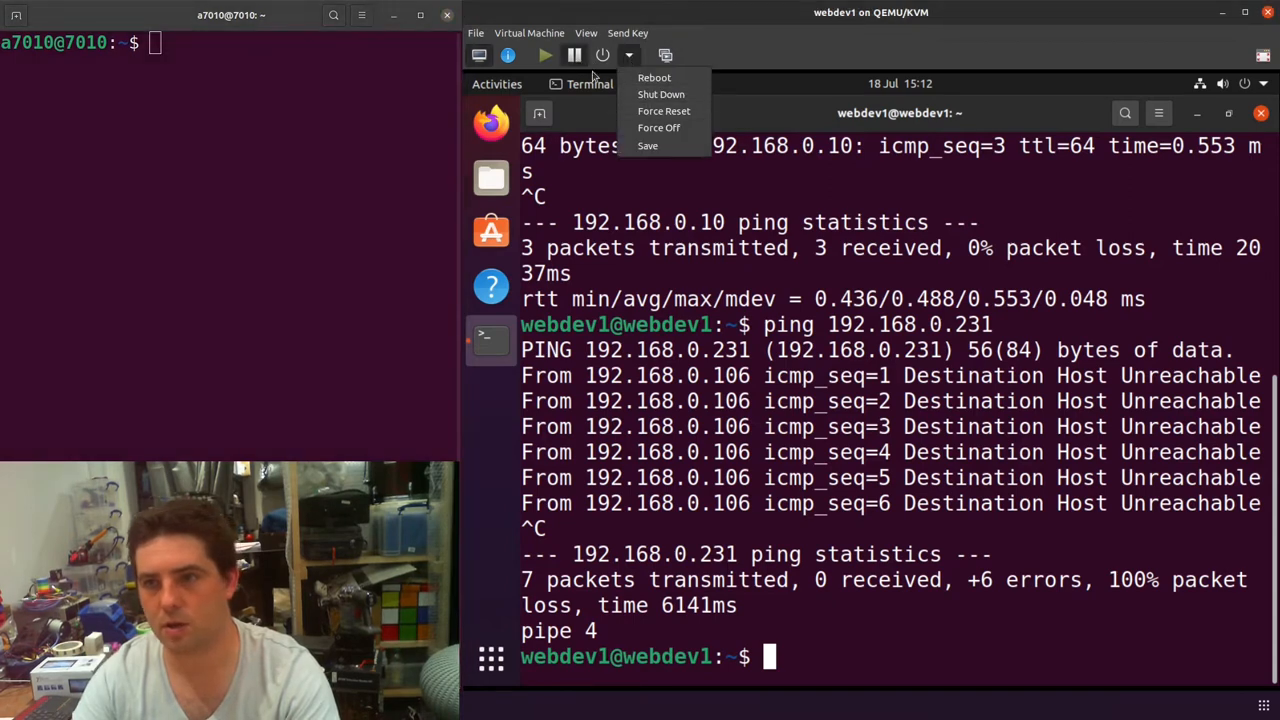
pyautogui.moveTo(659, 128)
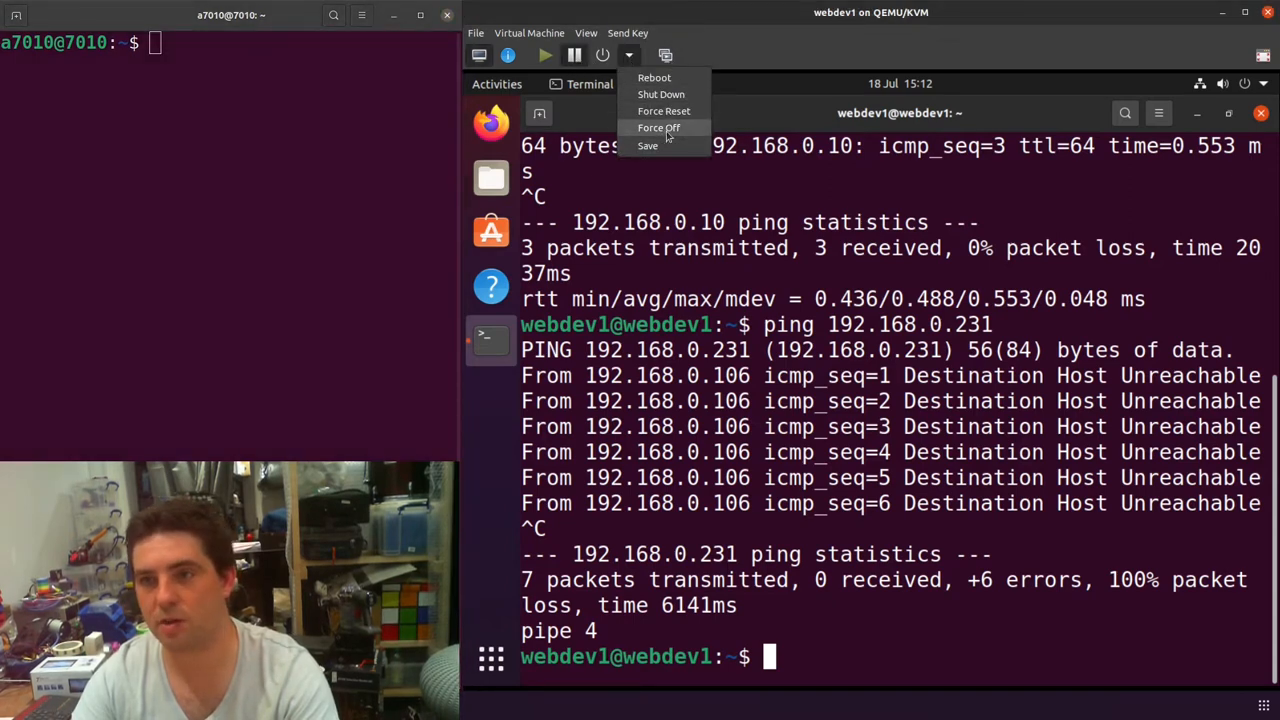
pyautogui.click(658, 128)
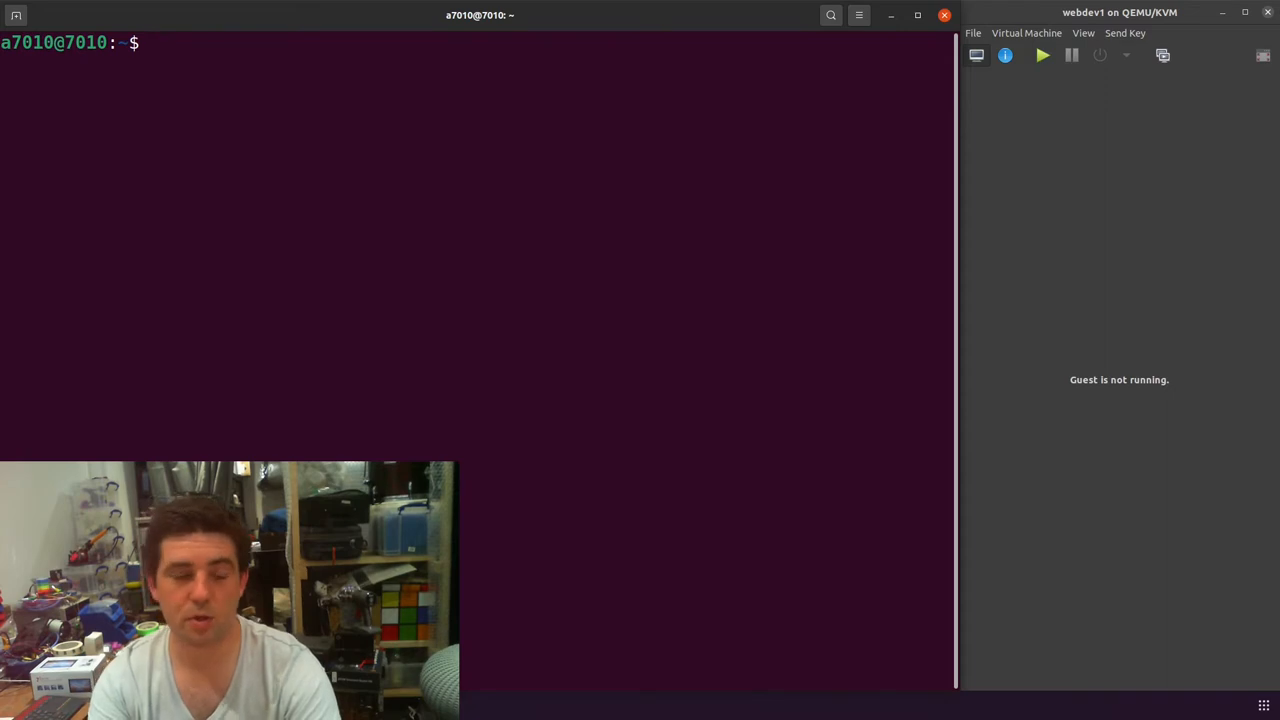
# Step: Start sudo nano on /etc/netplan/01-network-manager-all.yaml to edit the host's netplan
pyautogui.write('s')
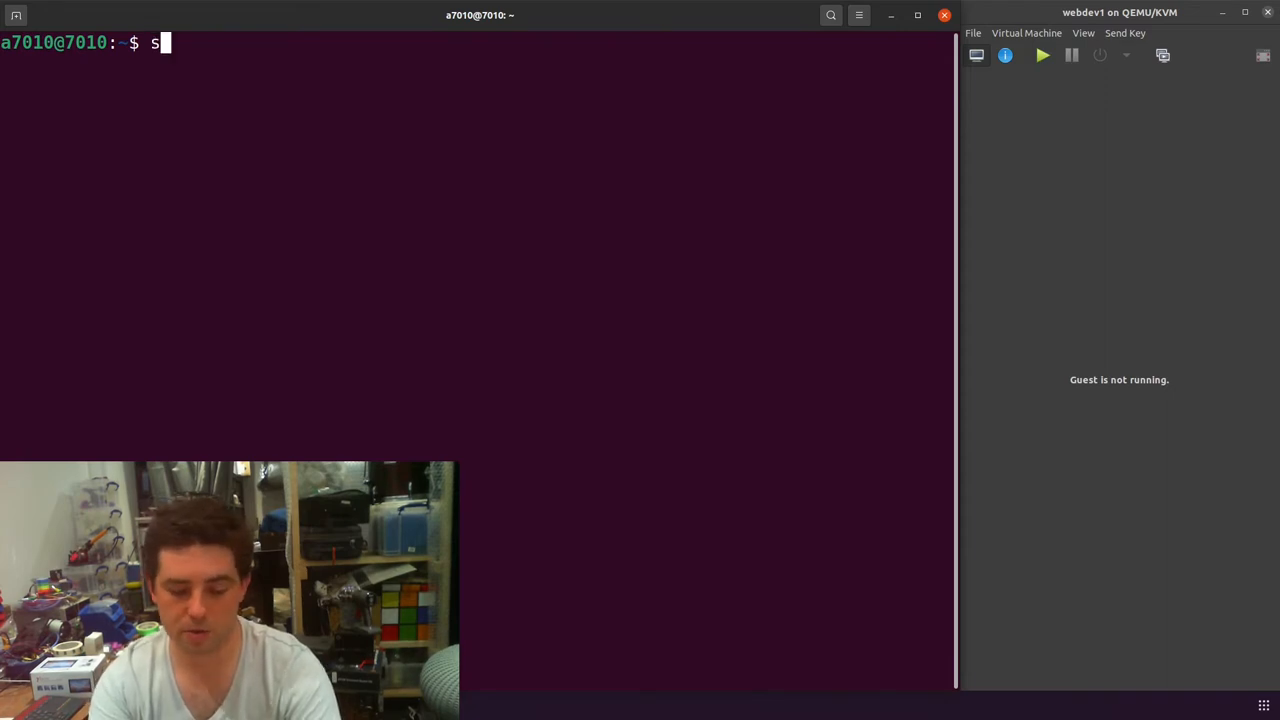
pyautogui.write('udo nano')
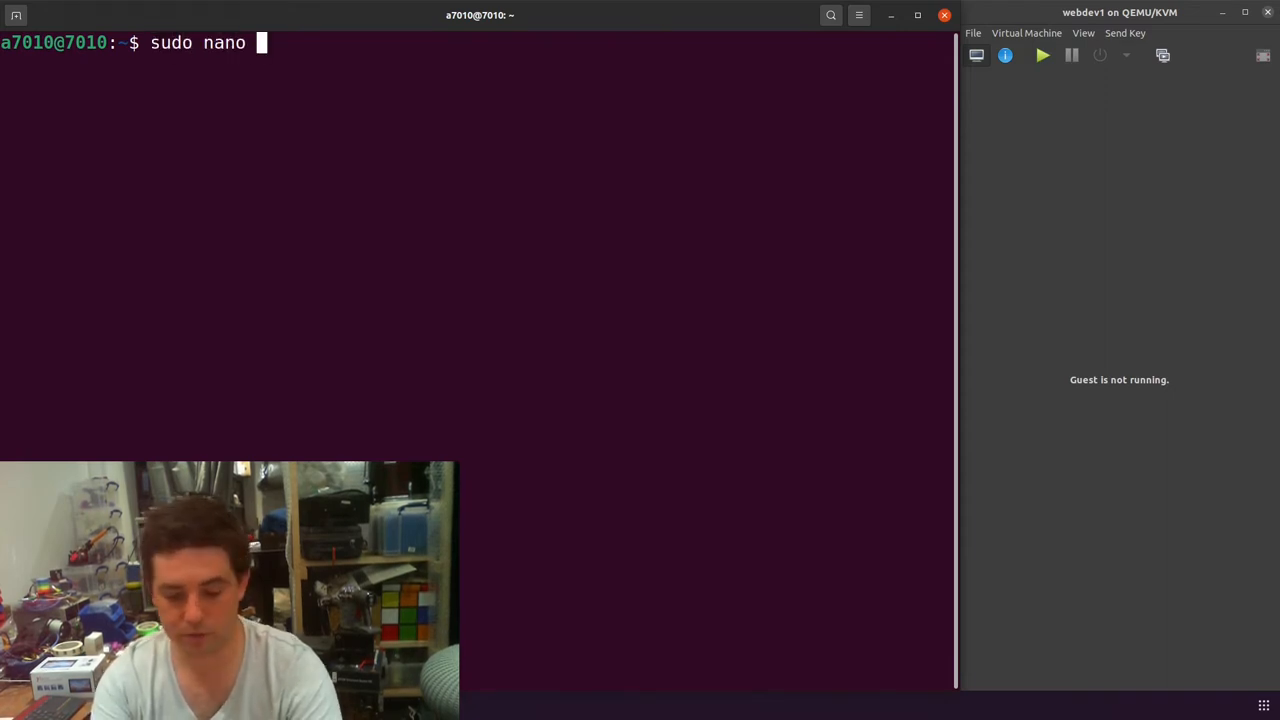
pyautogui.write('/etc/ne')
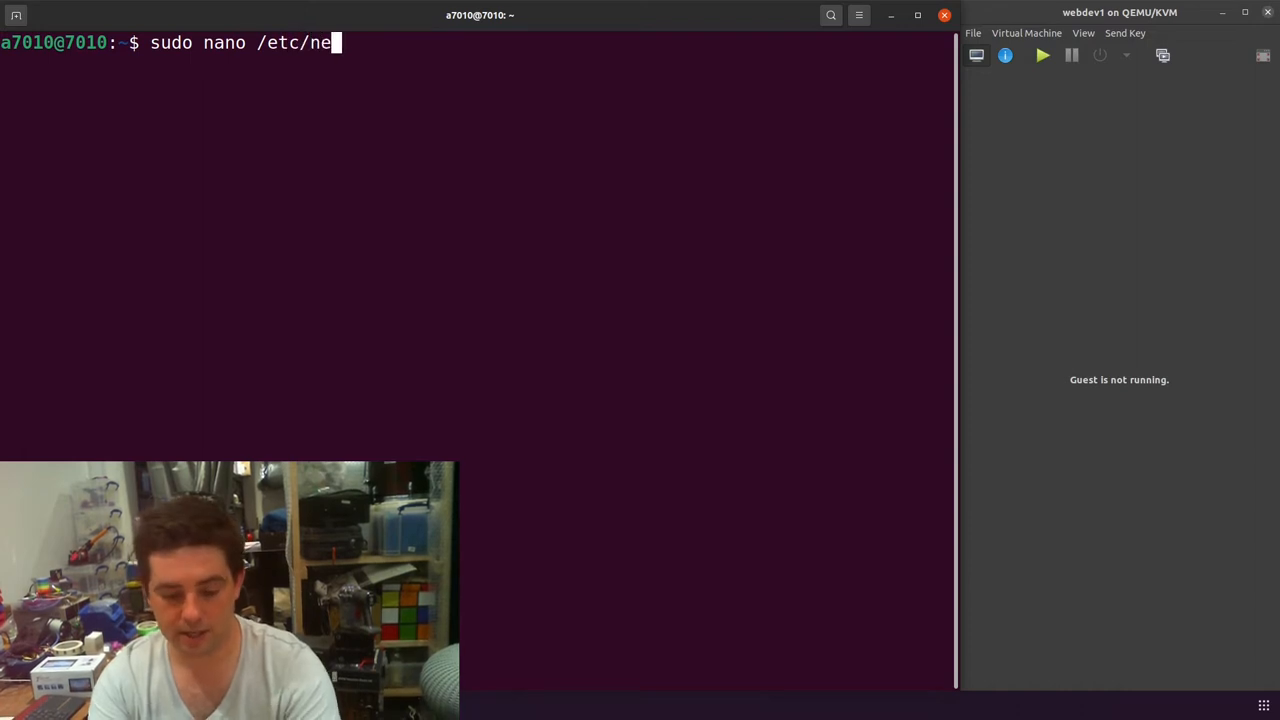
pyautogui.write('tplan/')
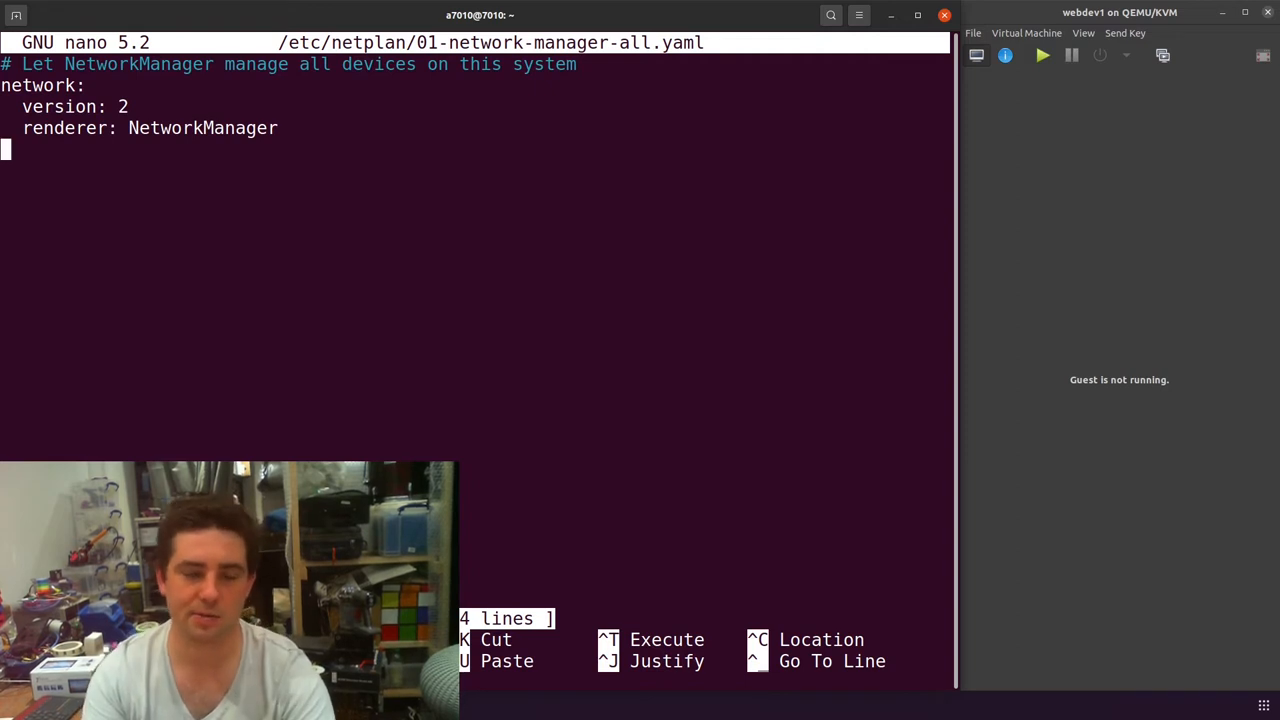
pyautogui.moveTo(309, 234)
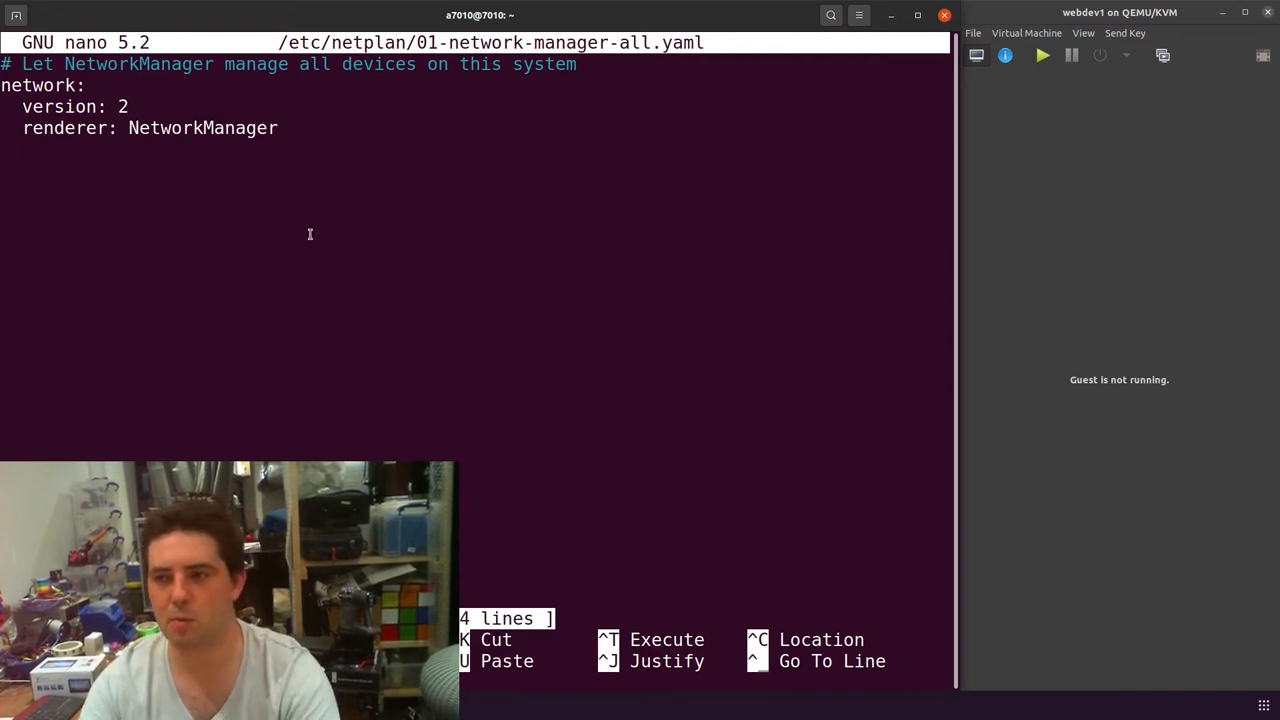
pyautogui.moveTo(396, 167)
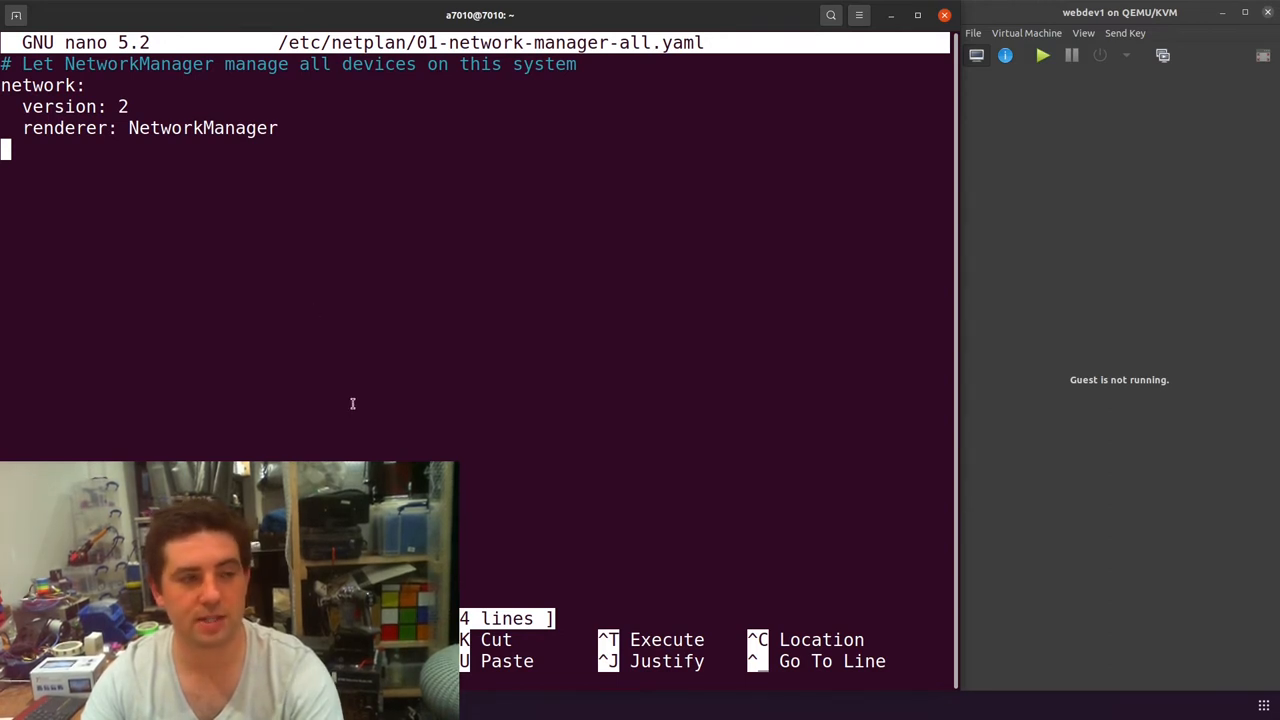
pyautogui.moveTo(391, 454)
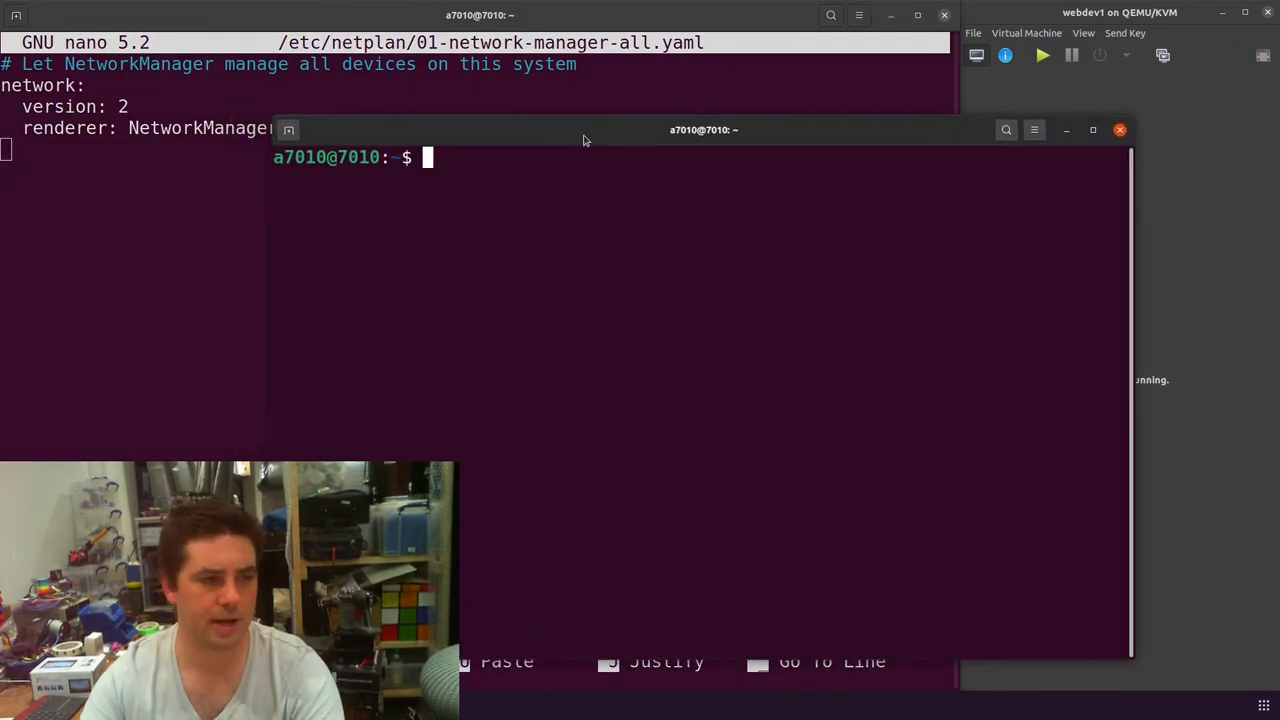
# Step: Run ip link show in the new terminal to find the enp1s0 interface
pyautogui.write('ip link show')
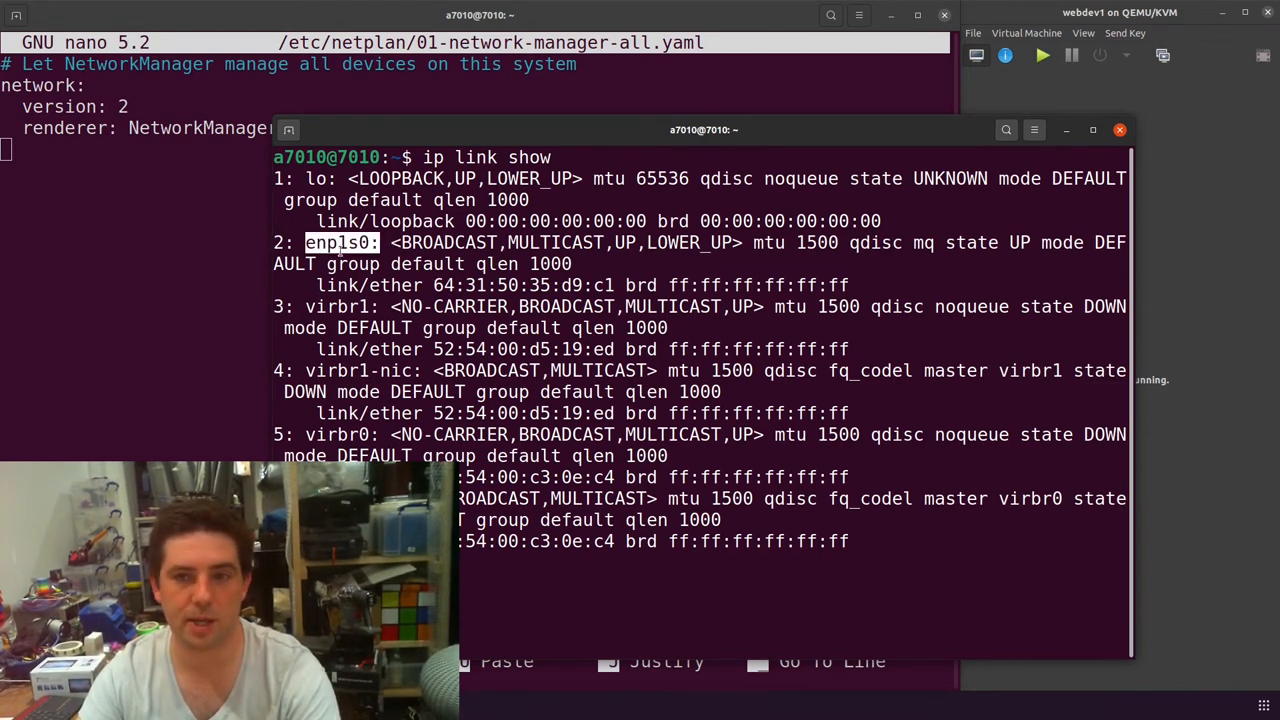
pyautogui.moveTo(370, 410)
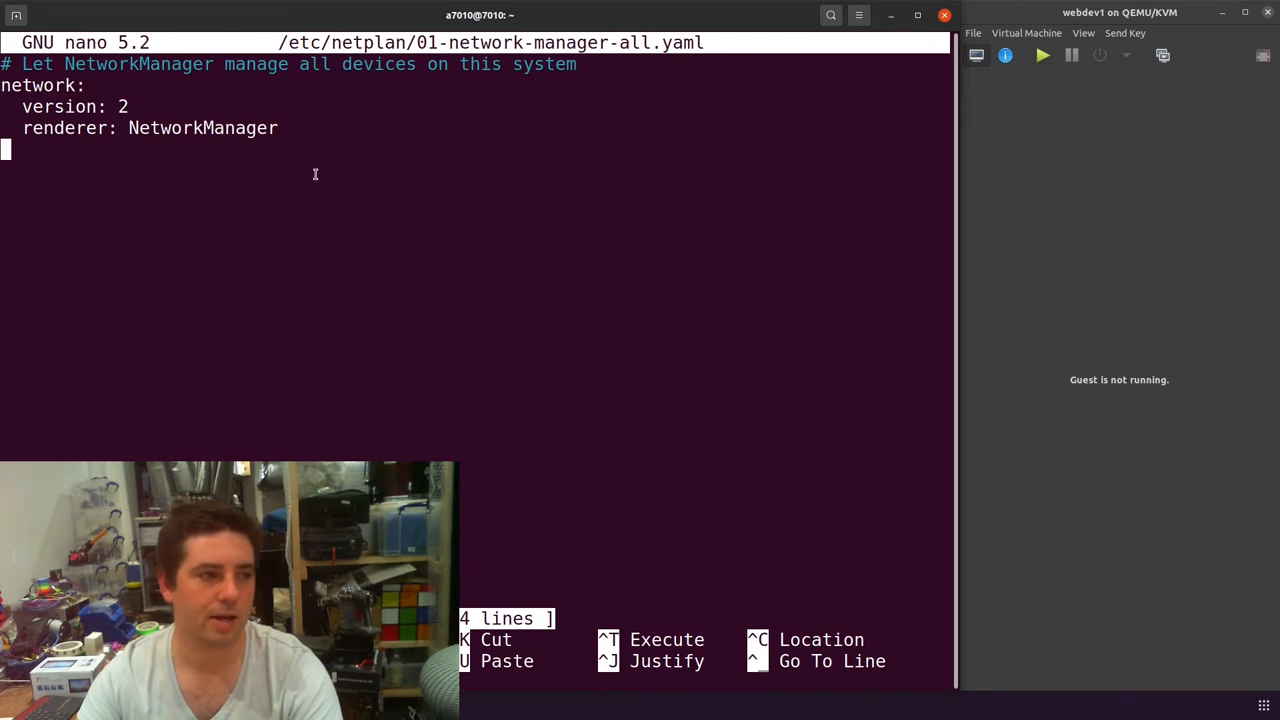
# Step: Add an ethernets section with enp1s0 and dhcp4:false under the network block
pyautogui.write('e')
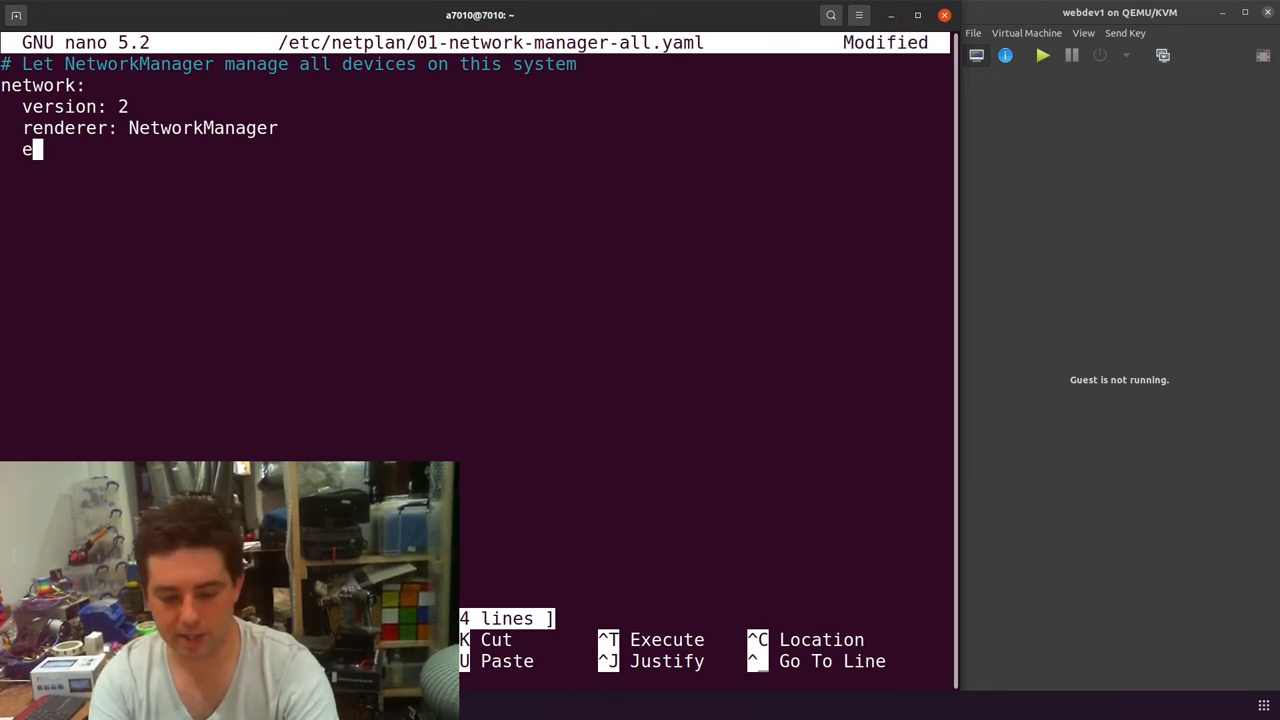
pyautogui.write('thernets:')
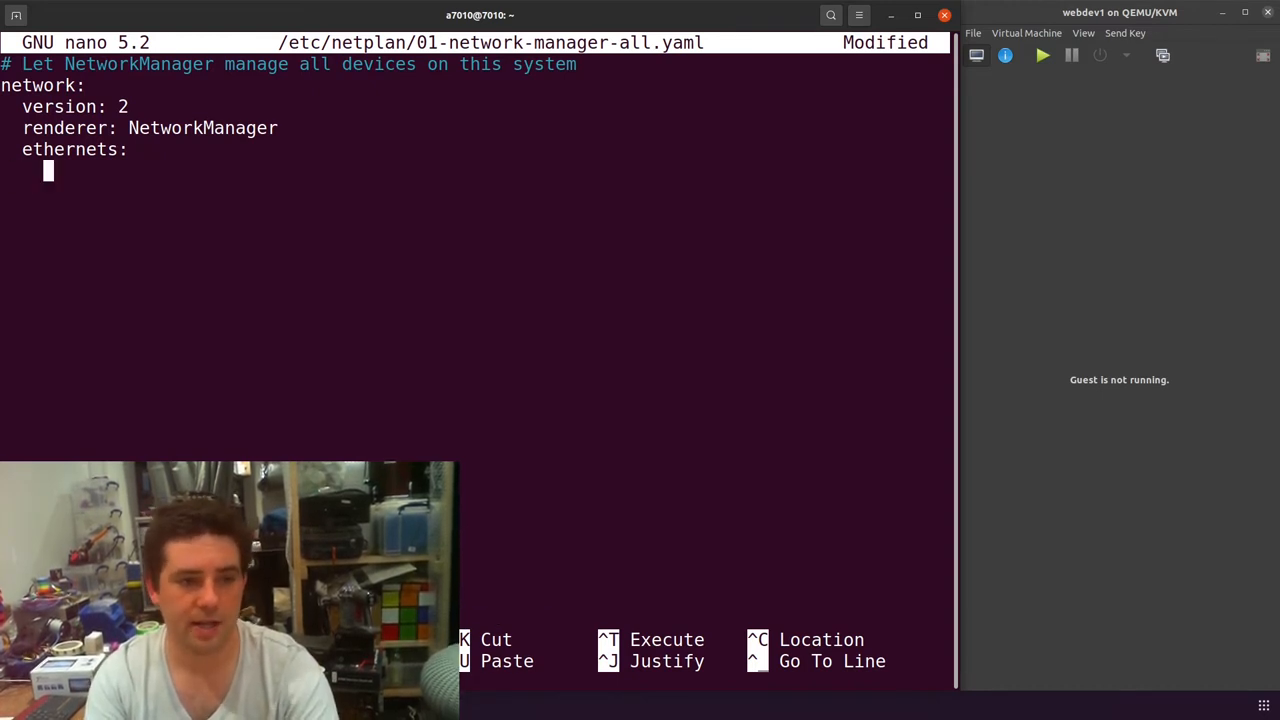
pyautogui.write('en')
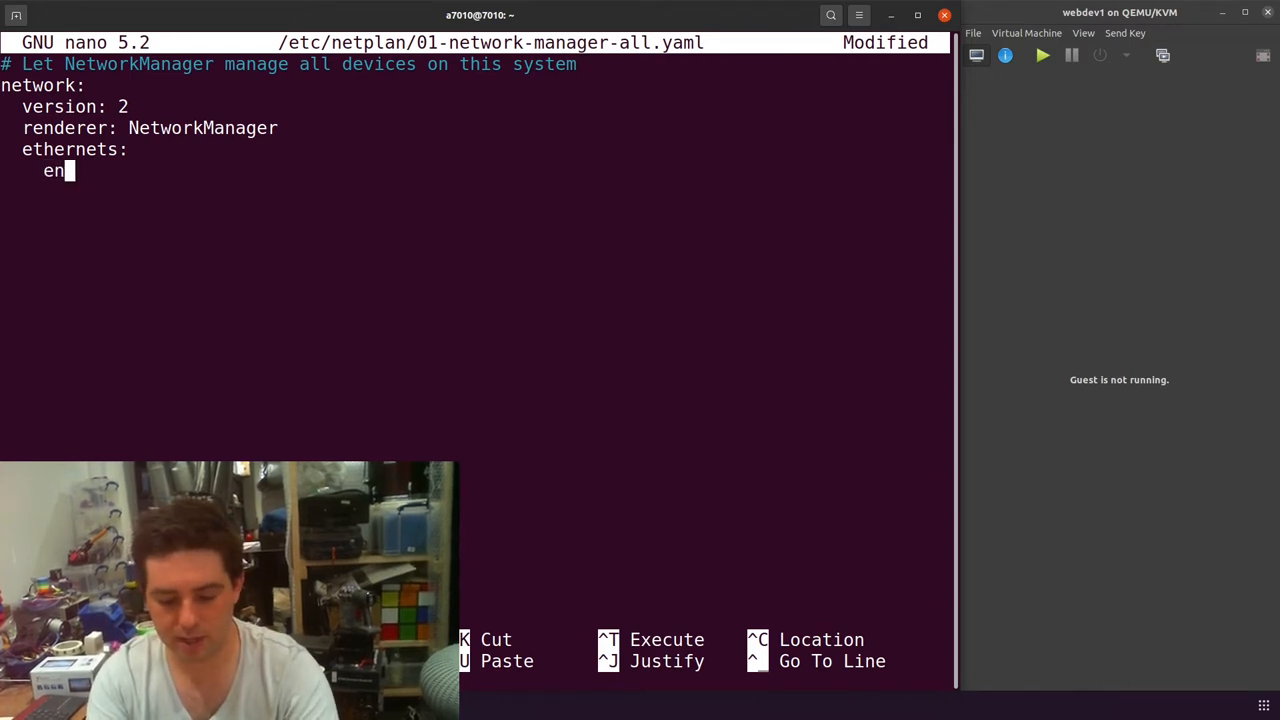
pyautogui.write('p1s0:')
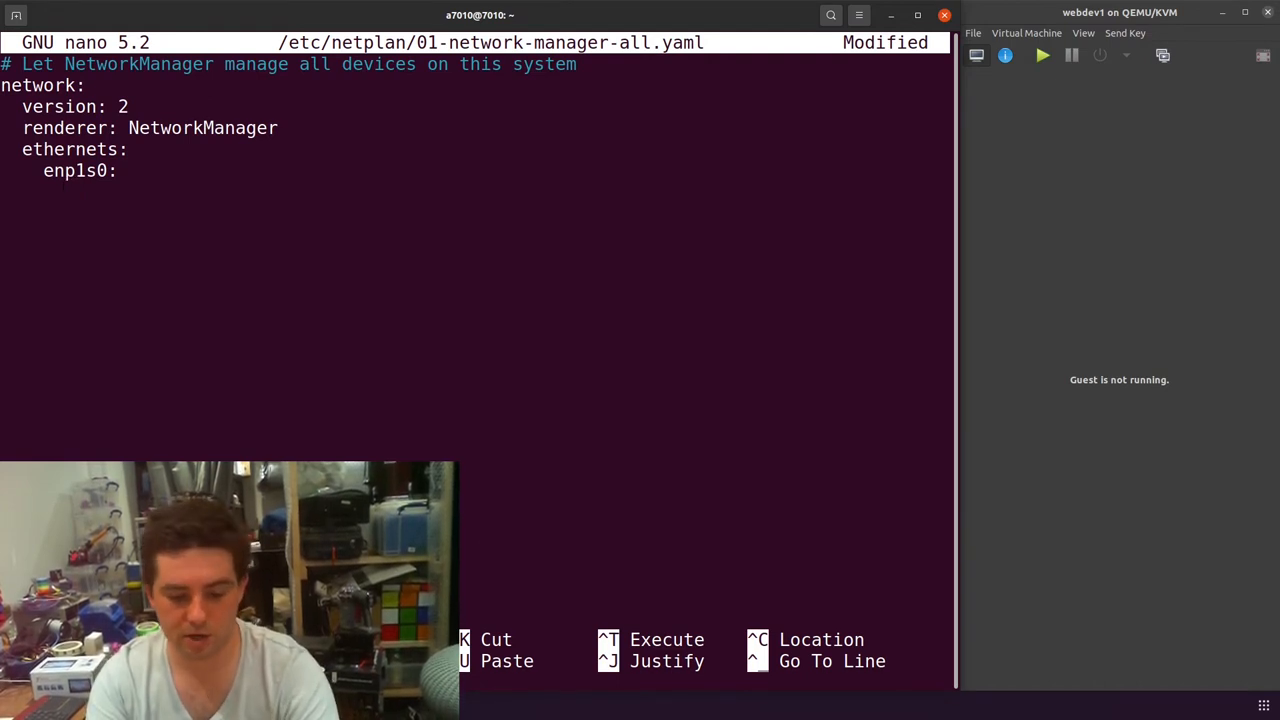
pyautogui.write('dhcp4')
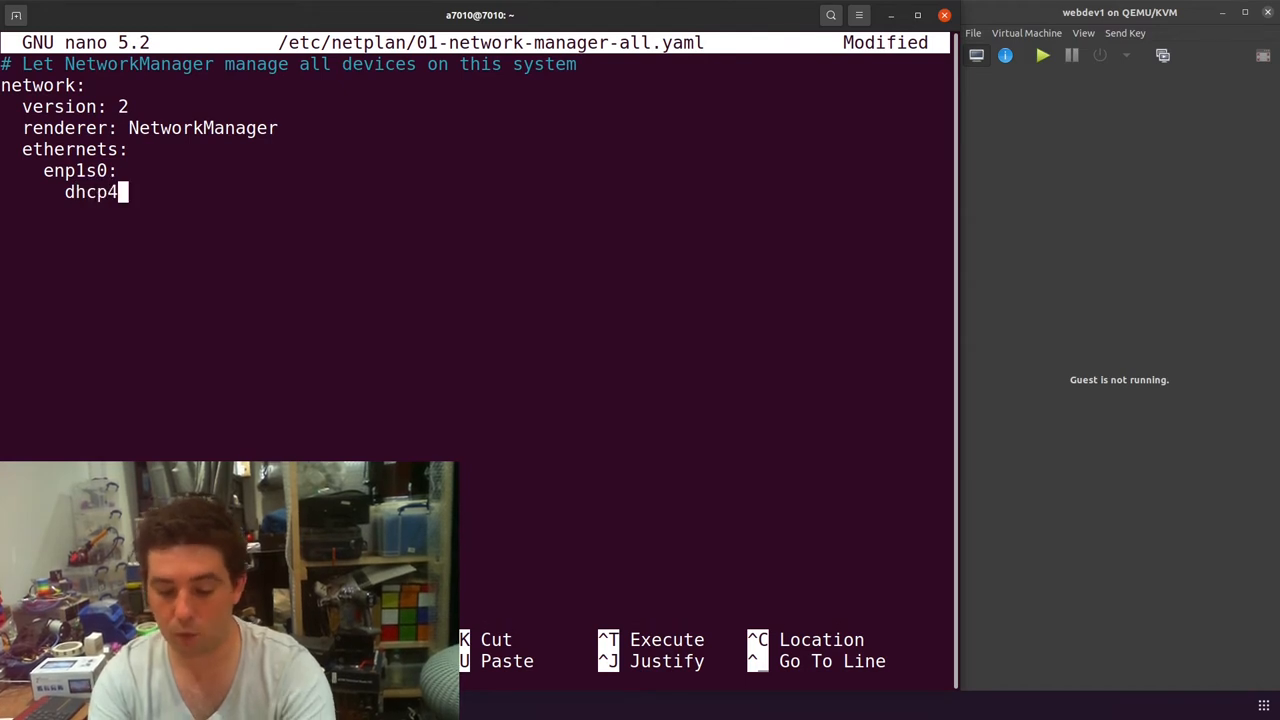
pyautogui.write(':false')
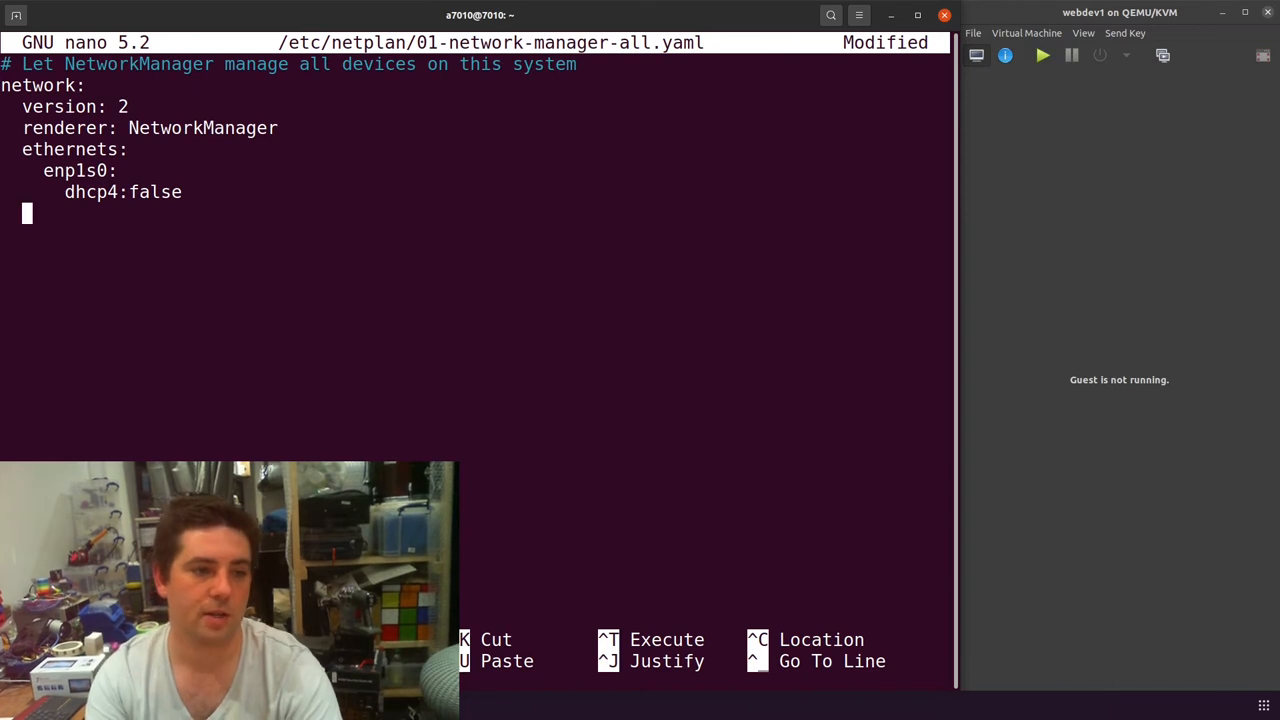
# Step: Add a bridges block with bridge-enp1s0 over interfaces [enp1s0]
pyautogui.write('bri')
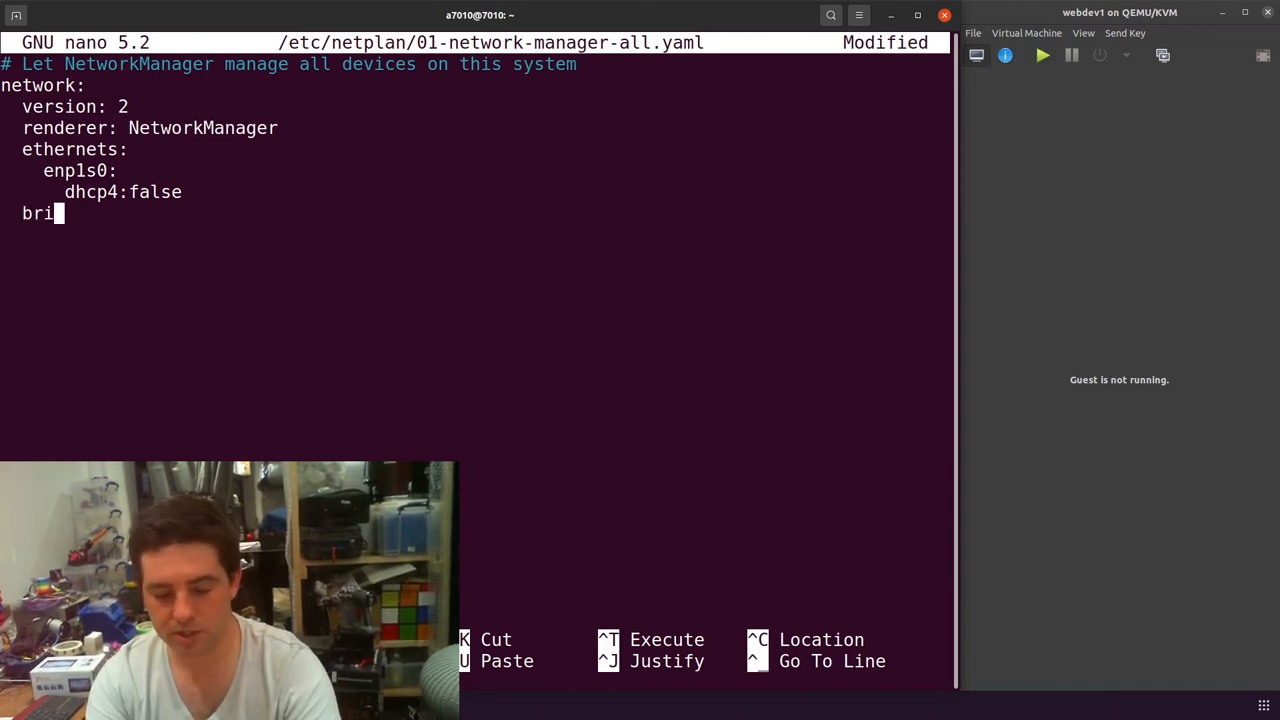
pyautogui.write('dges:')
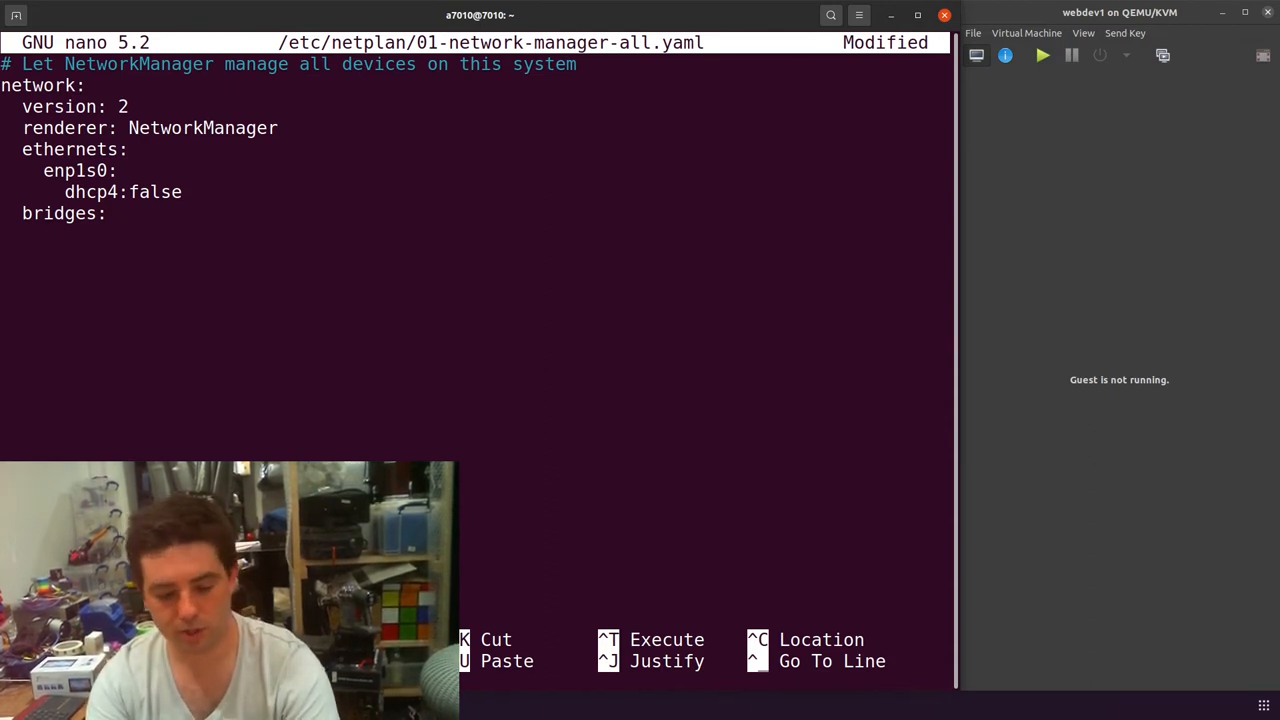
pyautogui.write('bri')
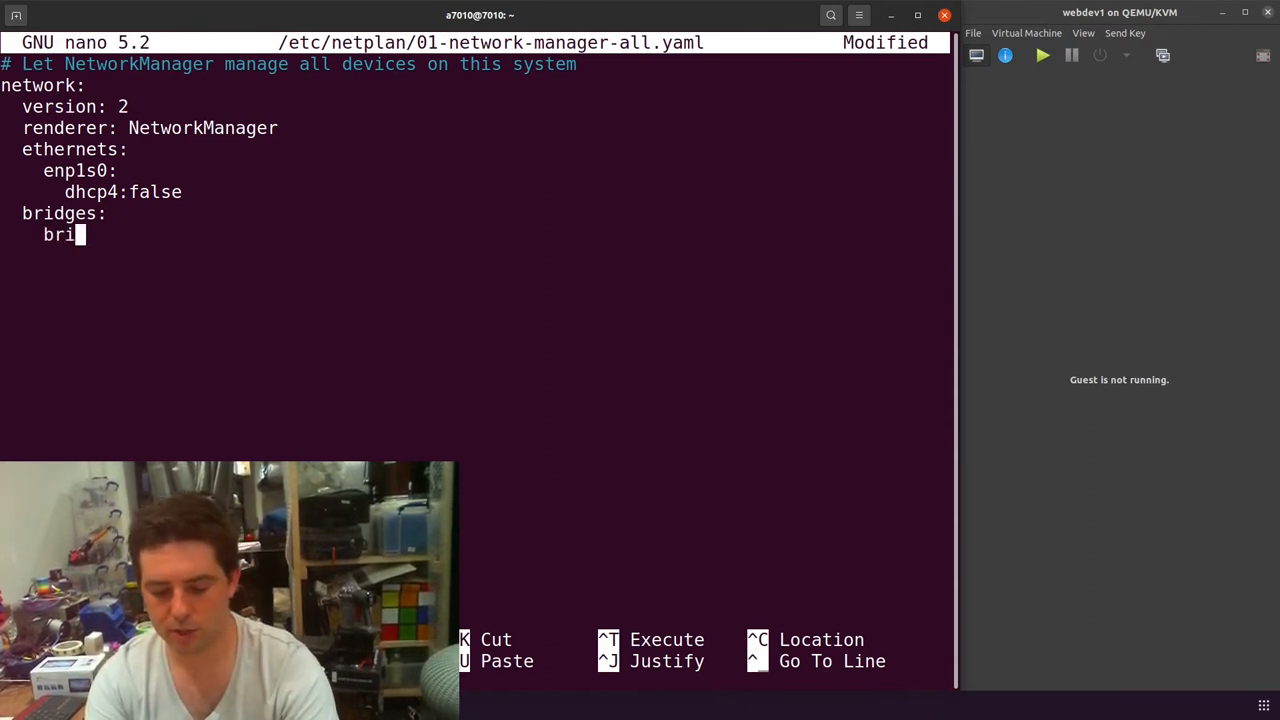
pyautogui.write('dge-en')
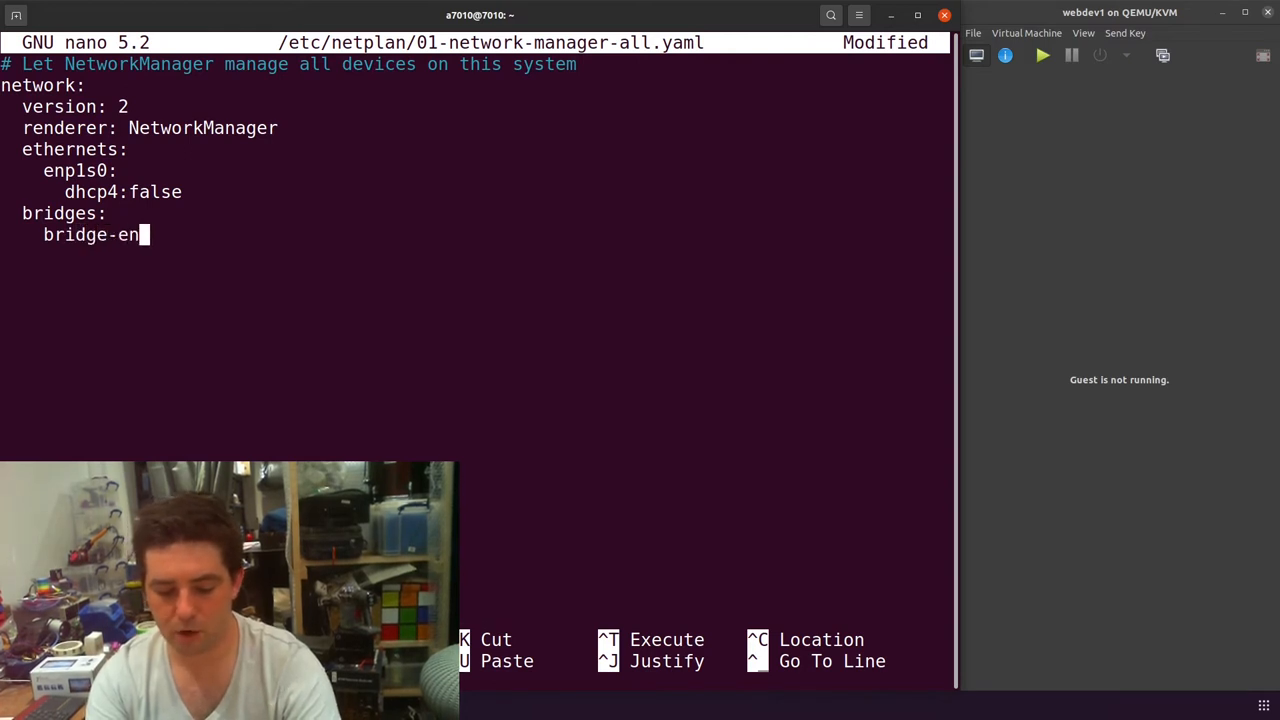
pyautogui.write('p1s0')
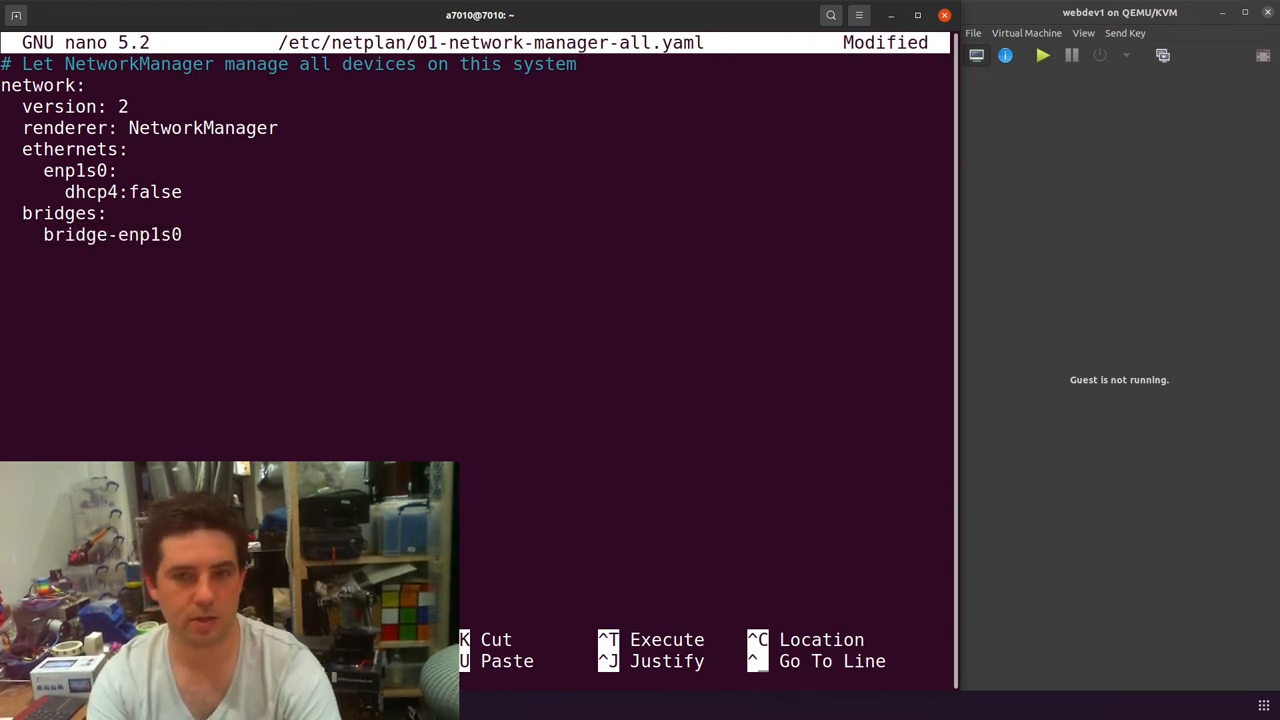
pyautogui.write(':')
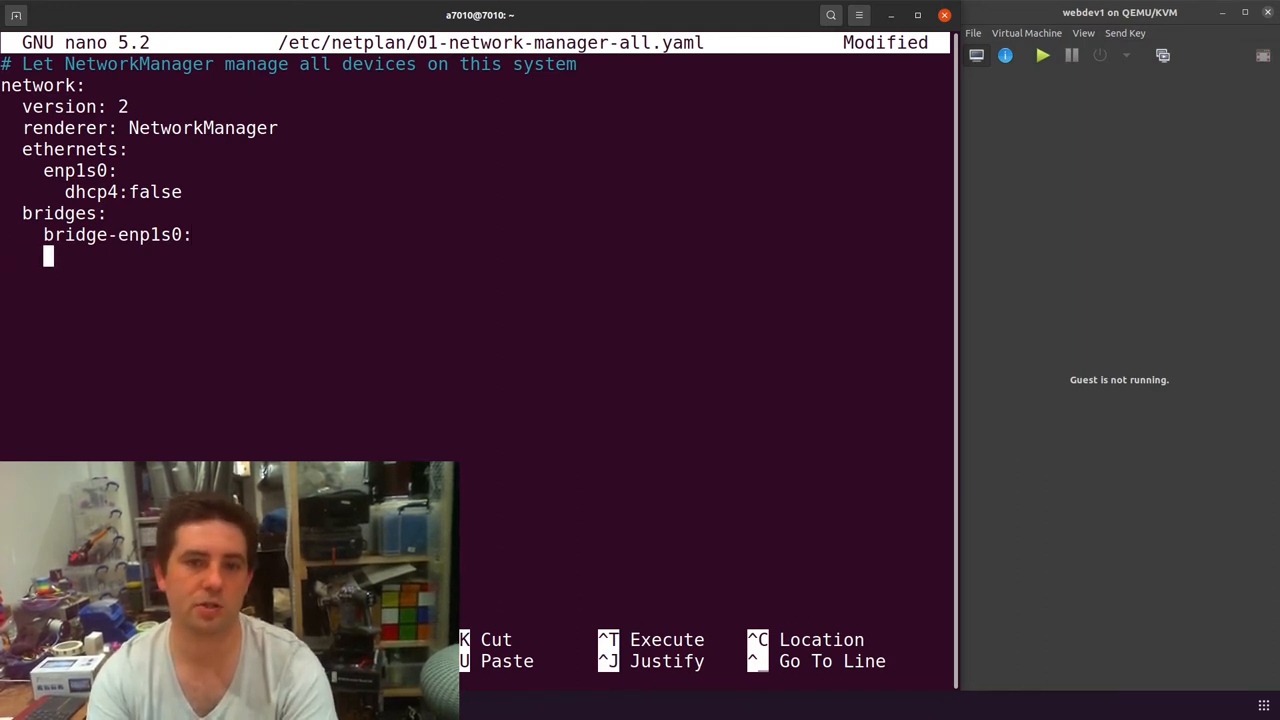
pyautogui.write('inter')
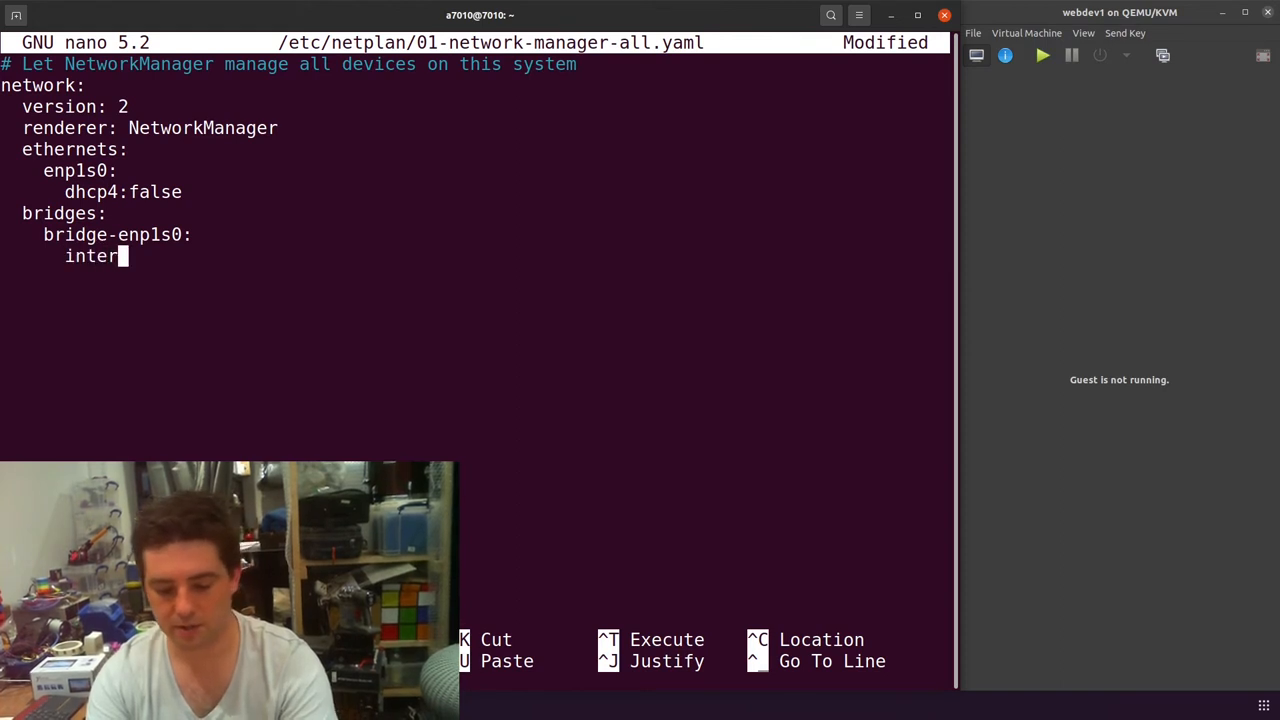
pyautogui.write('faces: ][')
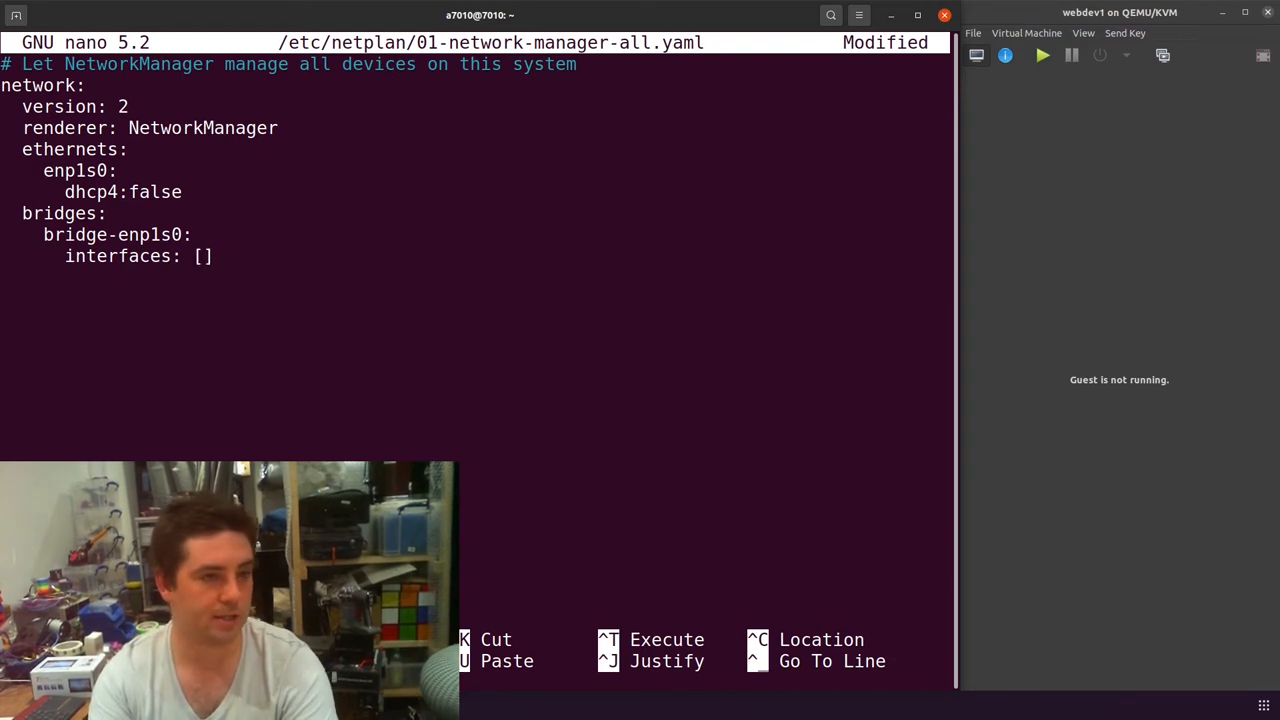
pyautogui.click(205, 256)
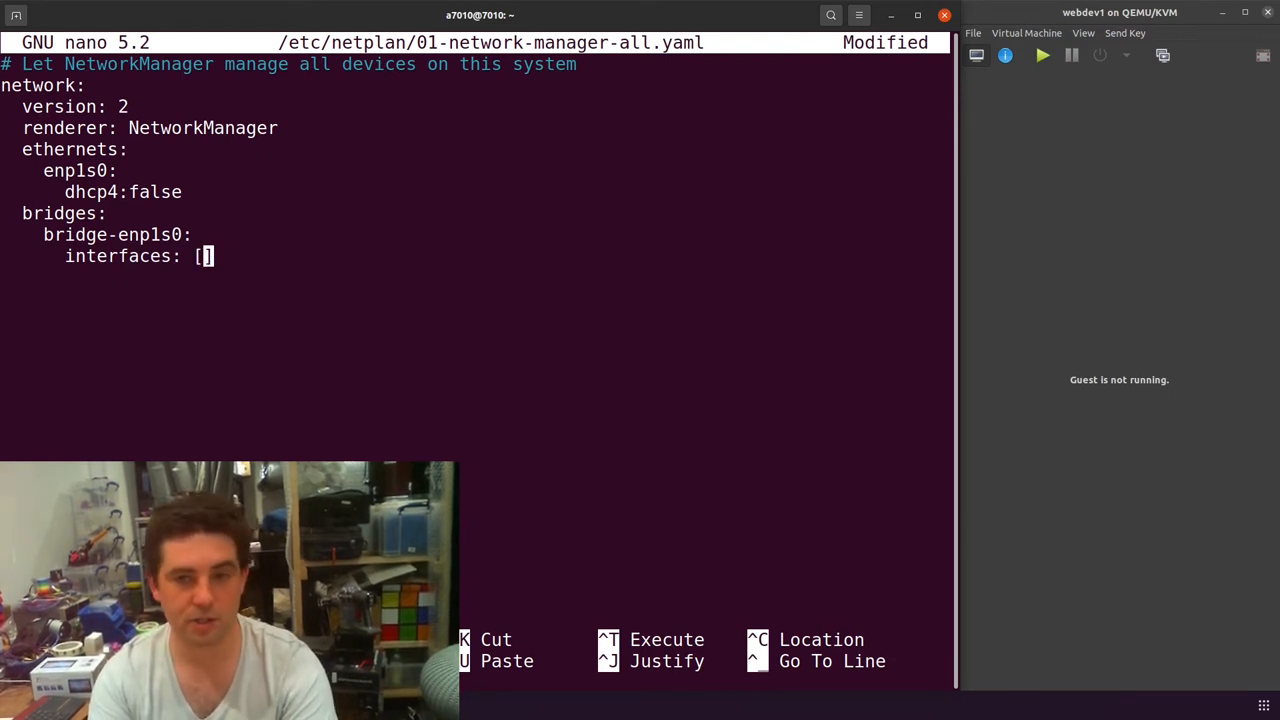
pyautogui.write('enp1s0')
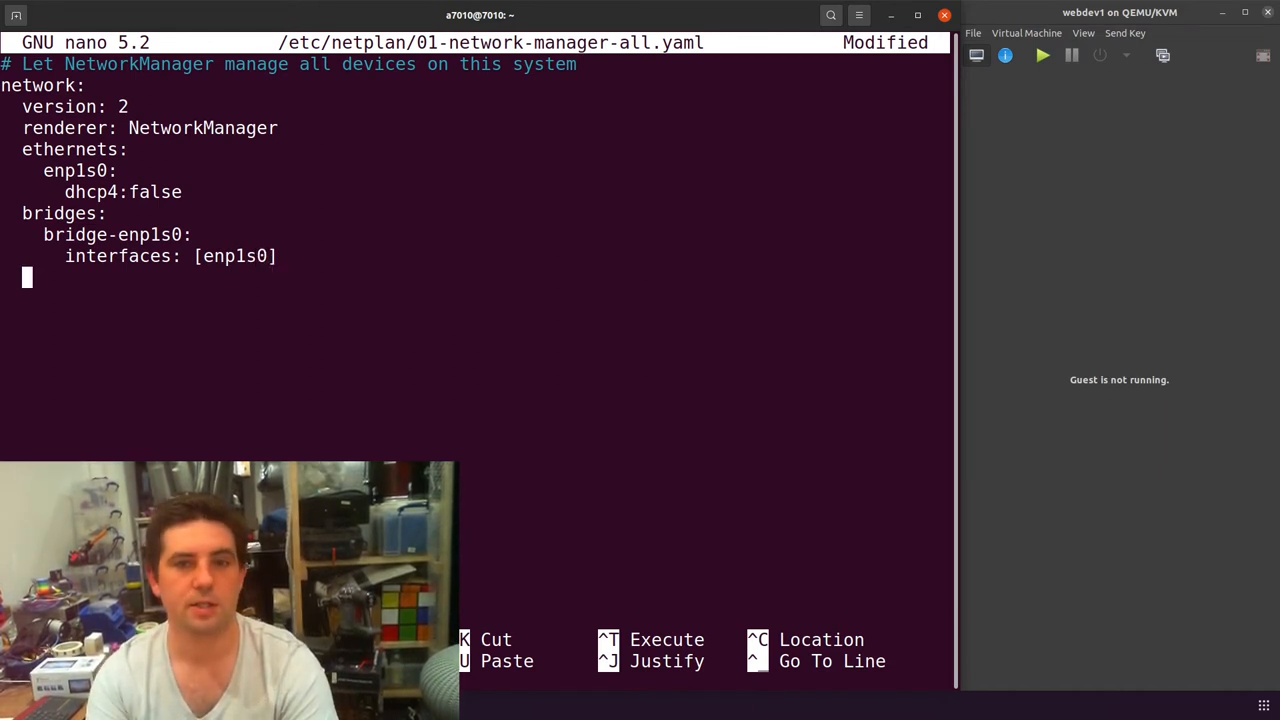
# Step: Give the bridge dhcp4: false, addresses [192.168.0.231/24] and gateway4 192.168.0.1
pyautogui.write('dh')
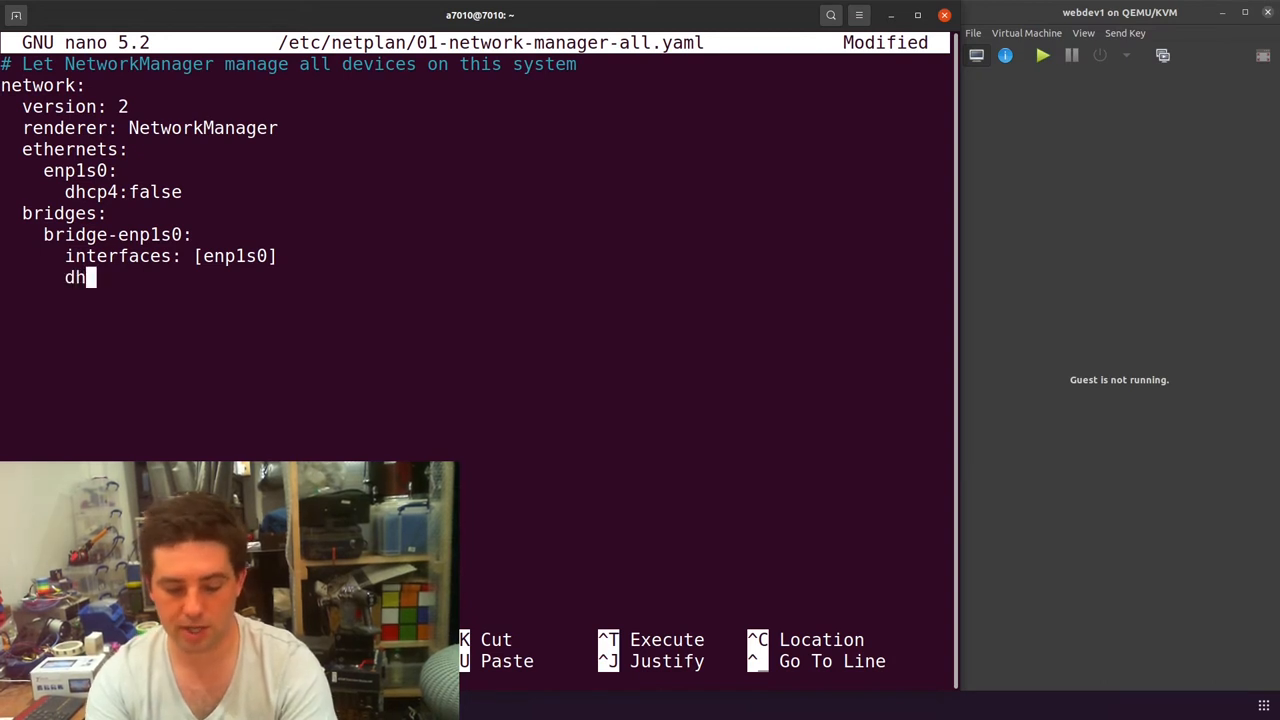
pyautogui.write('cp4: fal')
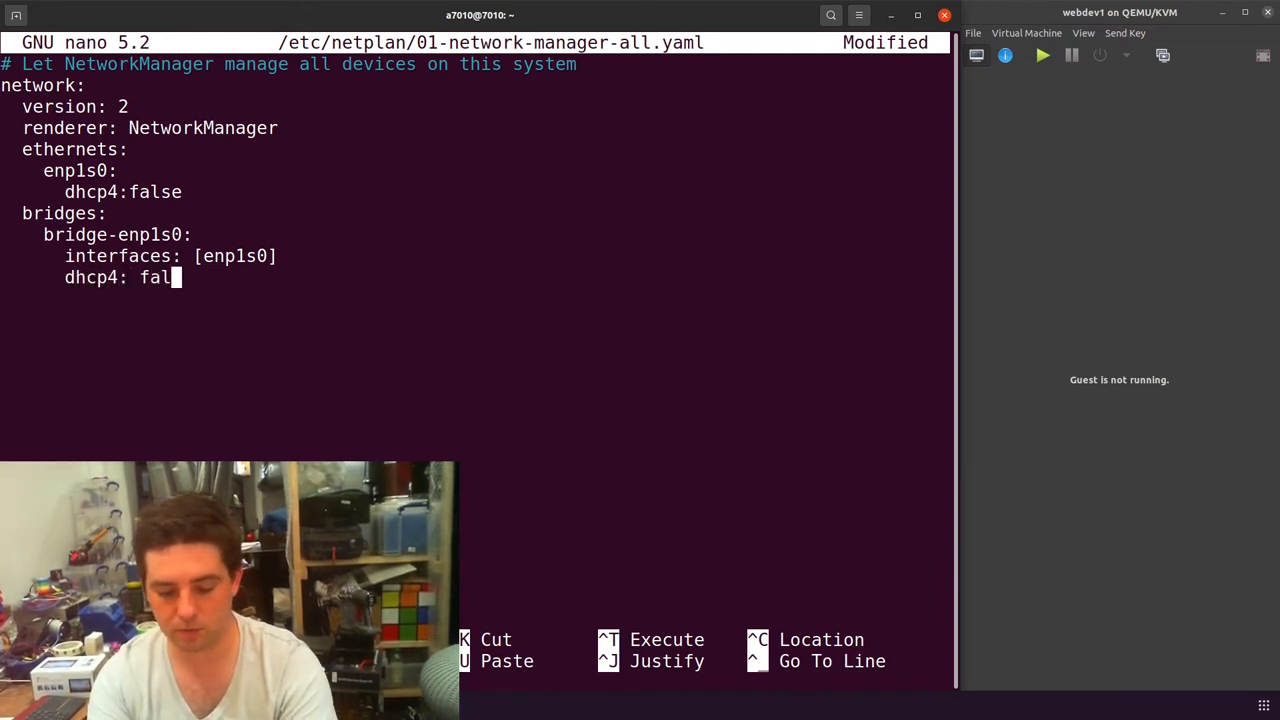
pyautogui.write('se')
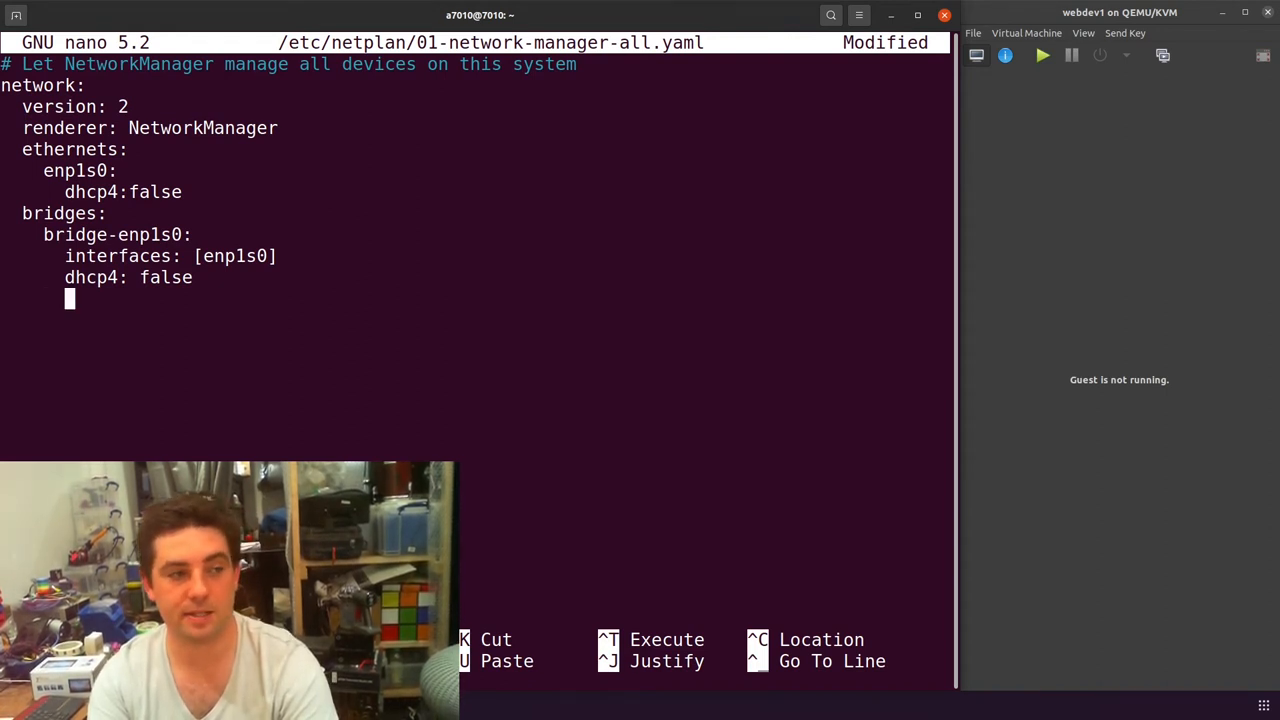
pyautogui.write('address')
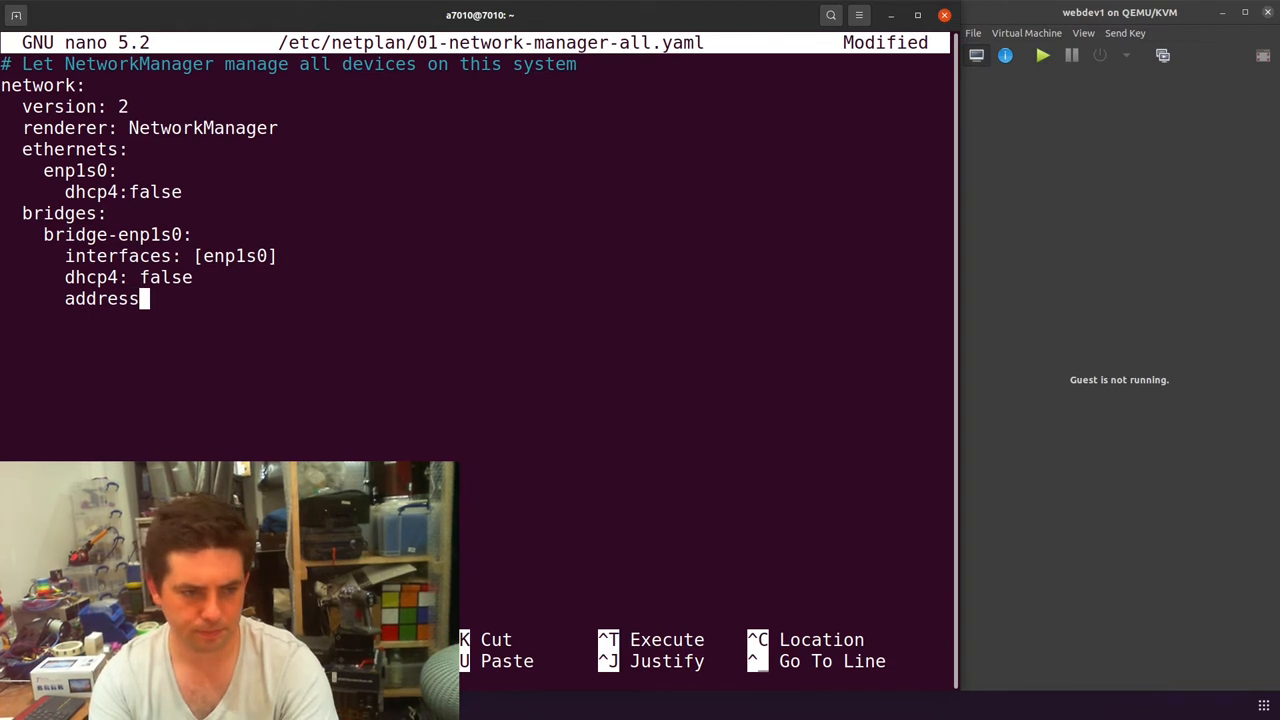
pyautogui.write('es: []')
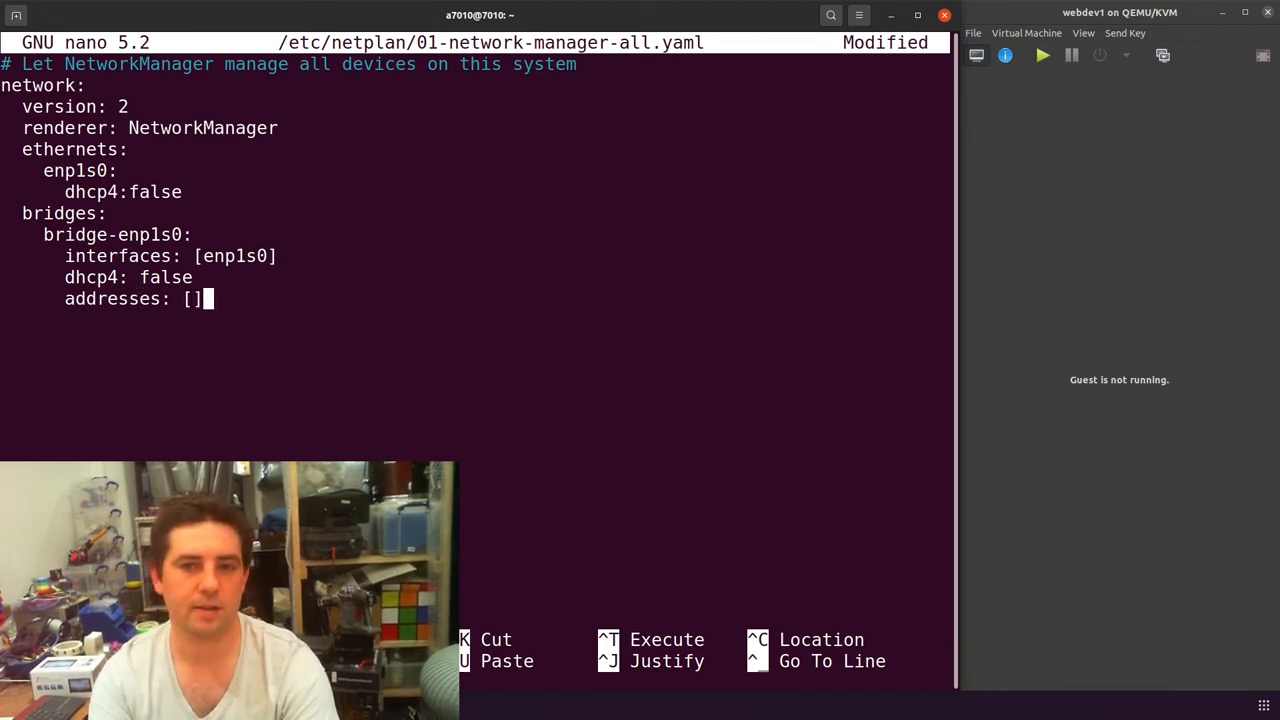
pyautogui.write('1')
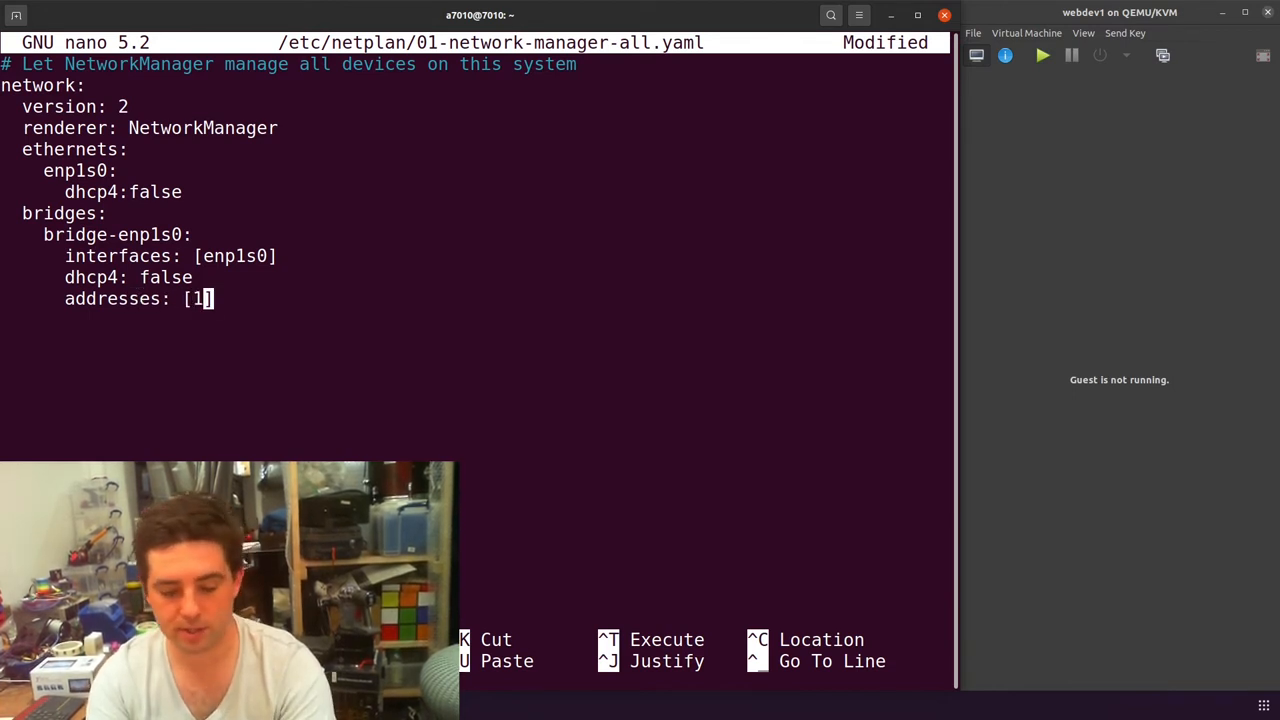
pyautogui.write('92.168.0.')
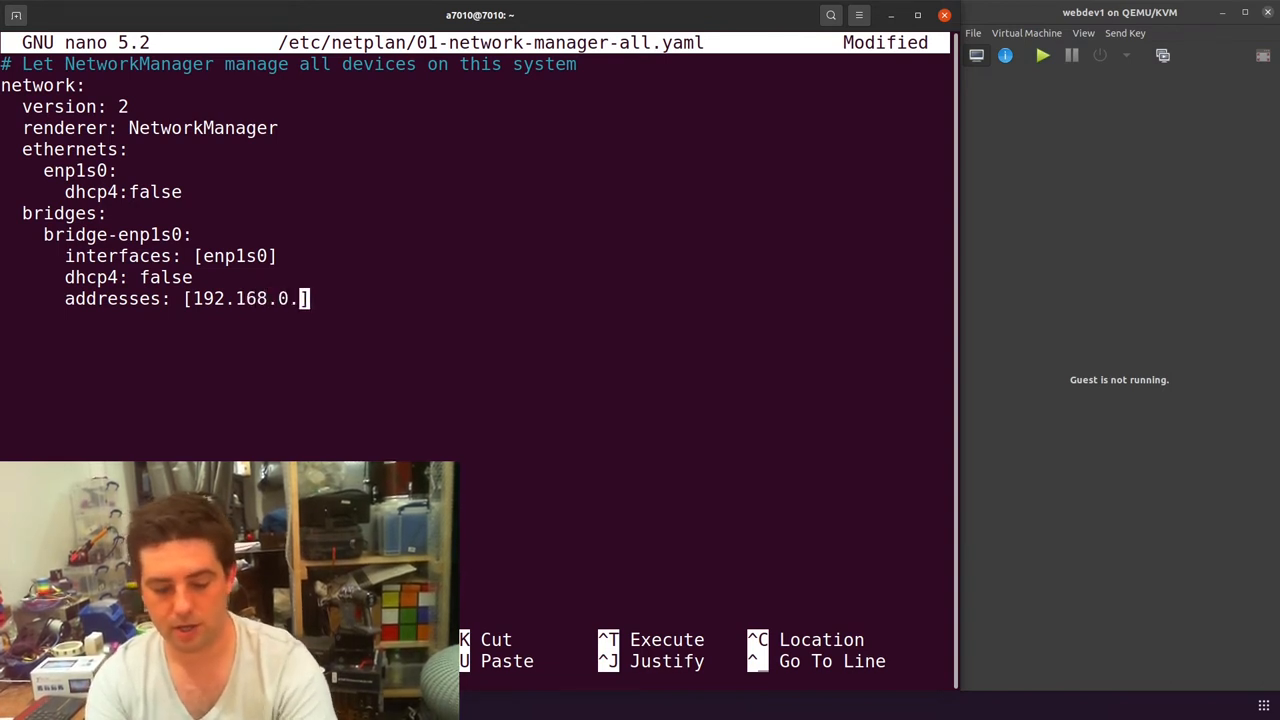
pyautogui.write('231/24')
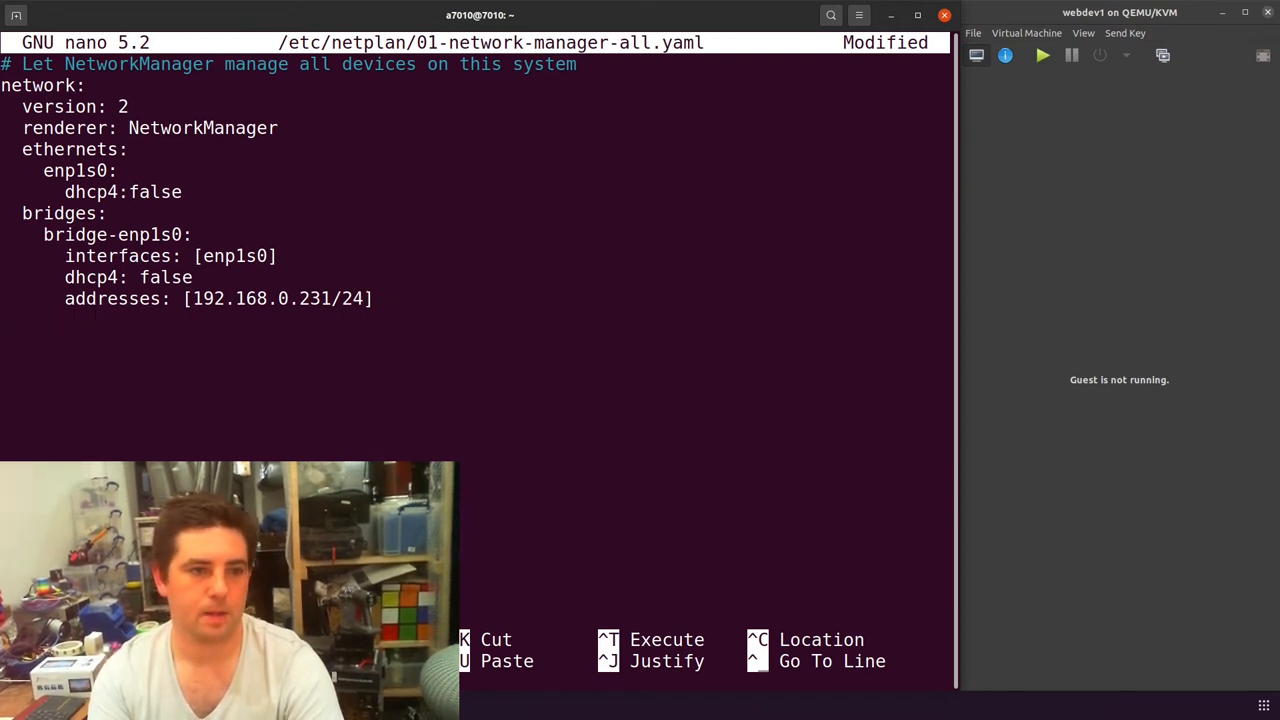
pyautogui.write('gate')
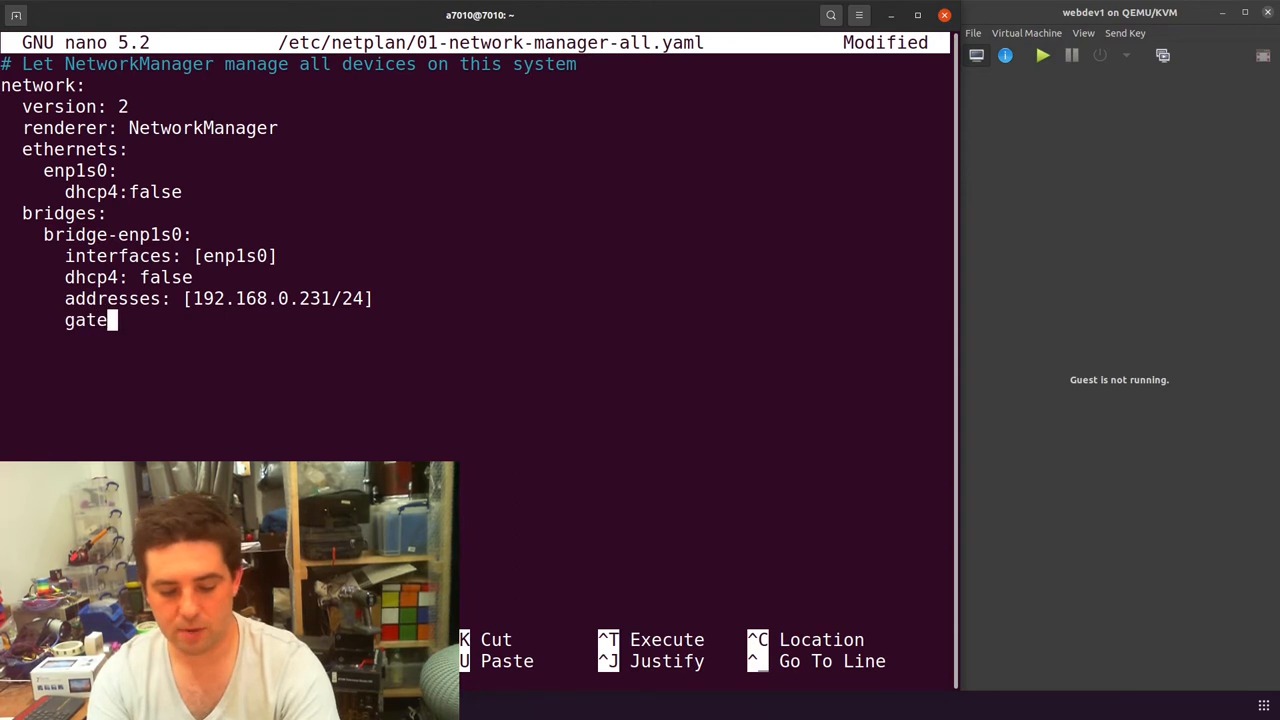
pyautogui.write('way4')
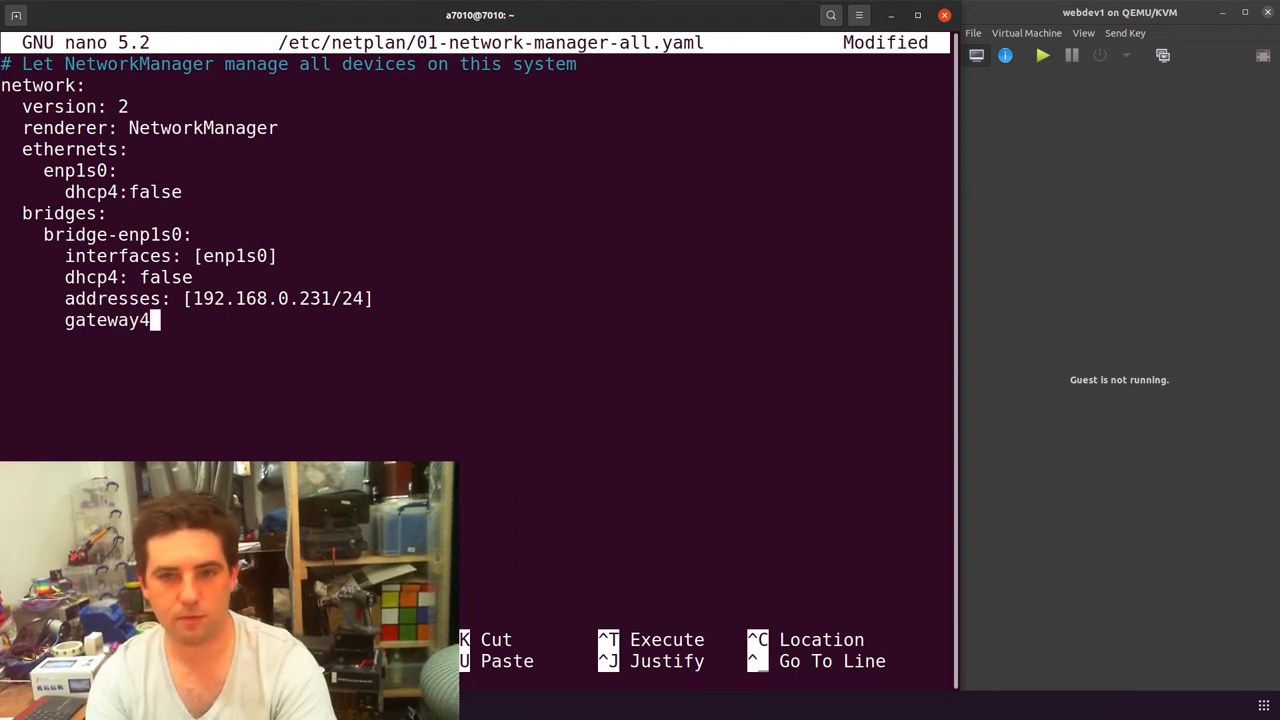
pyautogui.write(': 192.1')
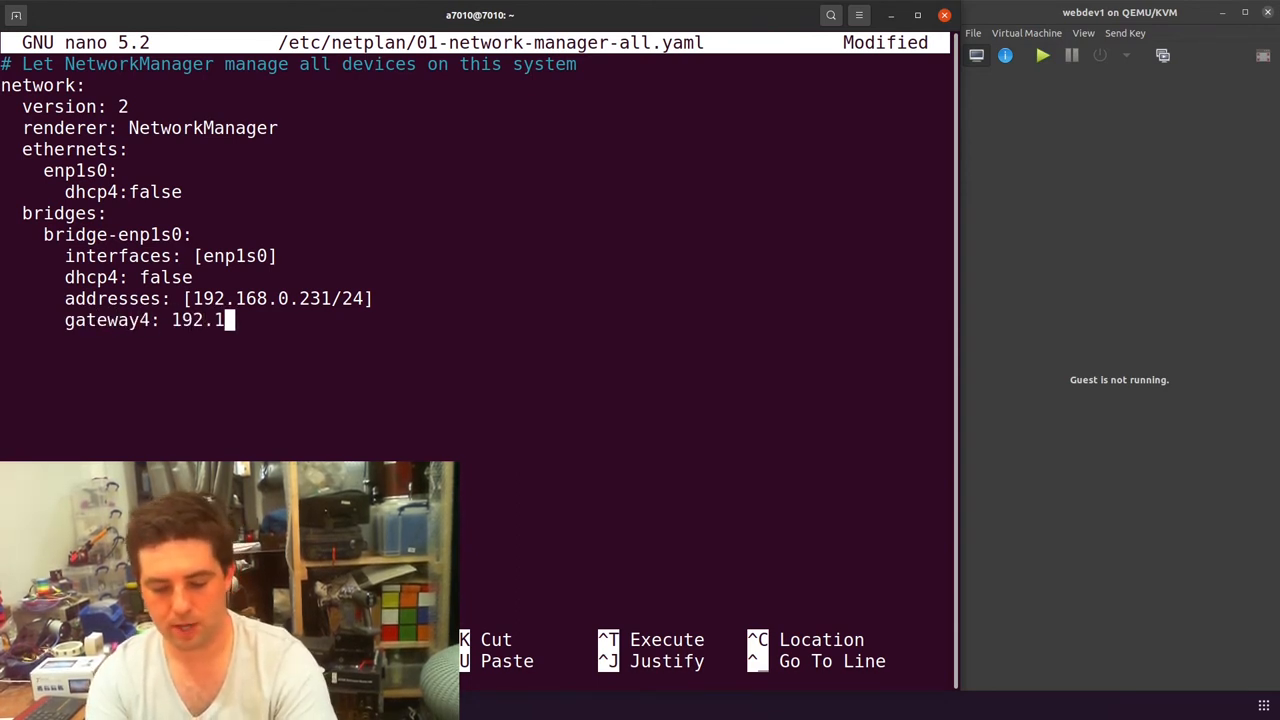
pyautogui.write('68.0.1')
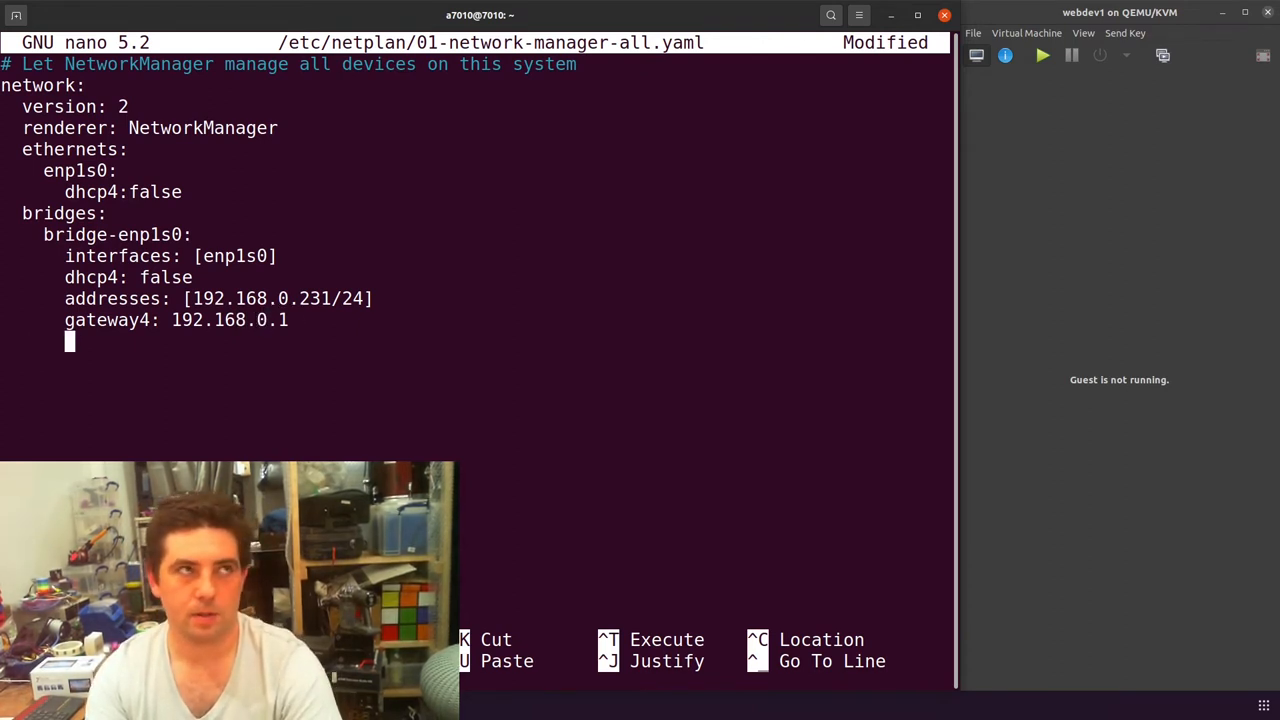
# Step: Add nameservers addresses [192.168.0.11, 8.8.8.8, 1.1.1.1] to the bridge
pyautogui.write('names')
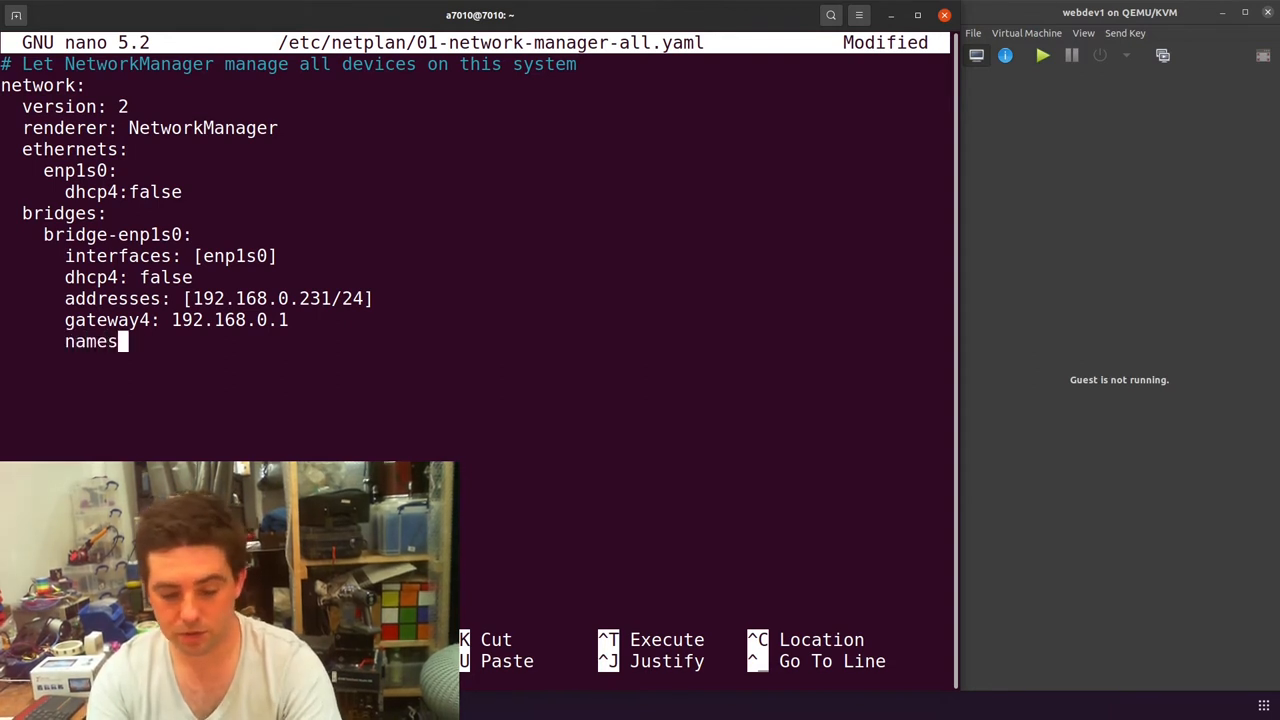
pyautogui.write('ervers')
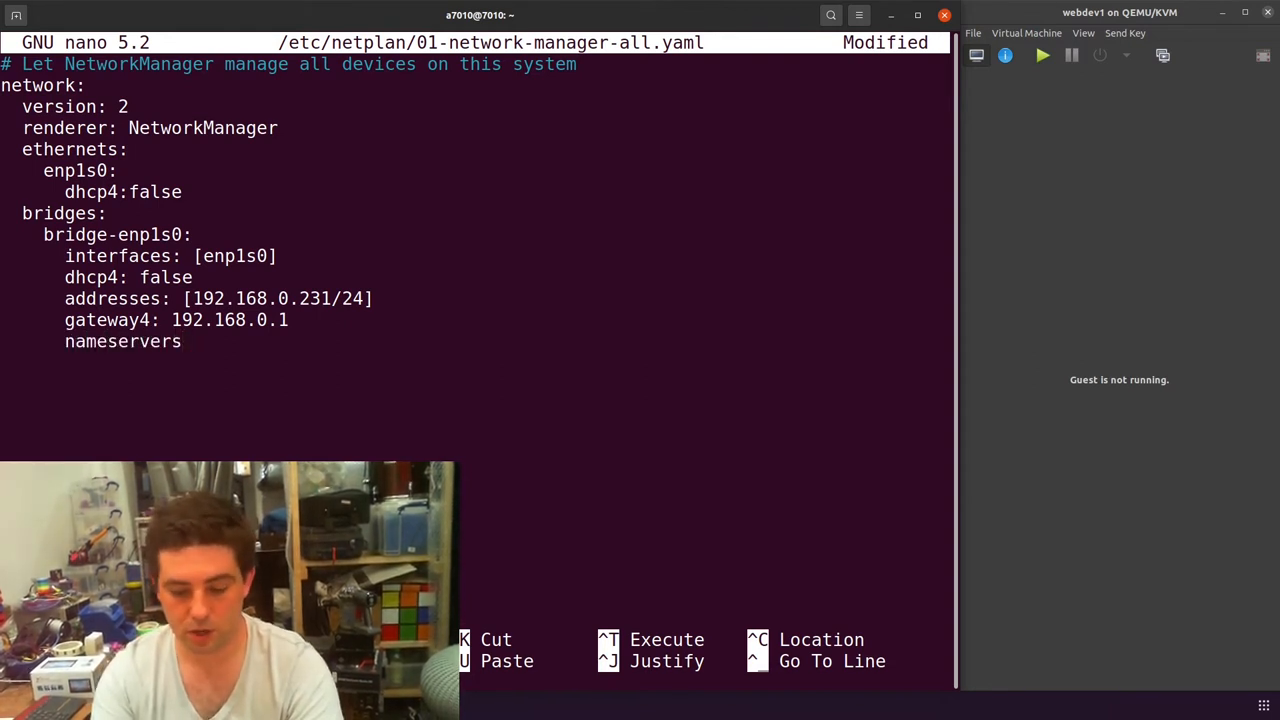
pyautogui.write(':')
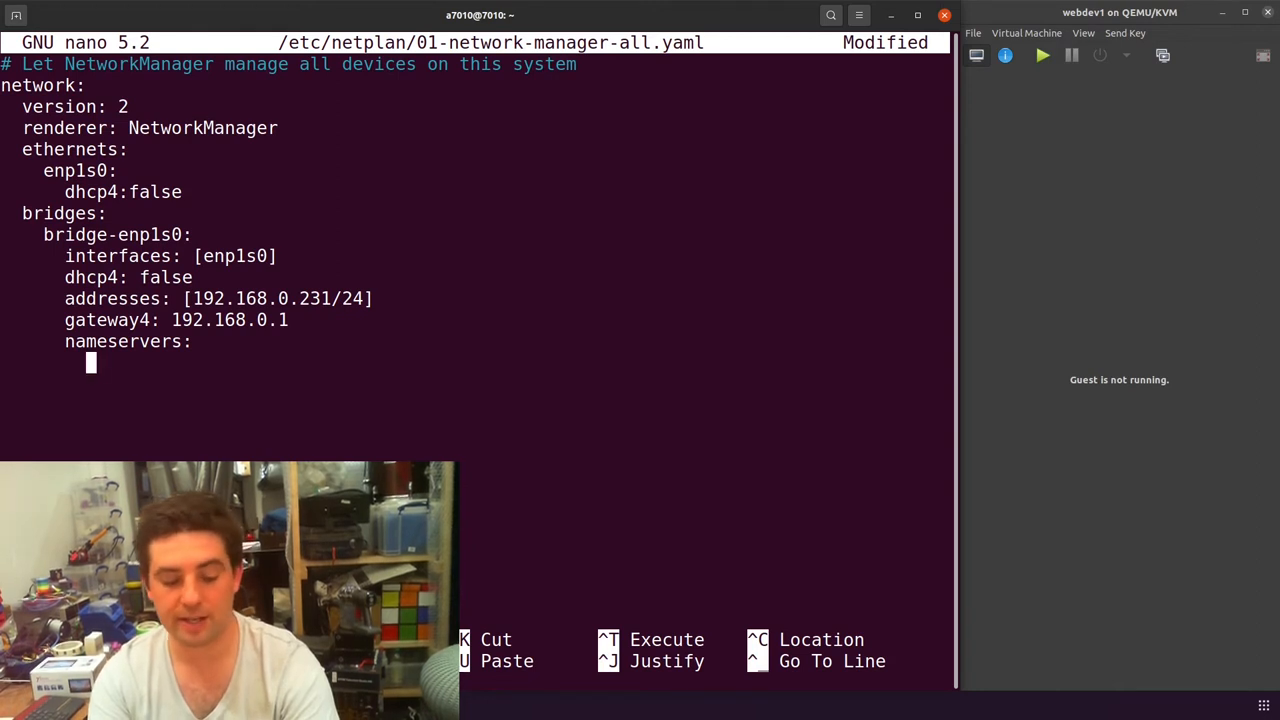
pyautogui.write('addre')
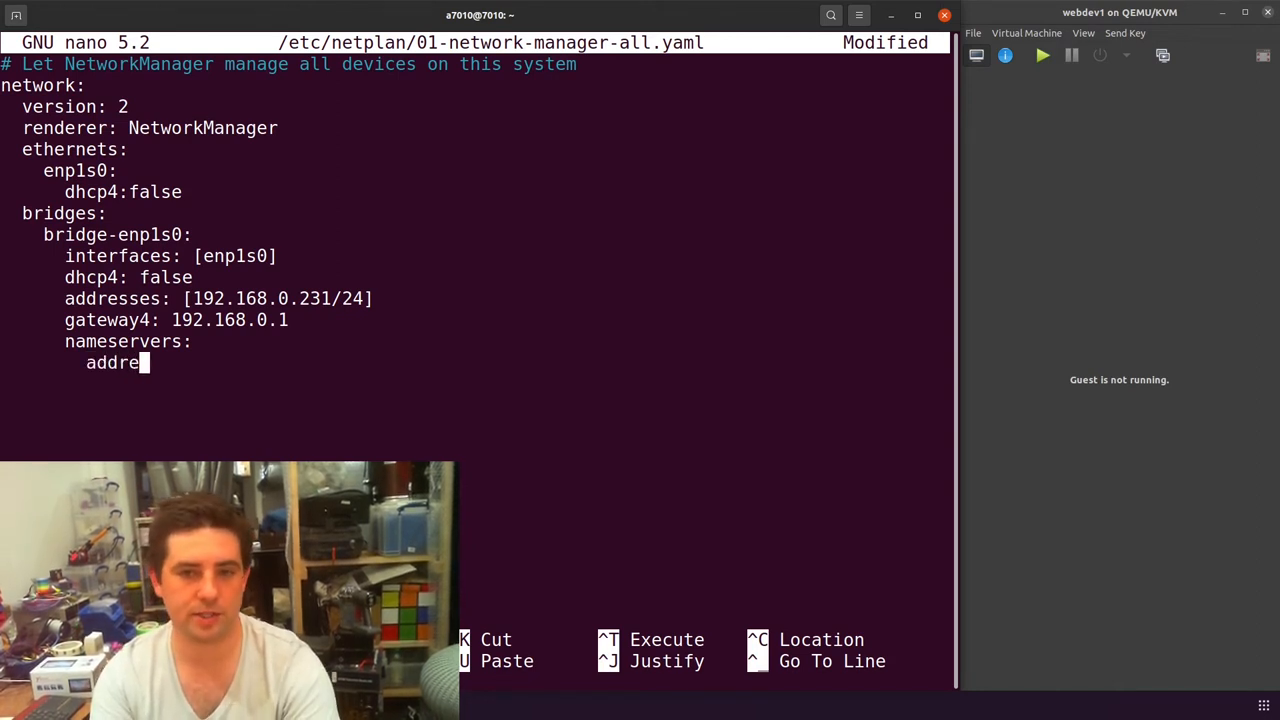
pyautogui.write('sses:')
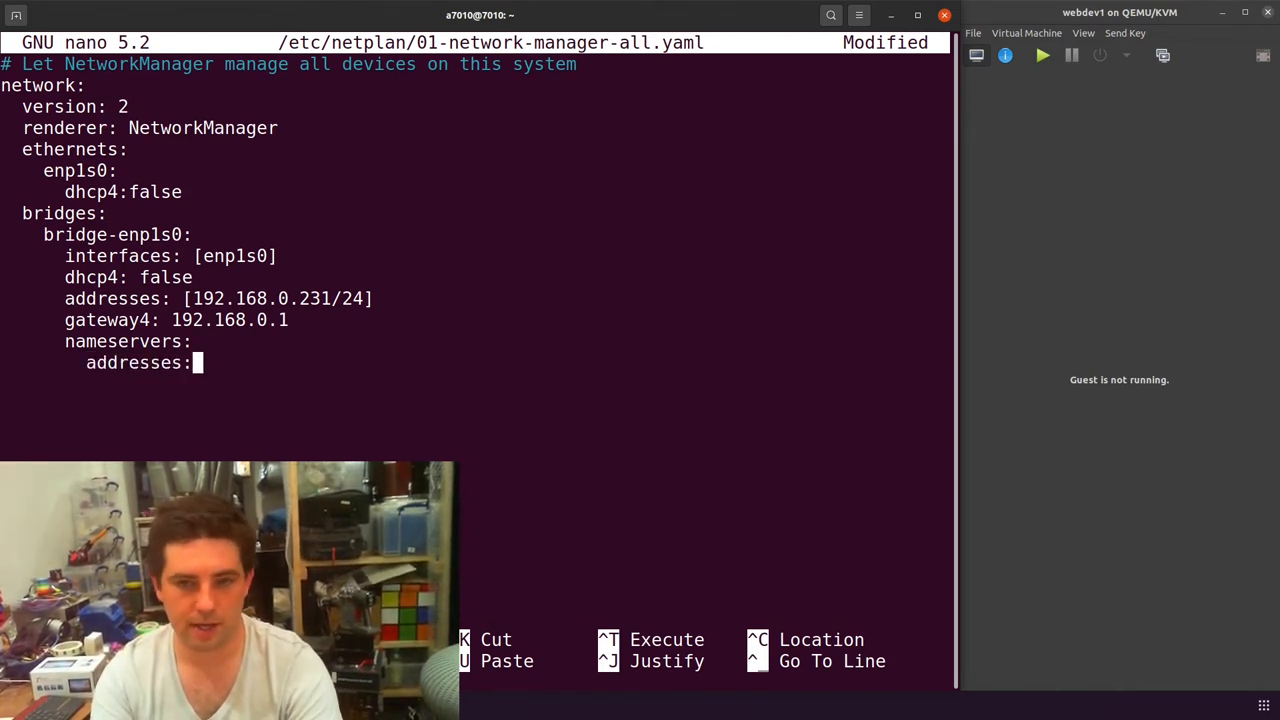
pyautogui.write('[]')
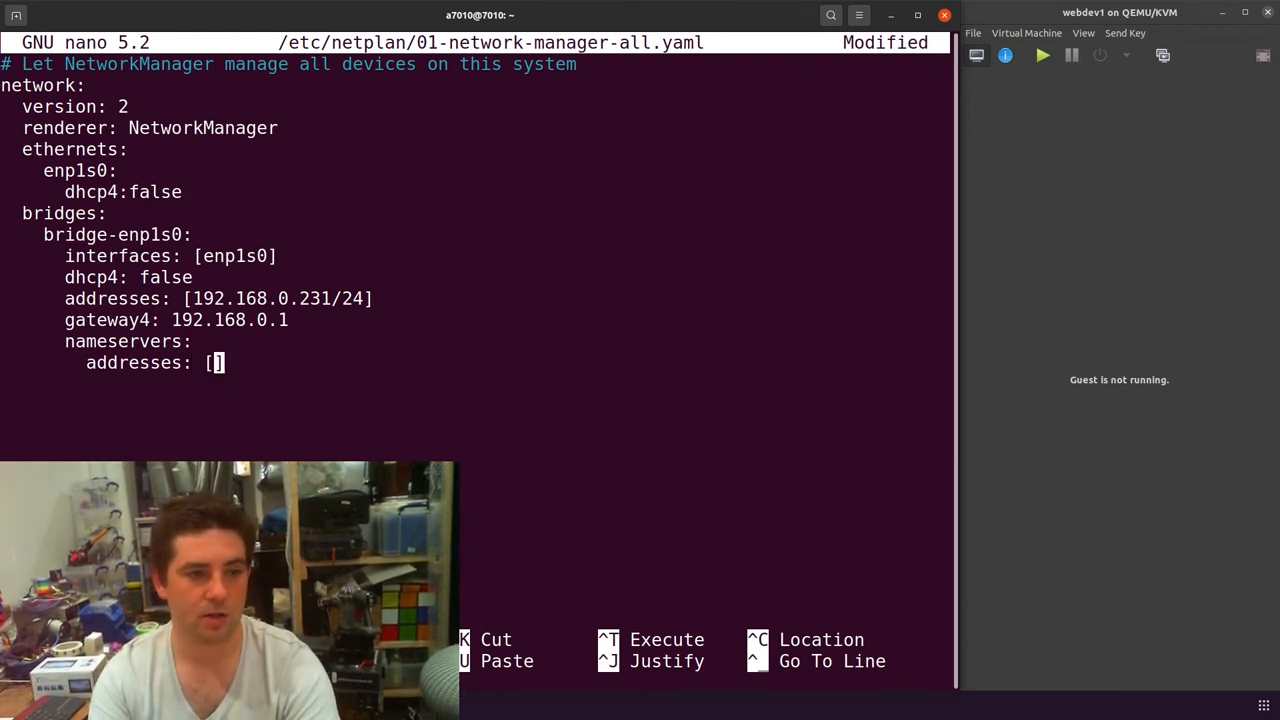
pyautogui.write('192')
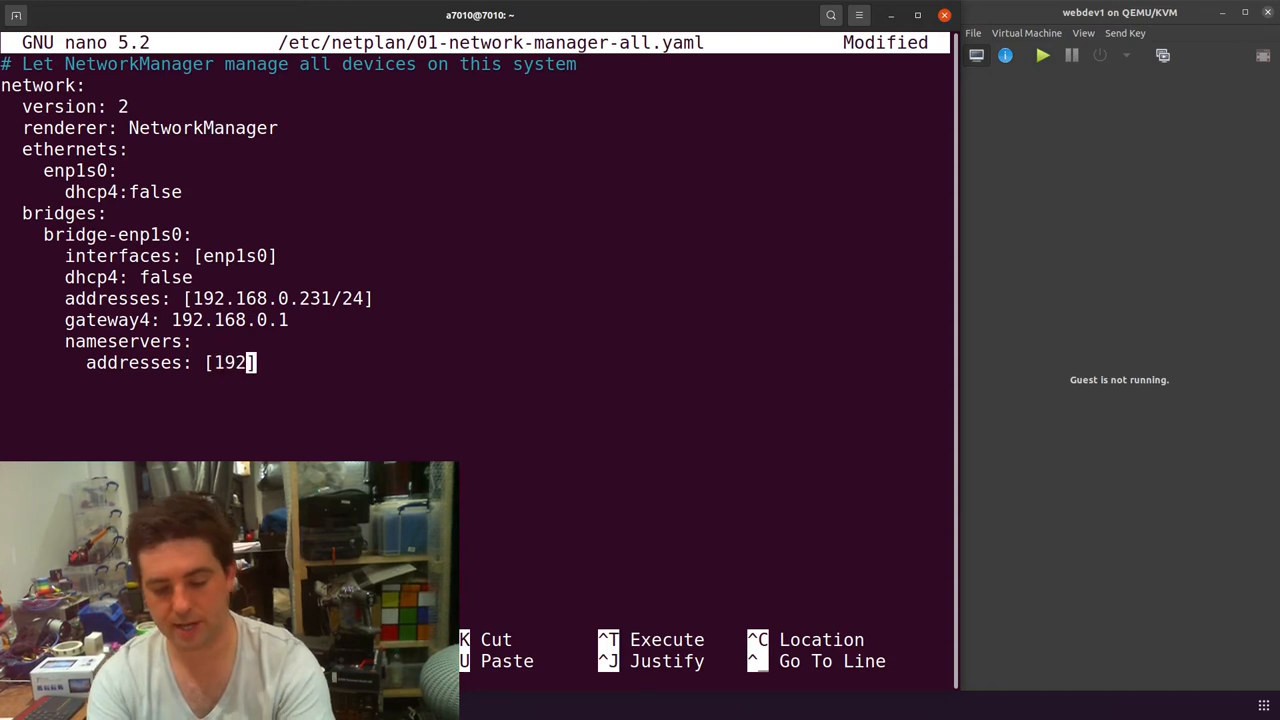
pyautogui.write('.168.0.11')
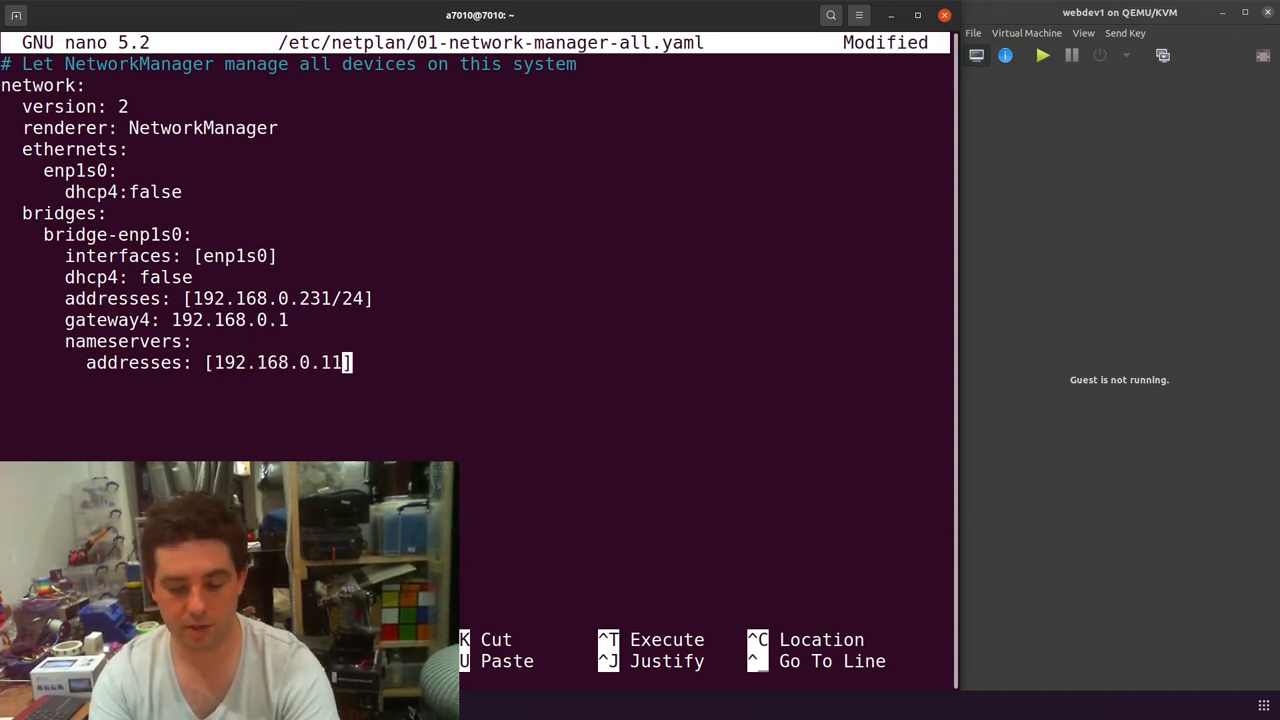
pyautogui.write(', 8.8.8.8')
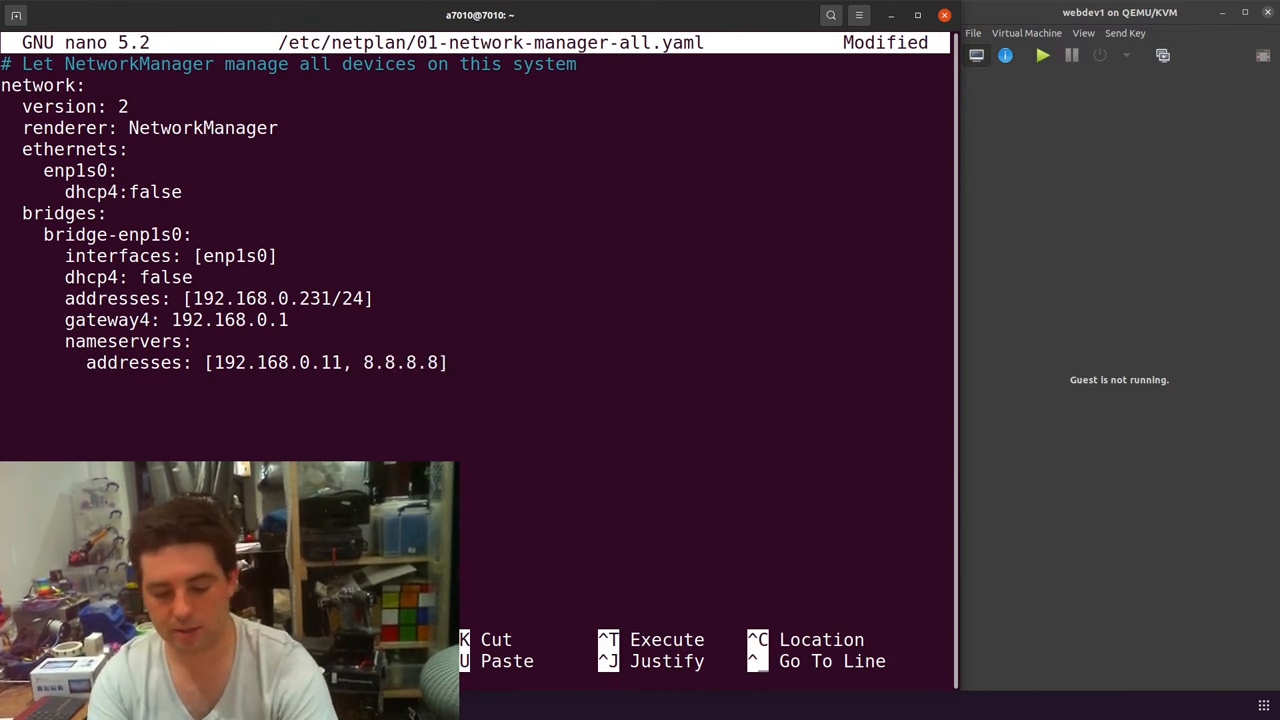
pyautogui.write(', 1.1.1.1')
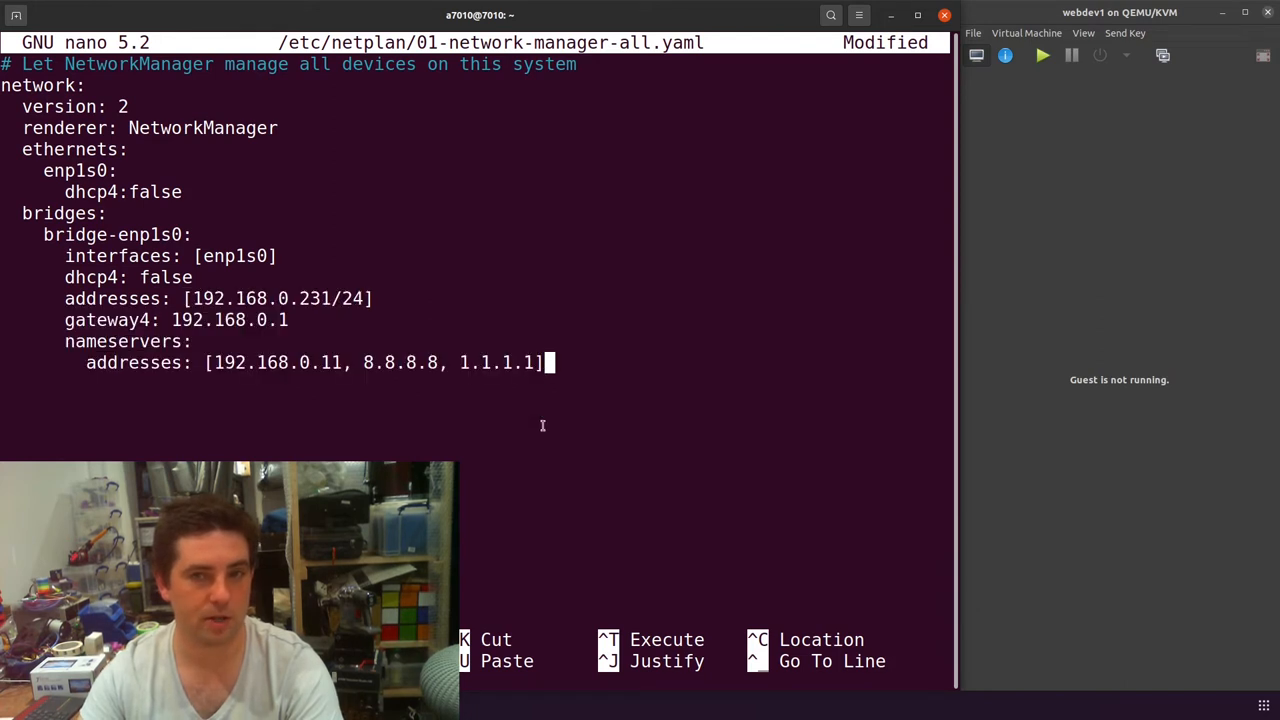
# Step: Save the netplan file, leave nano and run sudo netplan apply
pyautogui.press('ctrl+o')
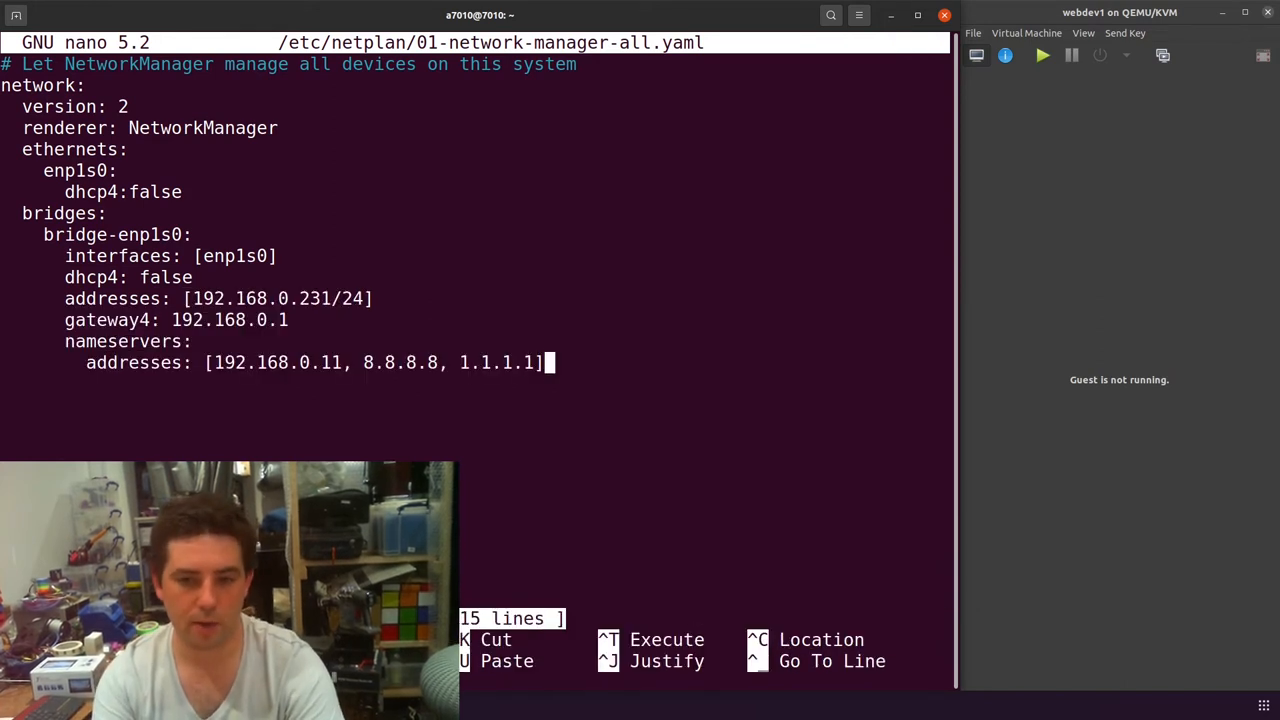
pyautogui.press('ctrl+x')
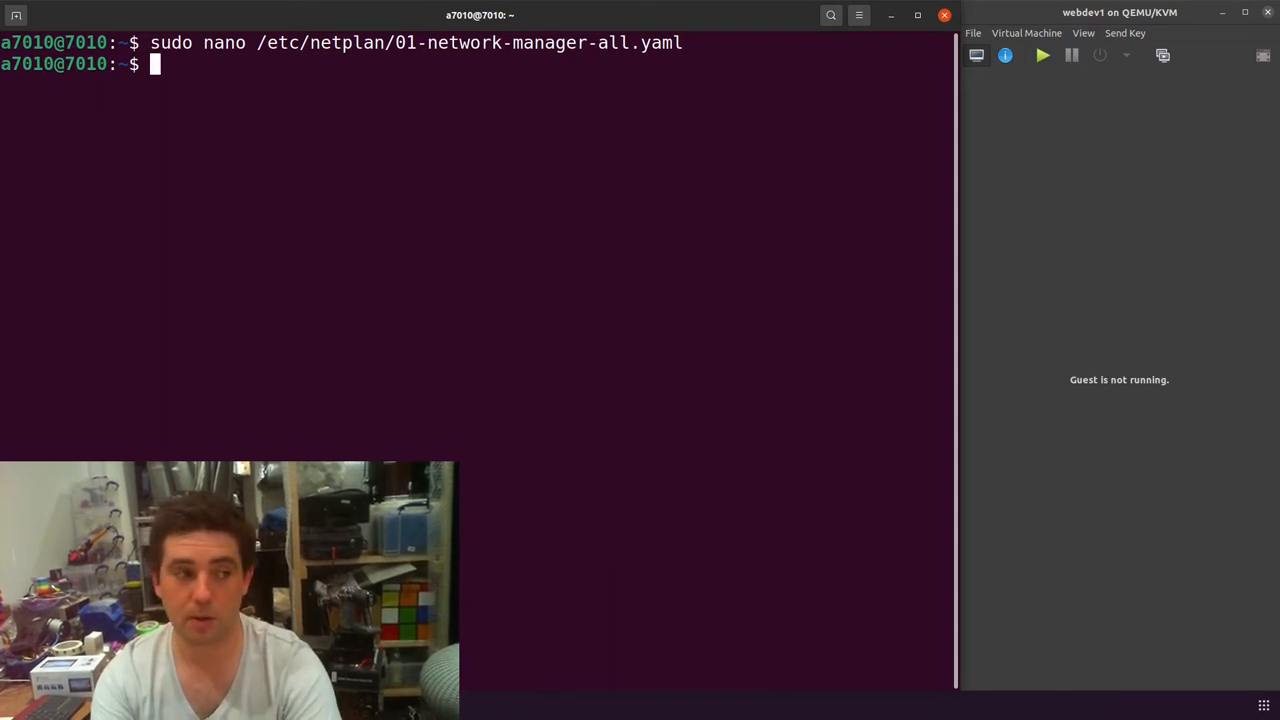
pyautogui.write('sudo')
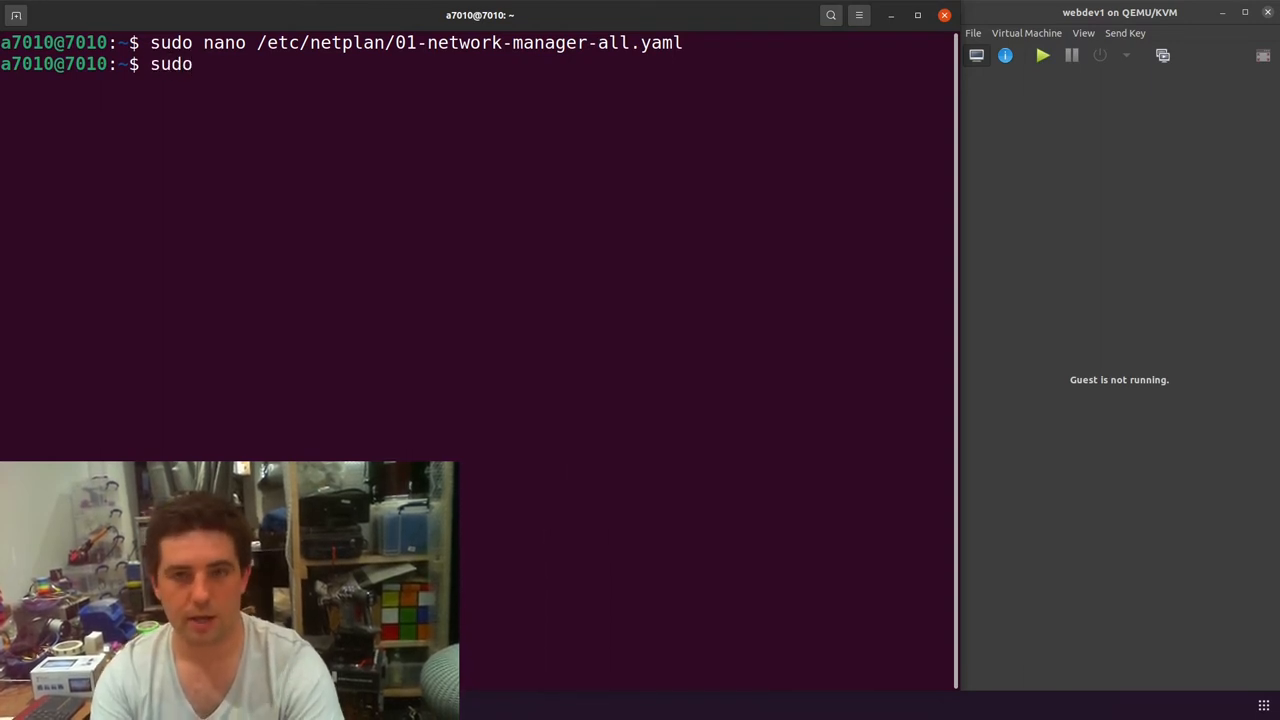
pyautogui.write('netplan apply')
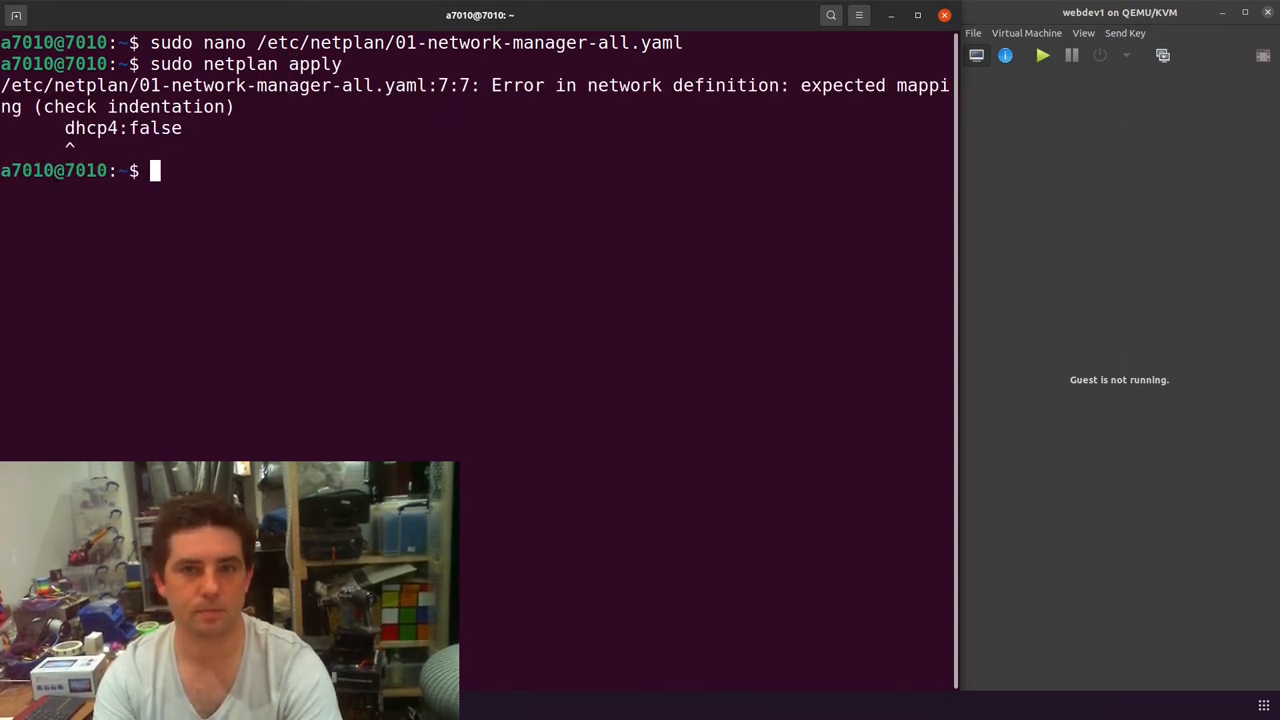
# Step: Reopen the netplan file in nano to fix the reported indentation error
pyautogui.write('sudo nano /etc/netplan/01-network-manager-all.yaml')
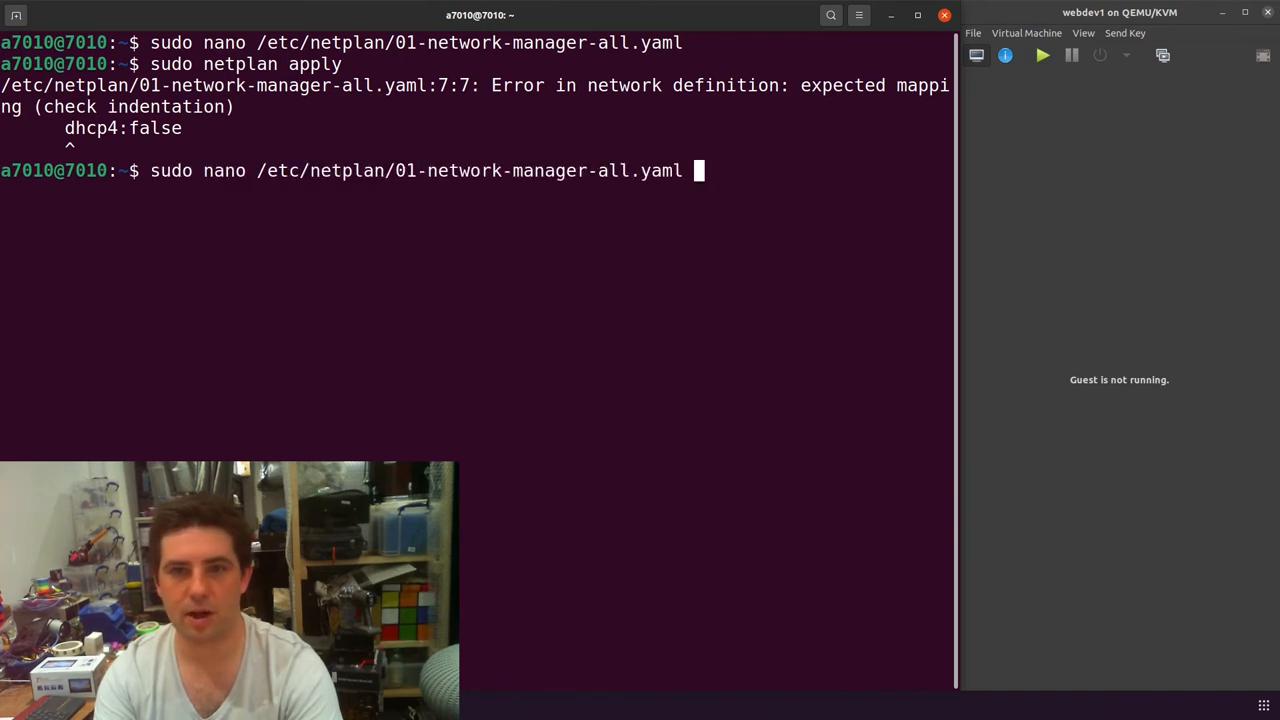
pyautogui.press('Return')
pyautogui.write('sudo netplan apply')
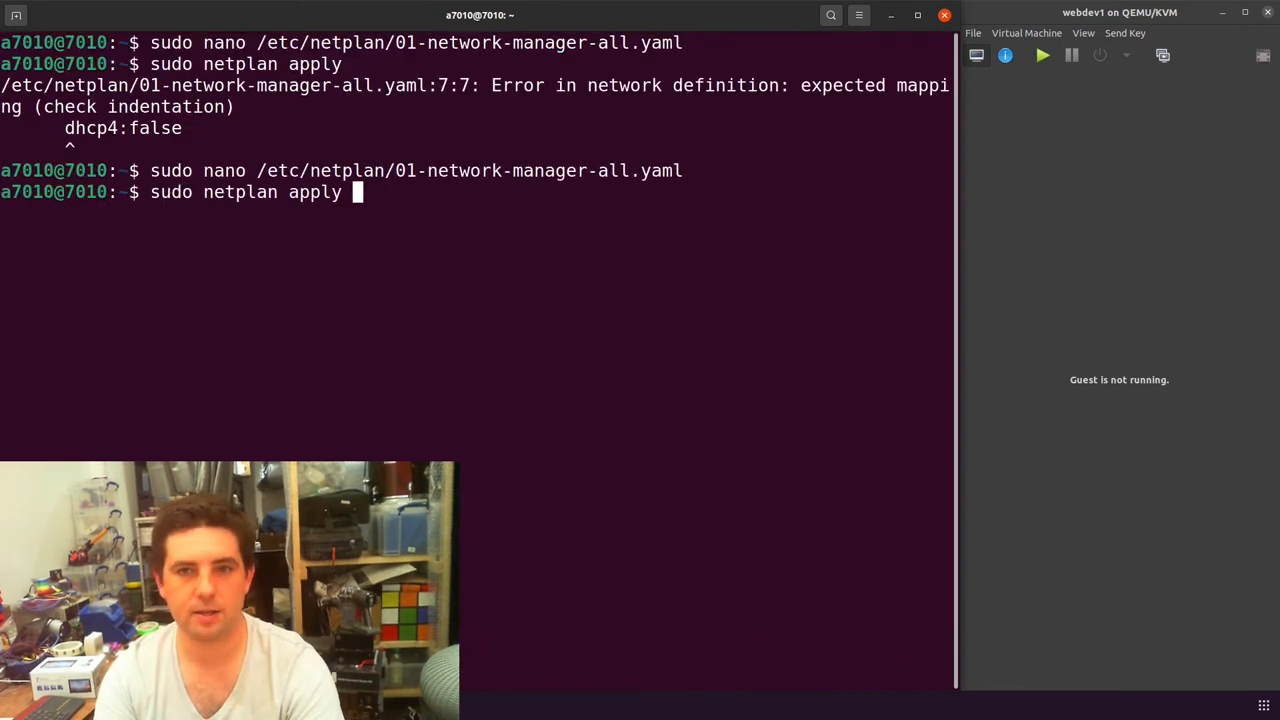
# Step: Check ip link show and ip addr, selecting bridge-enp1s0's 192.168.0.231 address
pyautogui.write('i')
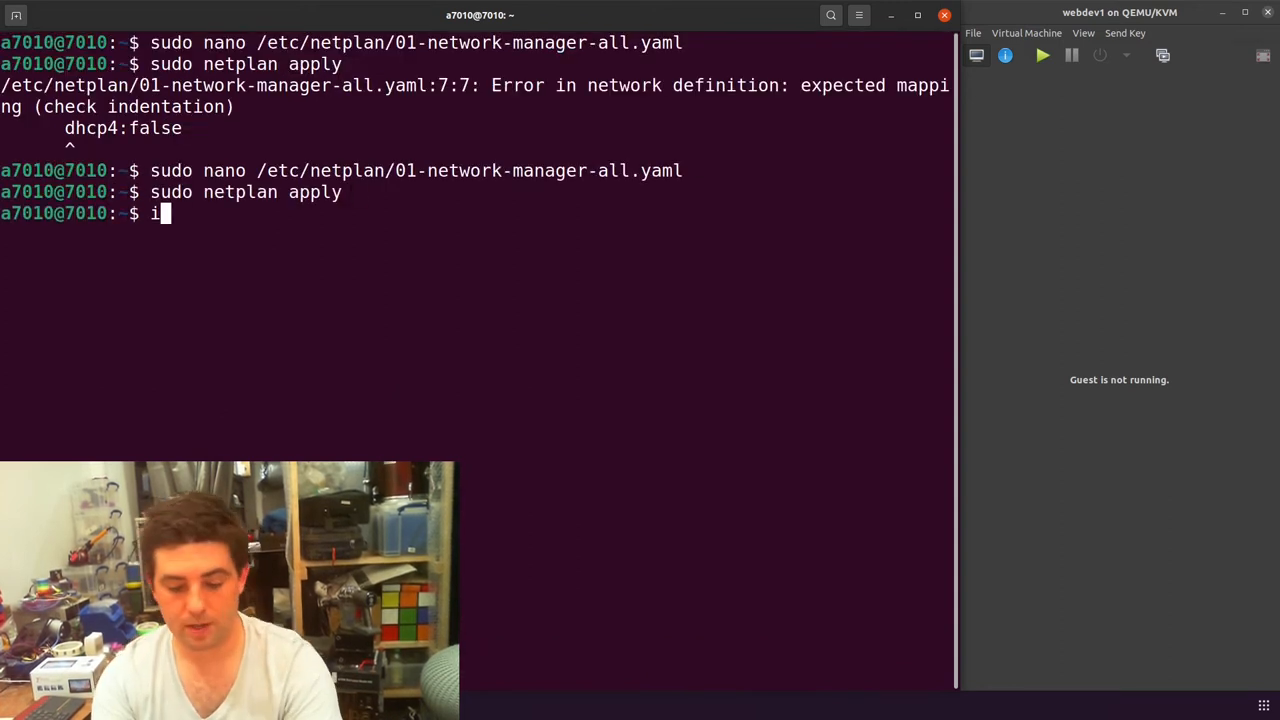
pyautogui.write('p linbk show')
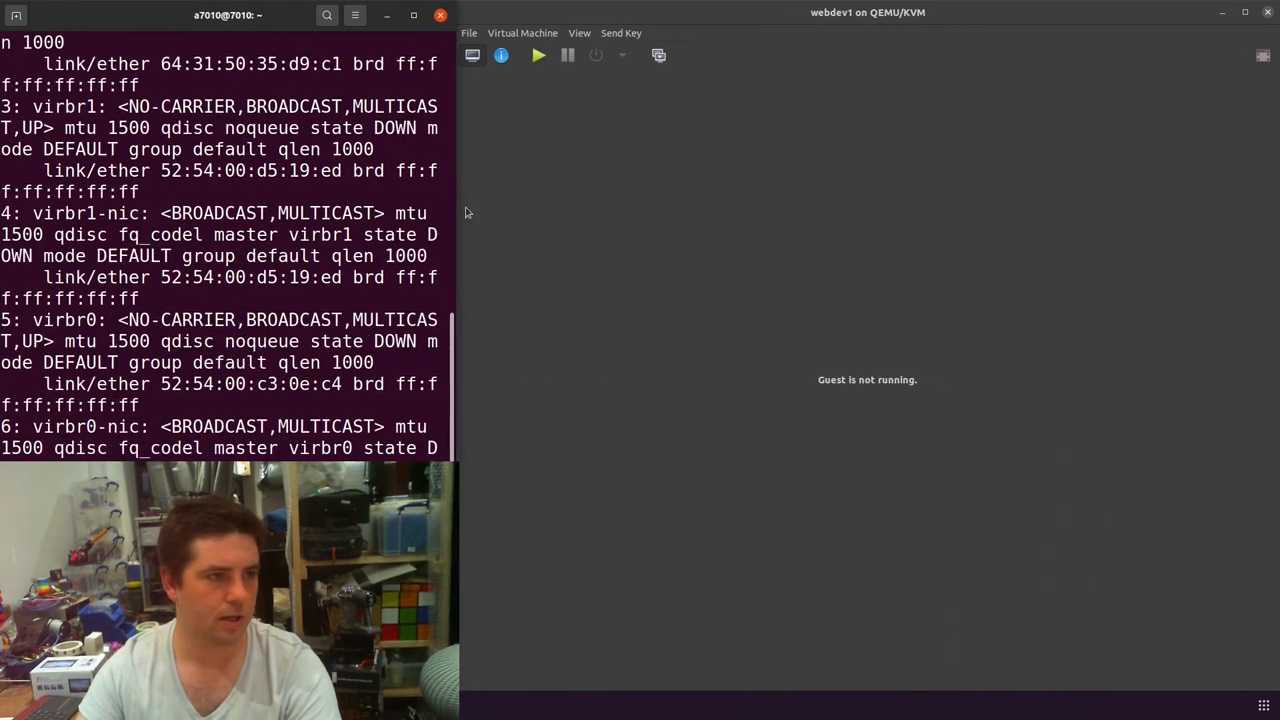
pyautogui.write('ip ad')
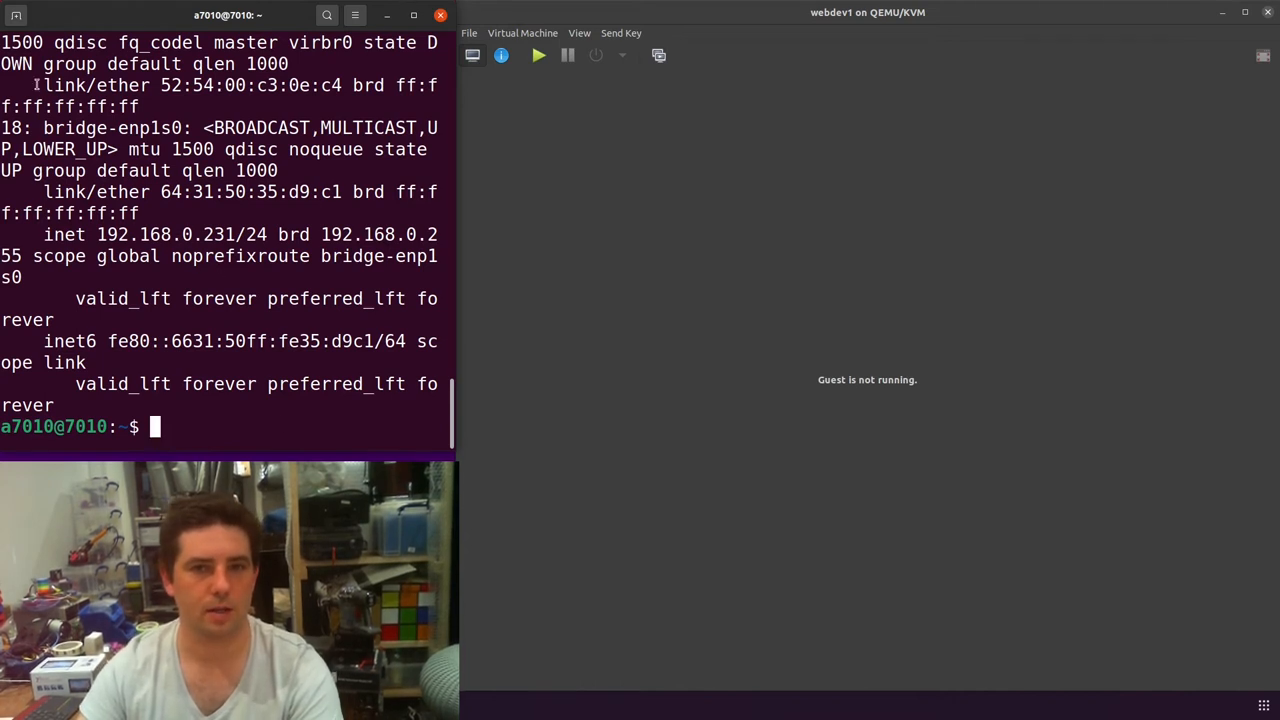
pyautogui.doubleClick(175, 234)
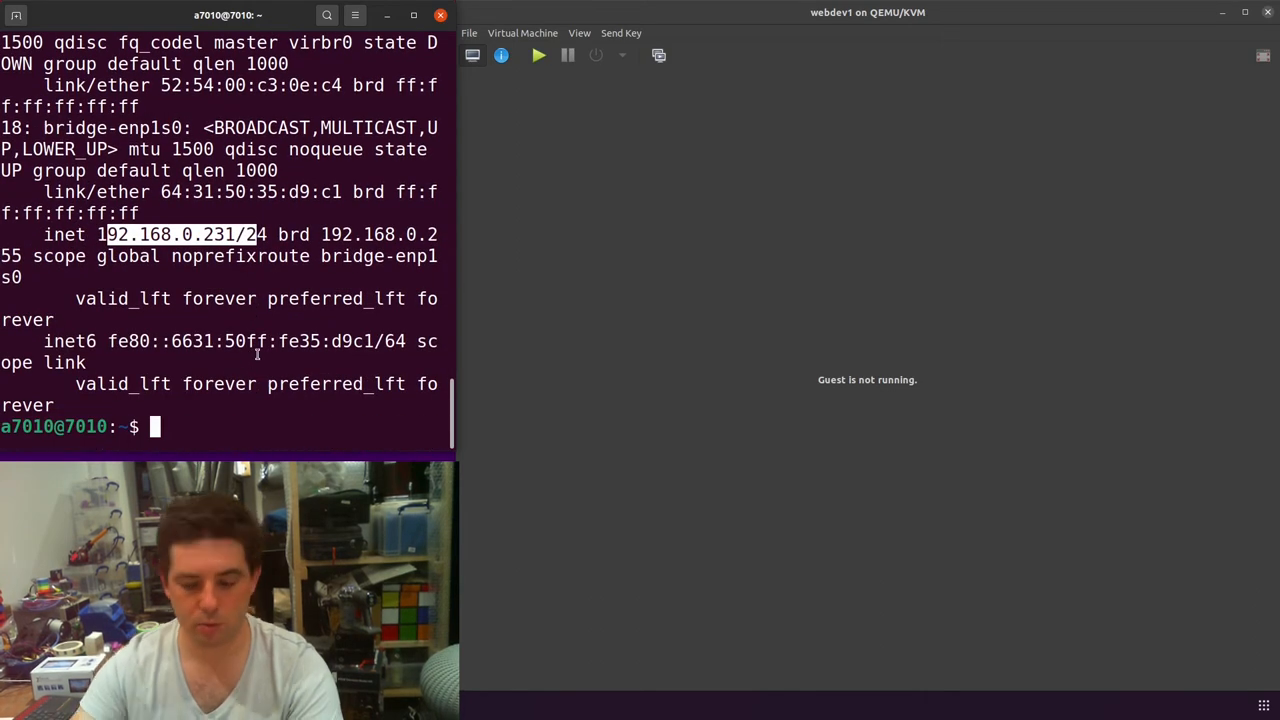
# Step: Ping 192.168.0.10 from the host to confirm replies with no loss
pyautogui.write('ping 192.168.0.10')
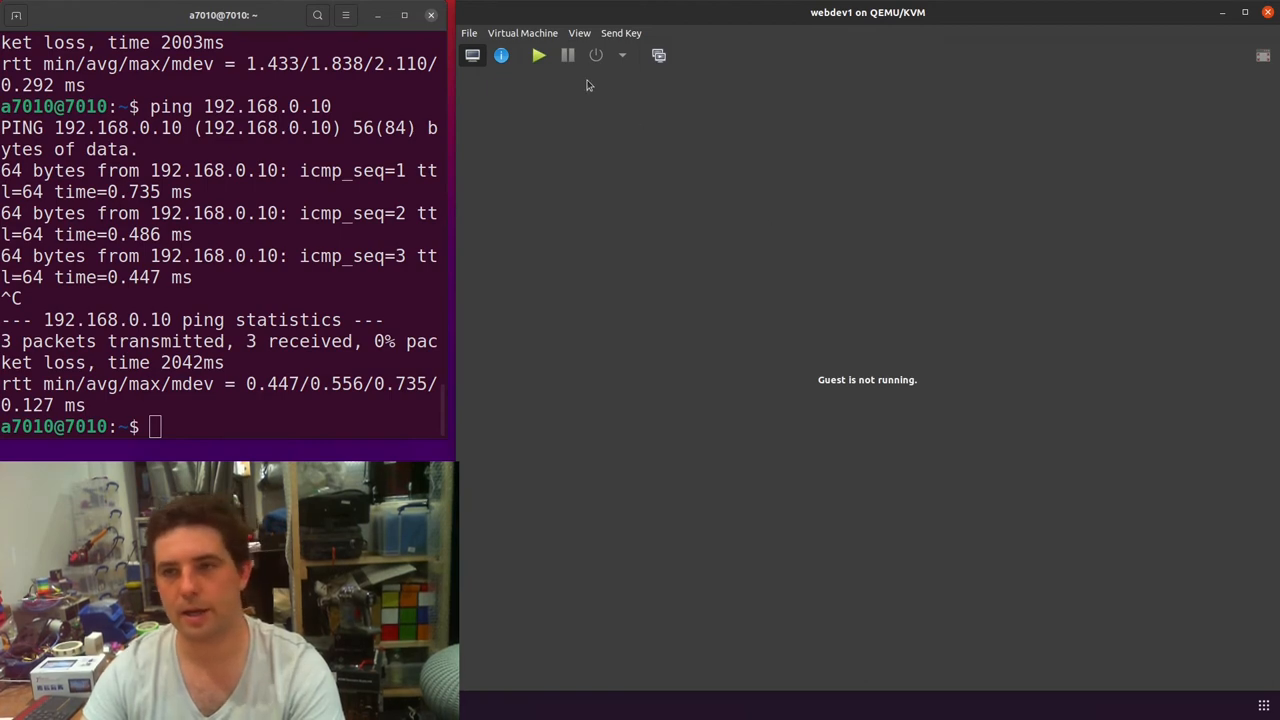
pyautogui.moveTo(501, 55)
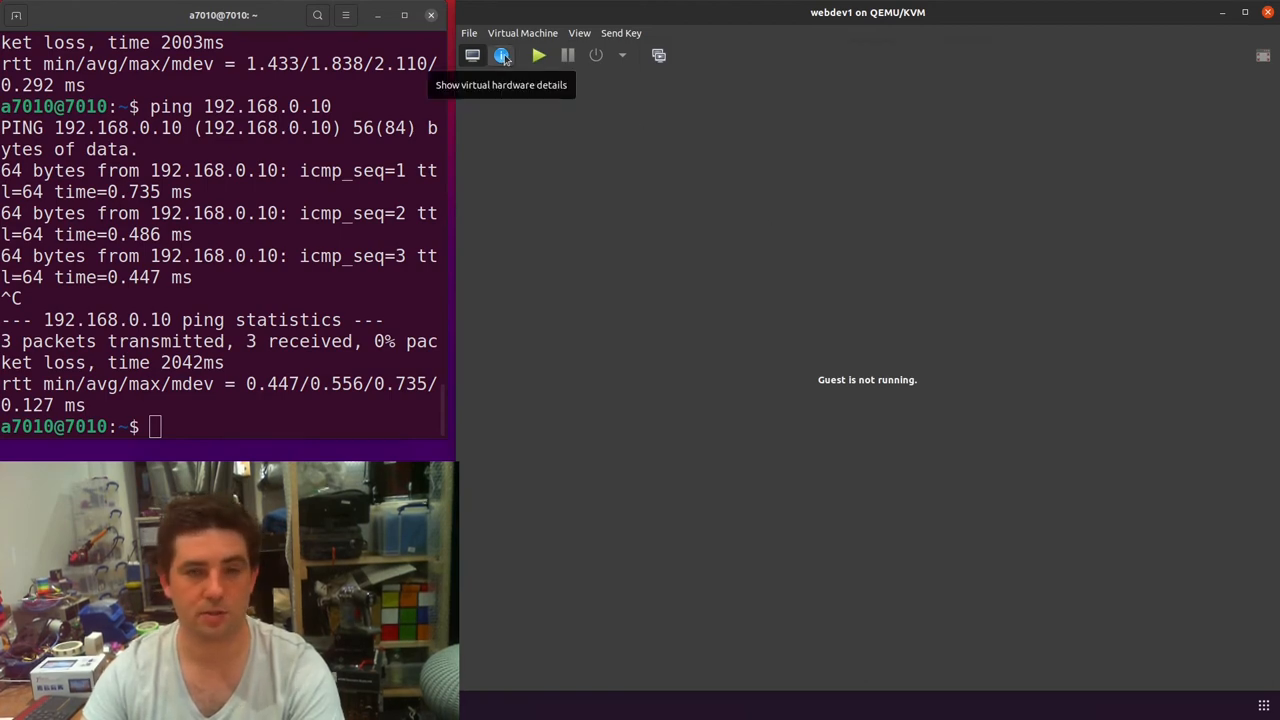
# Step: Set webdev1's NIC source to shared device bridge-enp1s0, apply, and view its XML
pyautogui.click(502, 55)
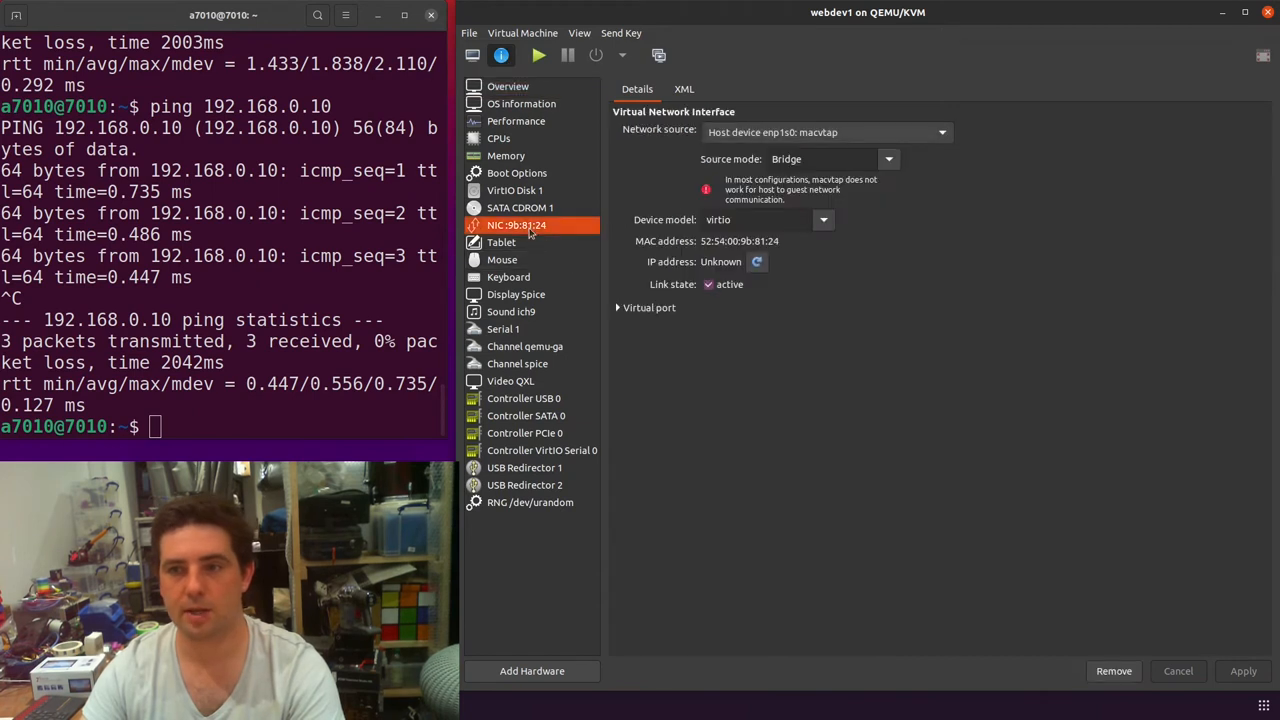
pyautogui.click(825, 131)
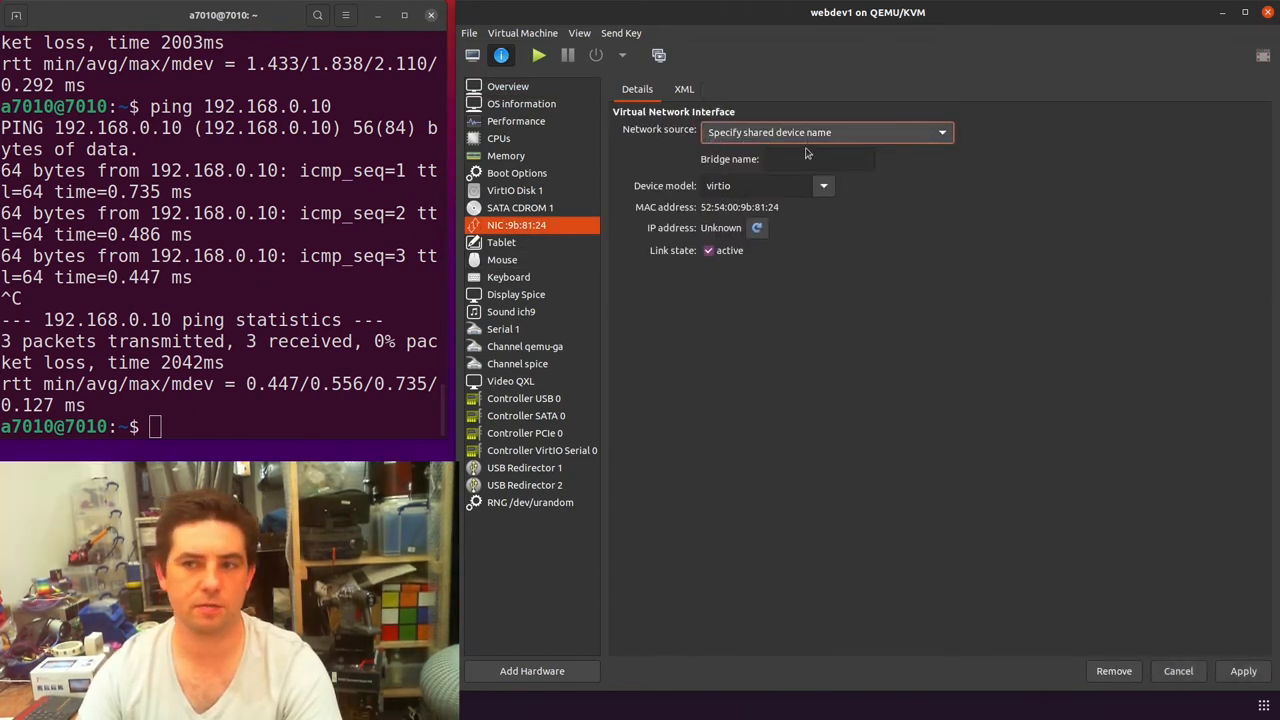
pyautogui.click(819, 159)
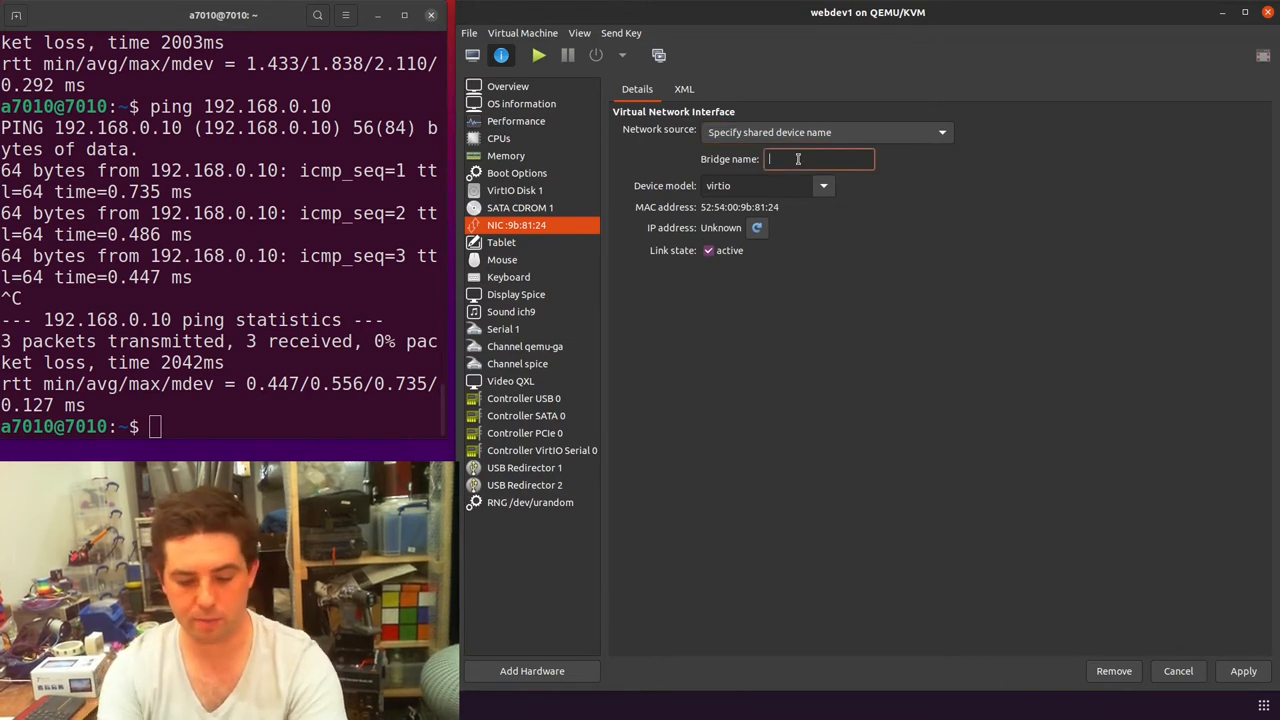
pyautogui.write('bridge-enp1s0')
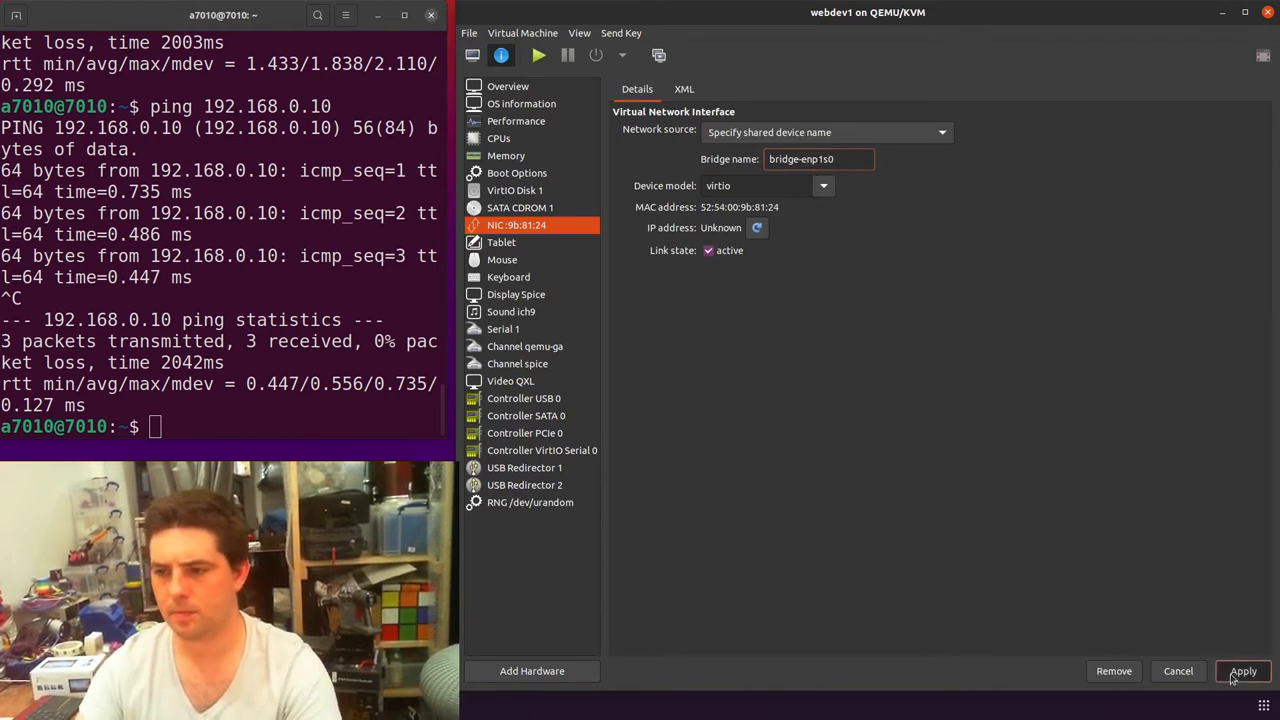
pyautogui.click(684, 89)
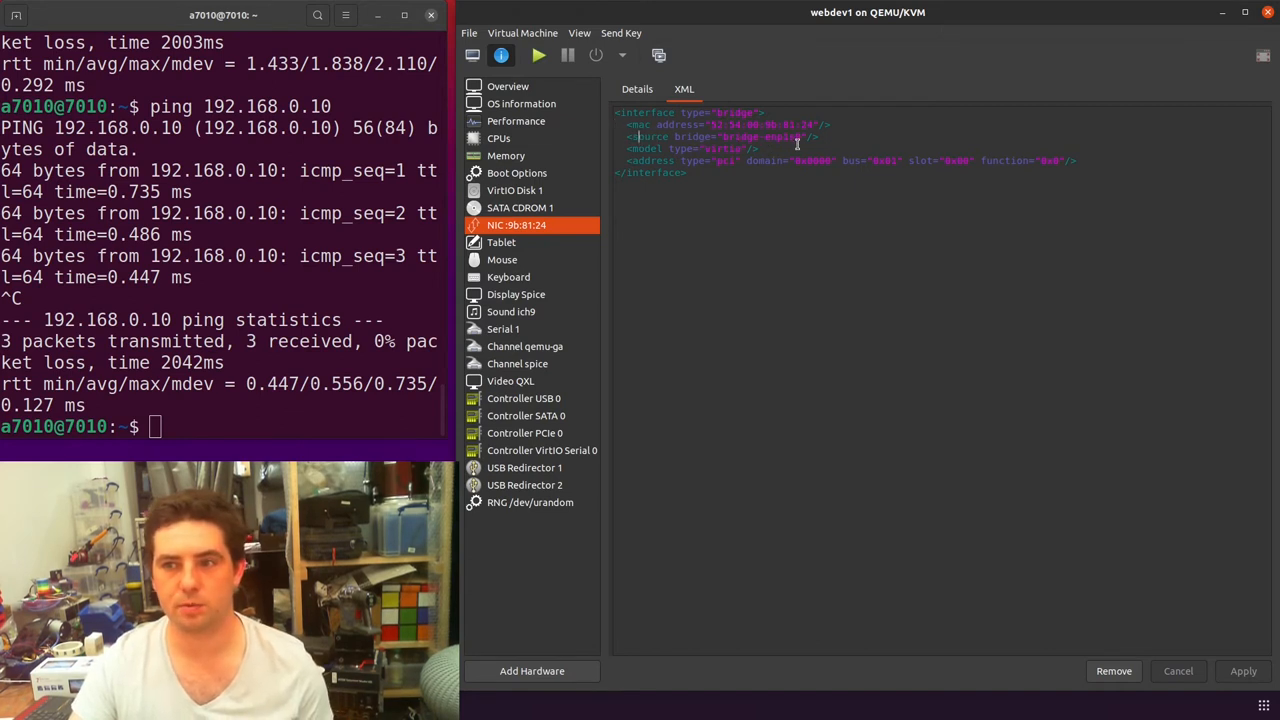
pyautogui.doubleClick(765, 137)
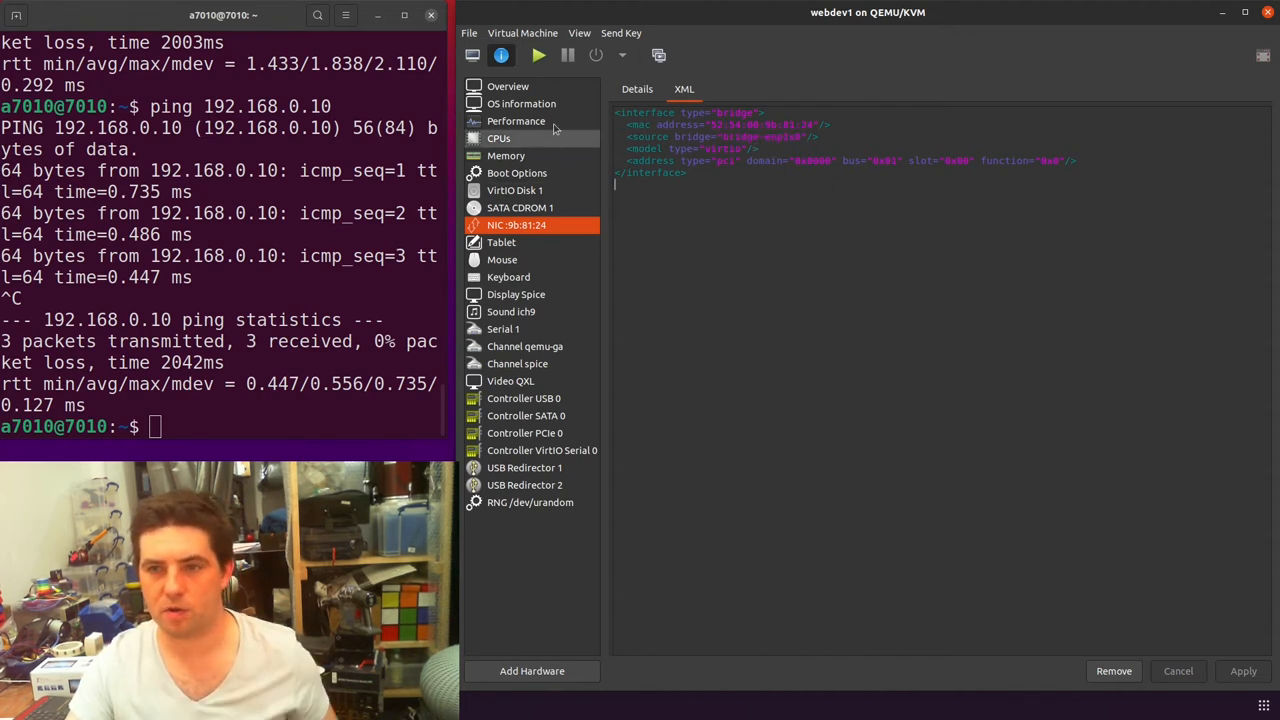
# Step: Boot webdev1, ping 192.168.0.1 and 192.168.0.231 from the guest, then show ip addr
pyautogui.click(538, 55)
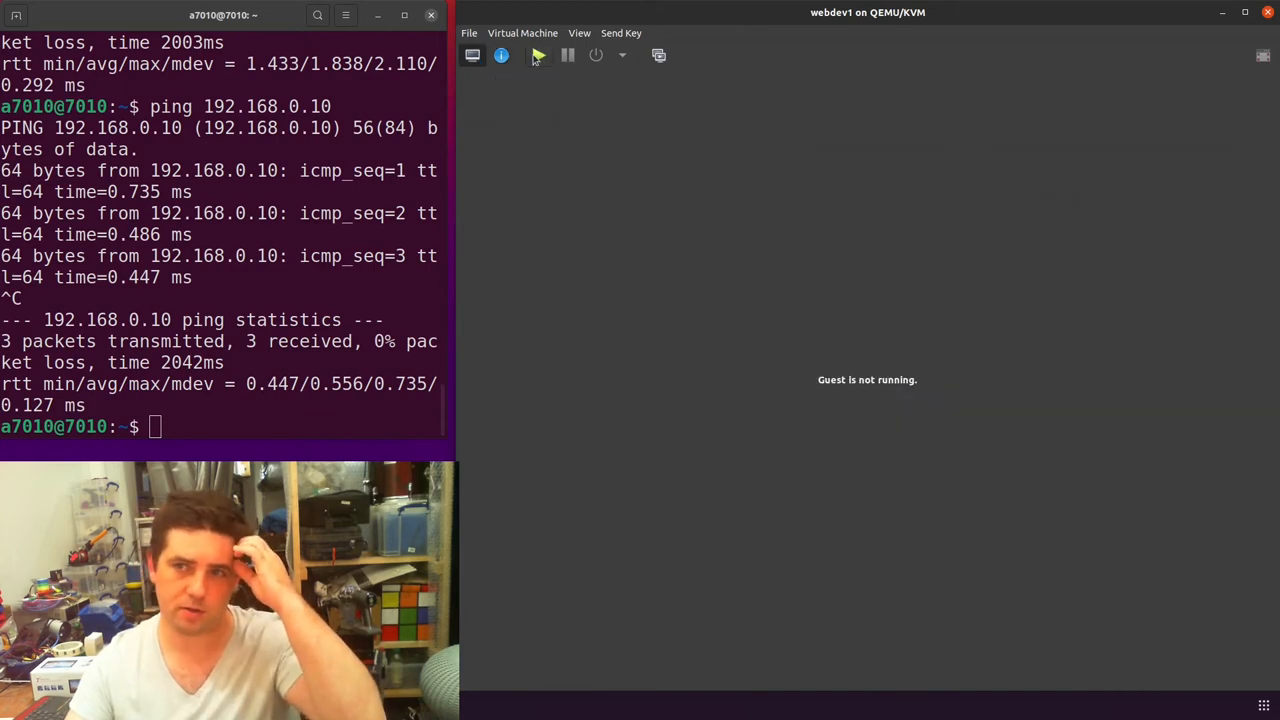
pyautogui.click(538, 55)
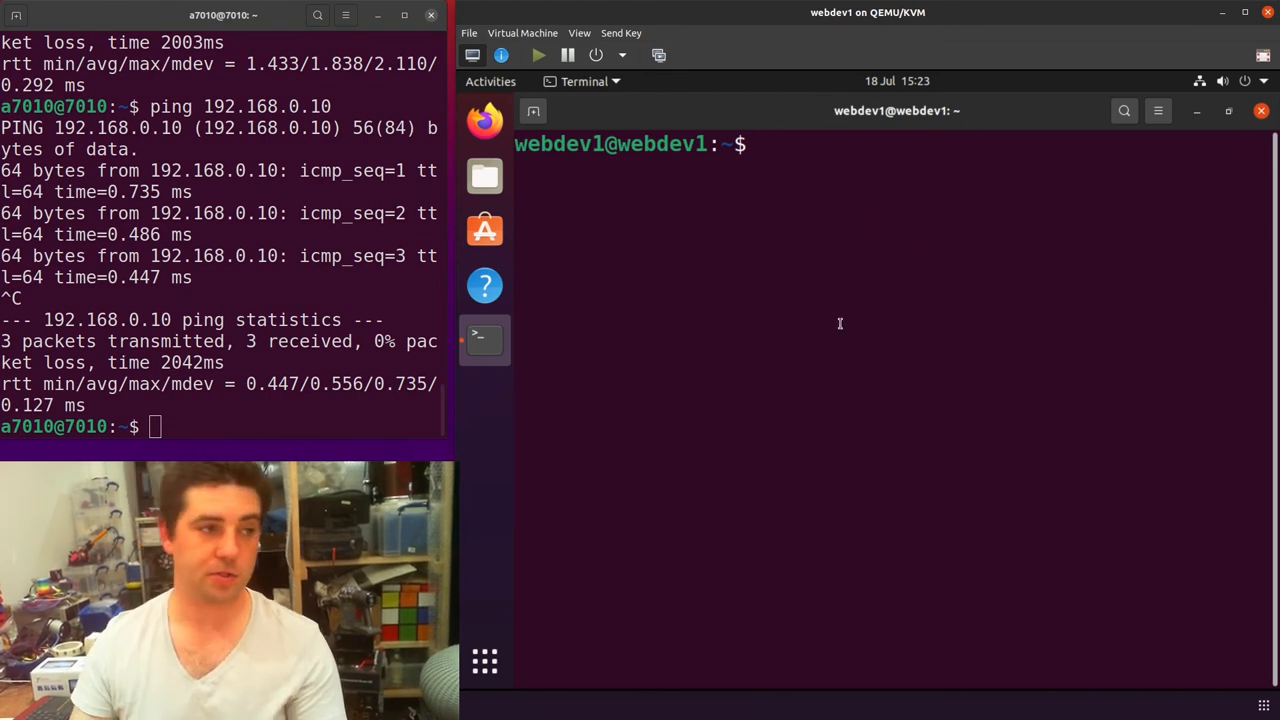
pyautogui.write('ping 192.168.0.10')
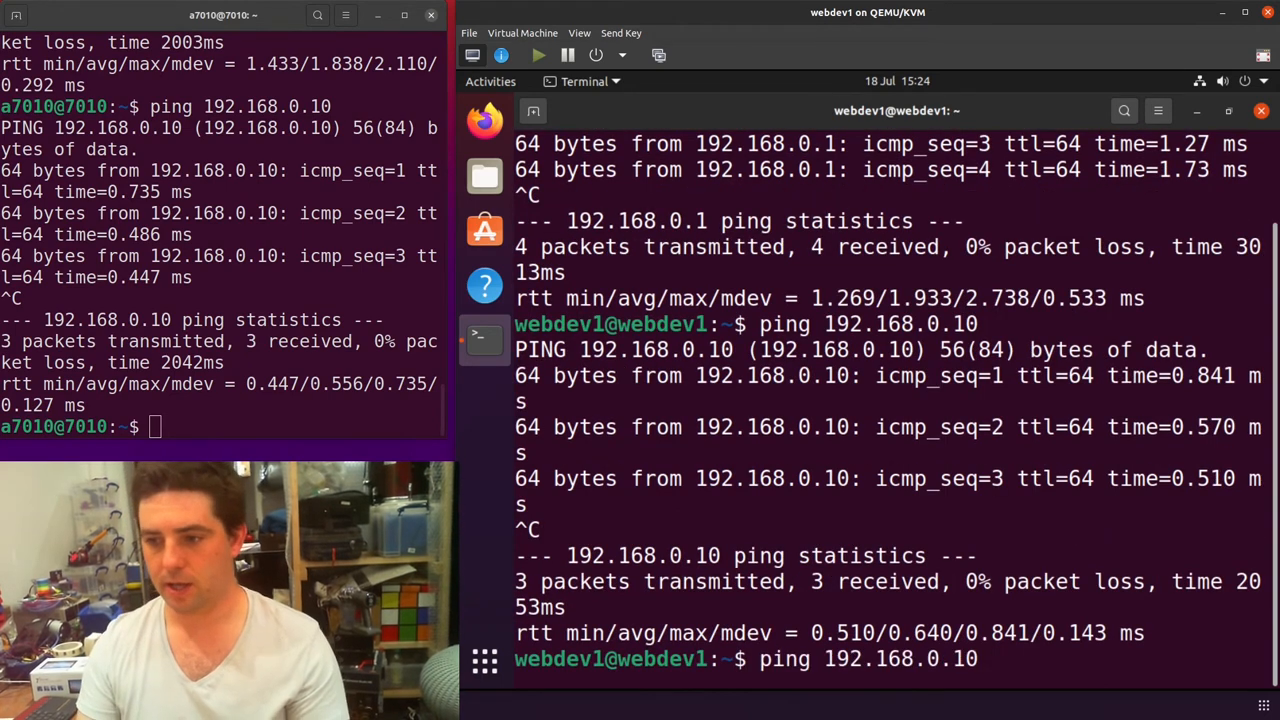
pyautogui.write('231')
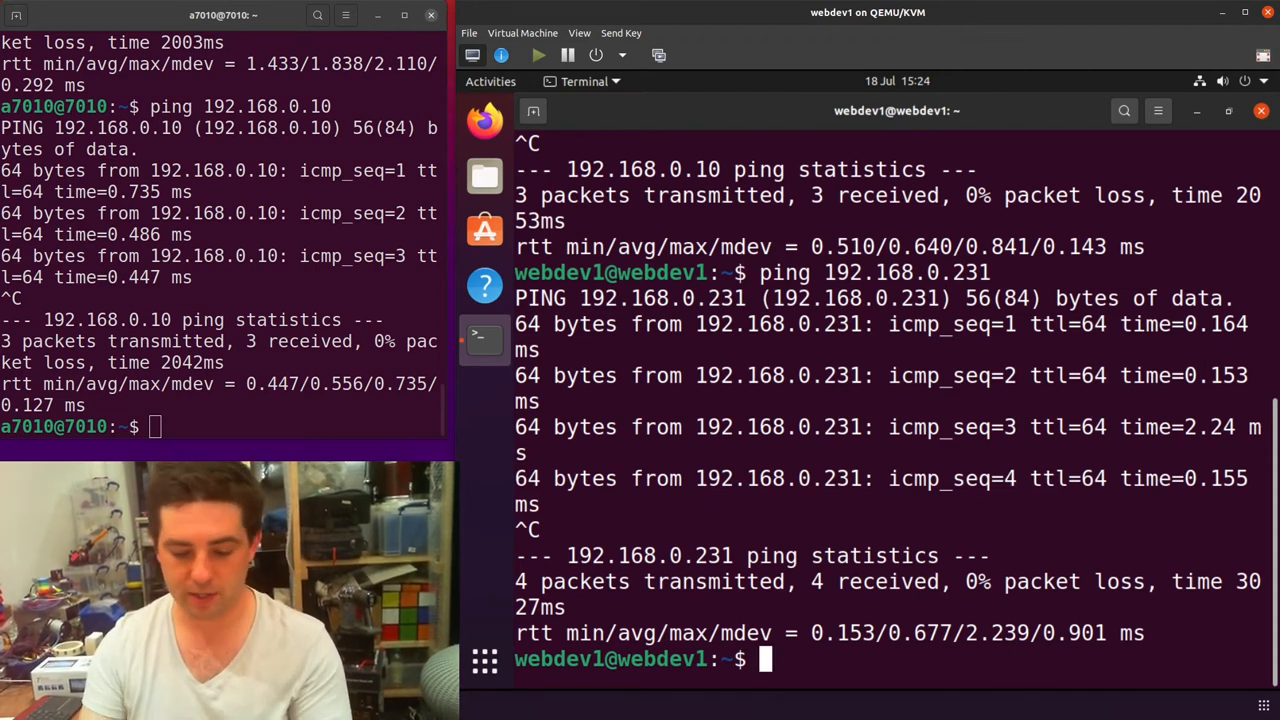
pyautogui.write('ip addr show')
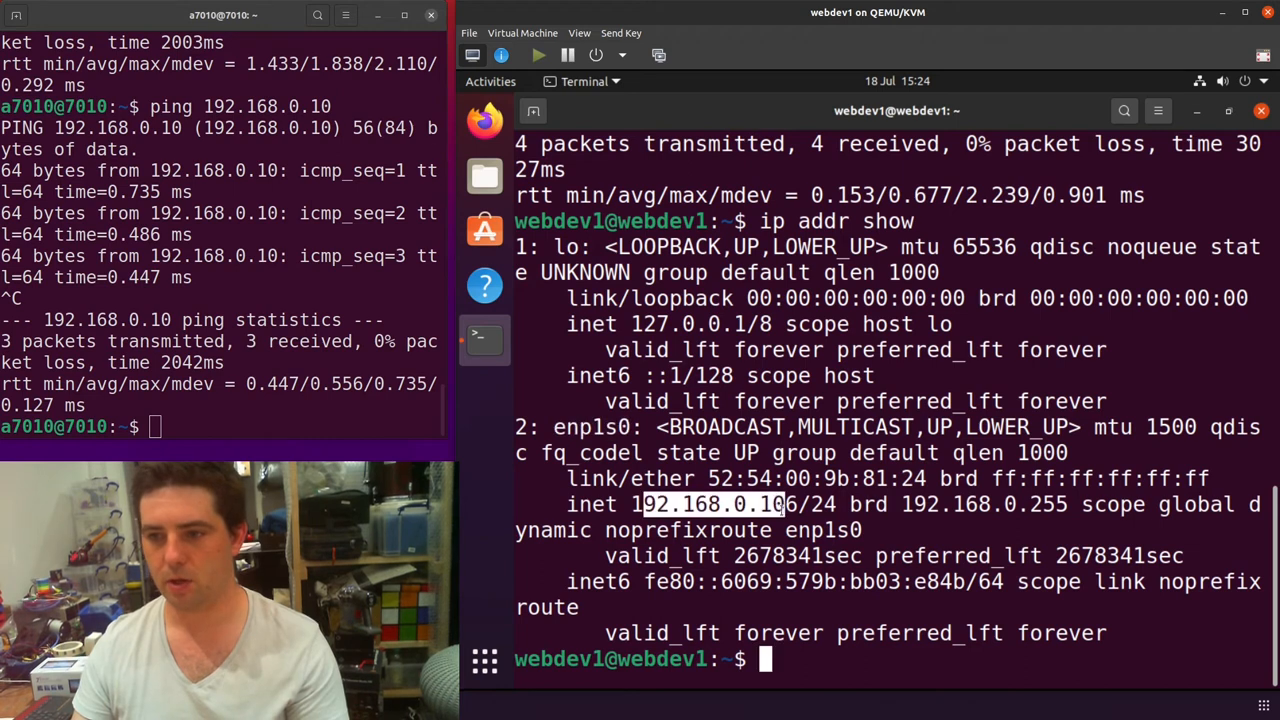
# Step: From the host, ping the guest at 192.168.0.106
pyautogui.write('ping 192')
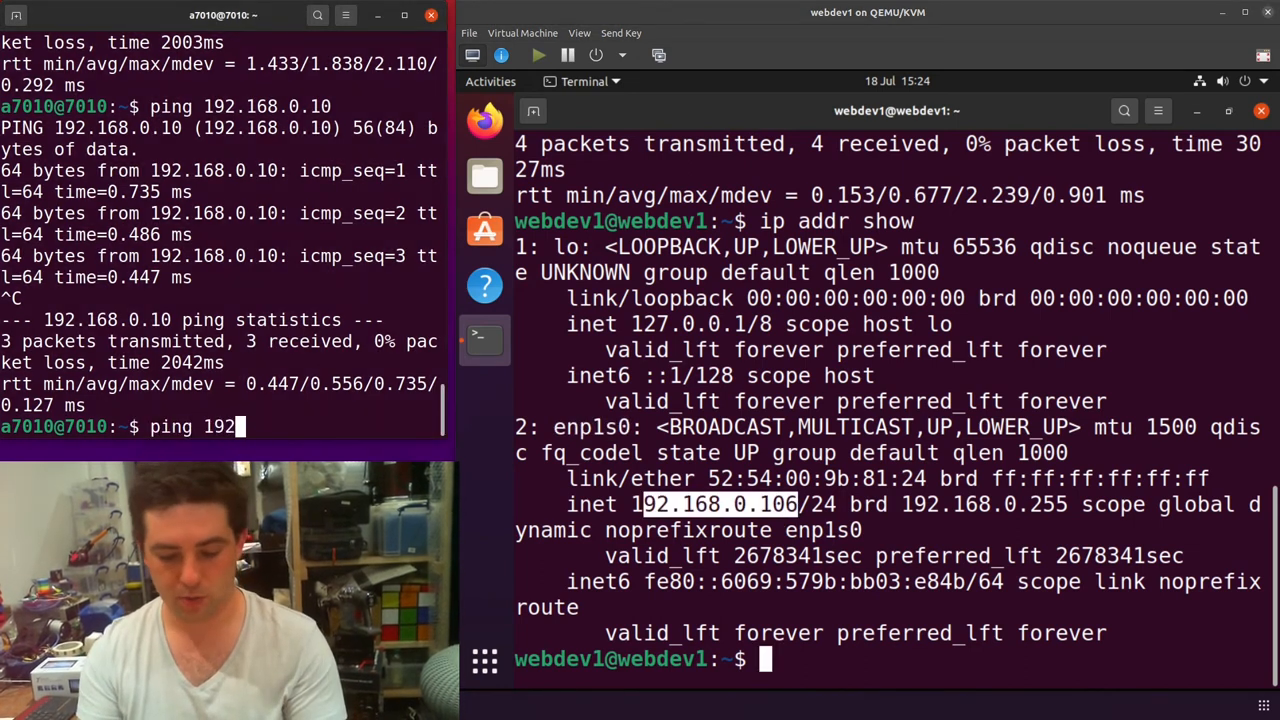
pyautogui.write('168.0.')
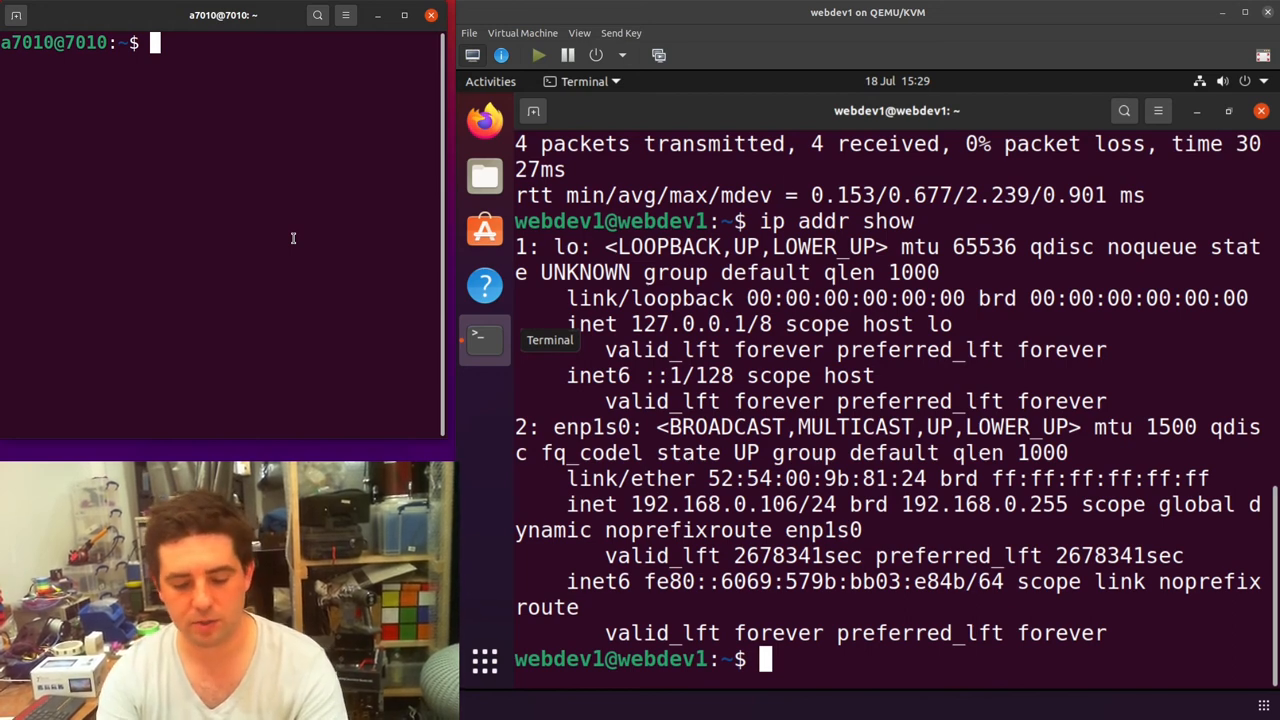
# Step: Run sudo nano /etc/libvirt/qemu.conf to edit it as root
pyautogui.write('sudo nano')
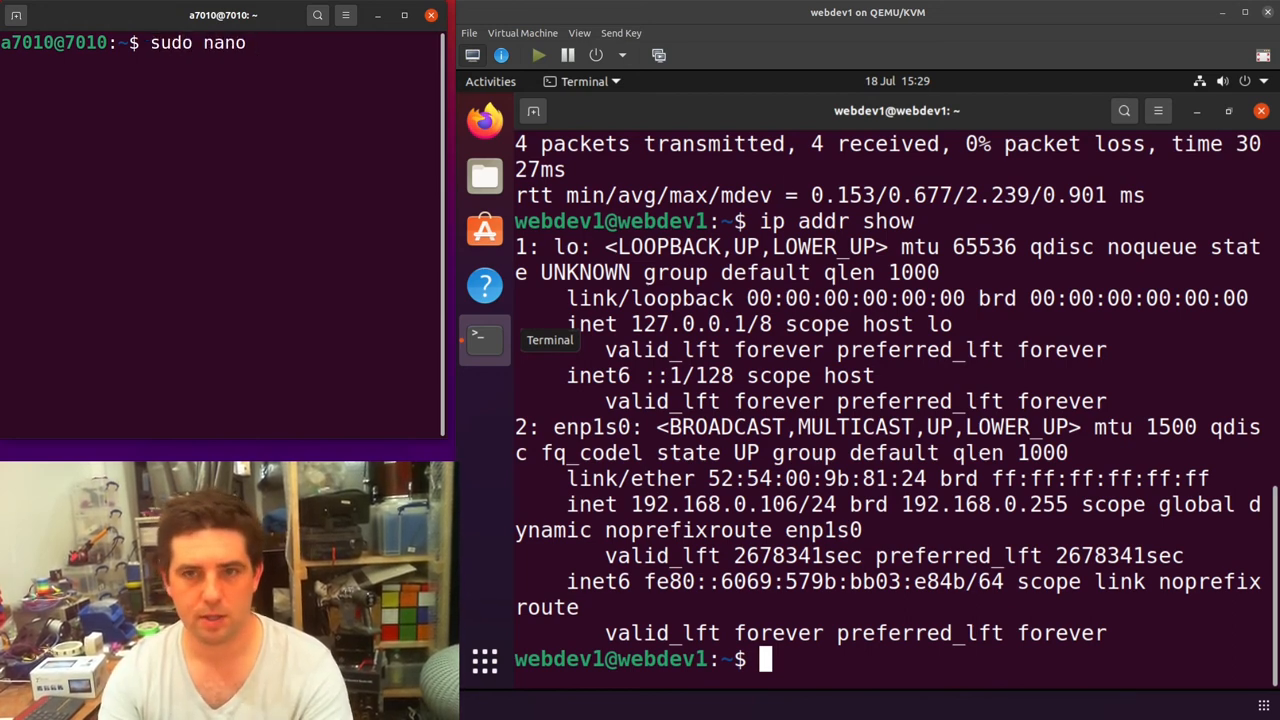
pyautogui.write('/etc/')
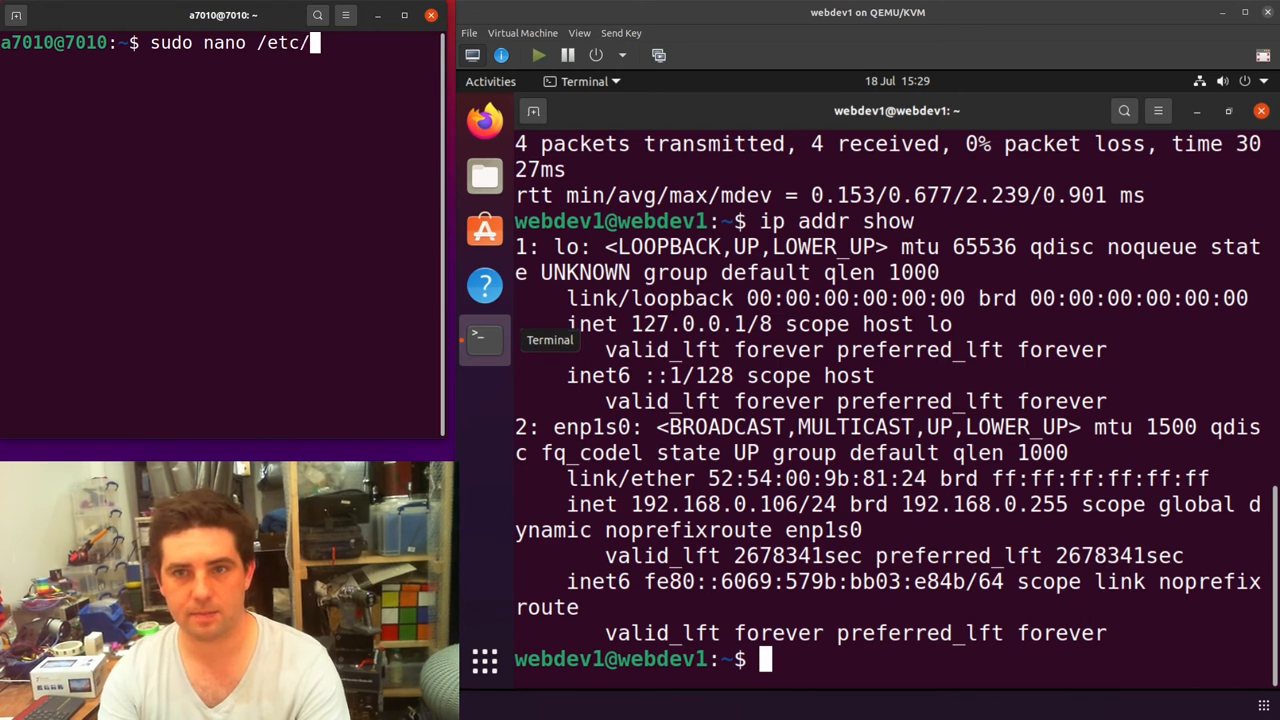
pyautogui.write('libvirt/q')
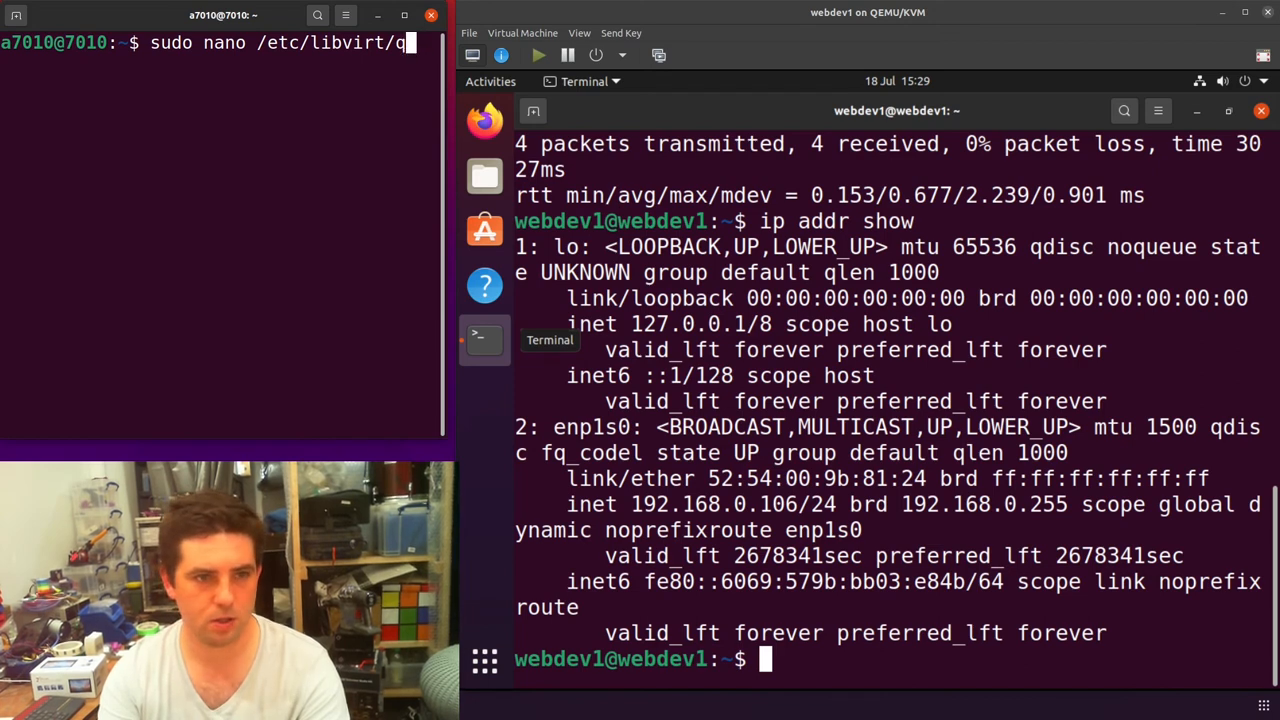
pyautogui.write('emu')
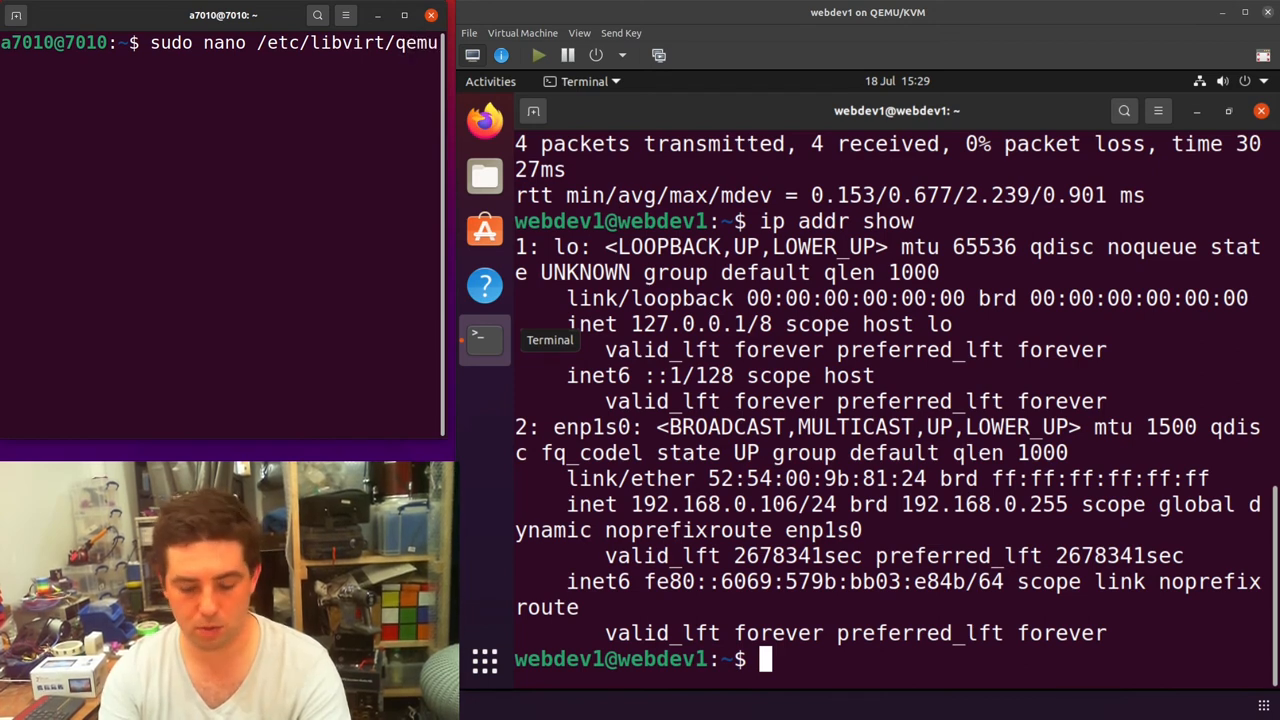
pyautogui.press('Return')
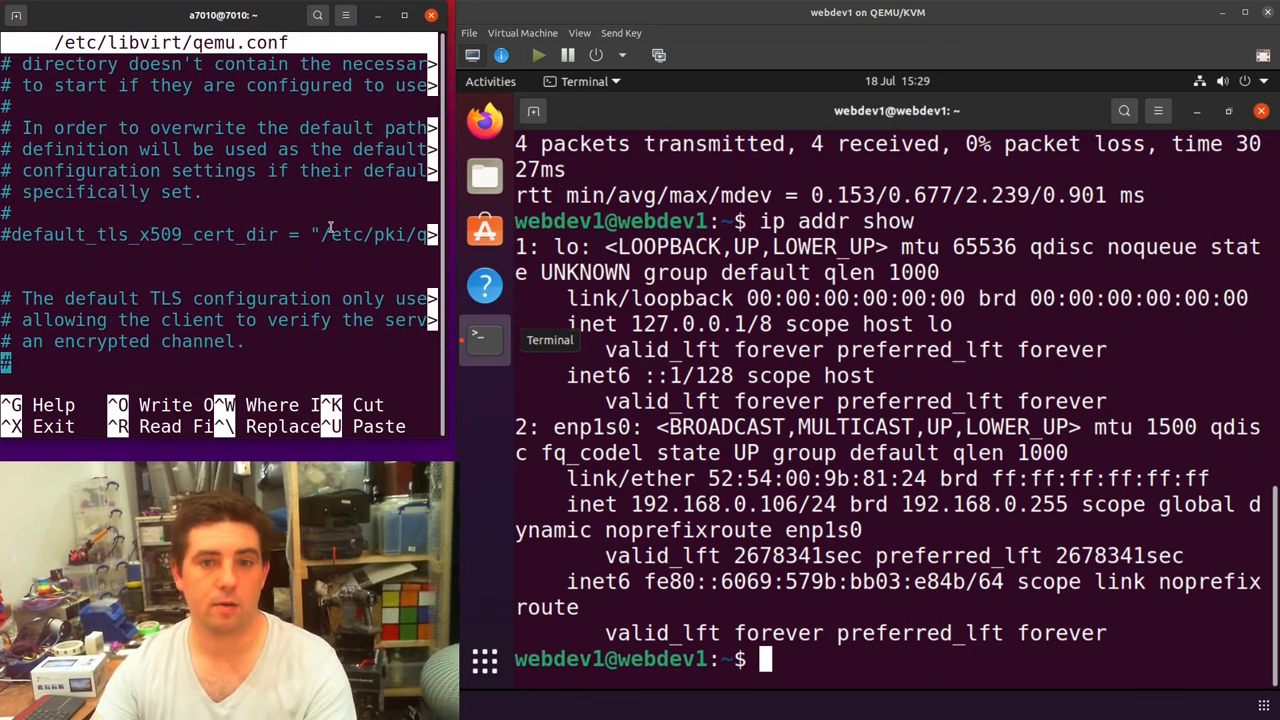
# Step: Find spice_listen, change 0.0.0.0 to ::1, save qemu.conf and exit nano
pyautogui.scroll(-3)
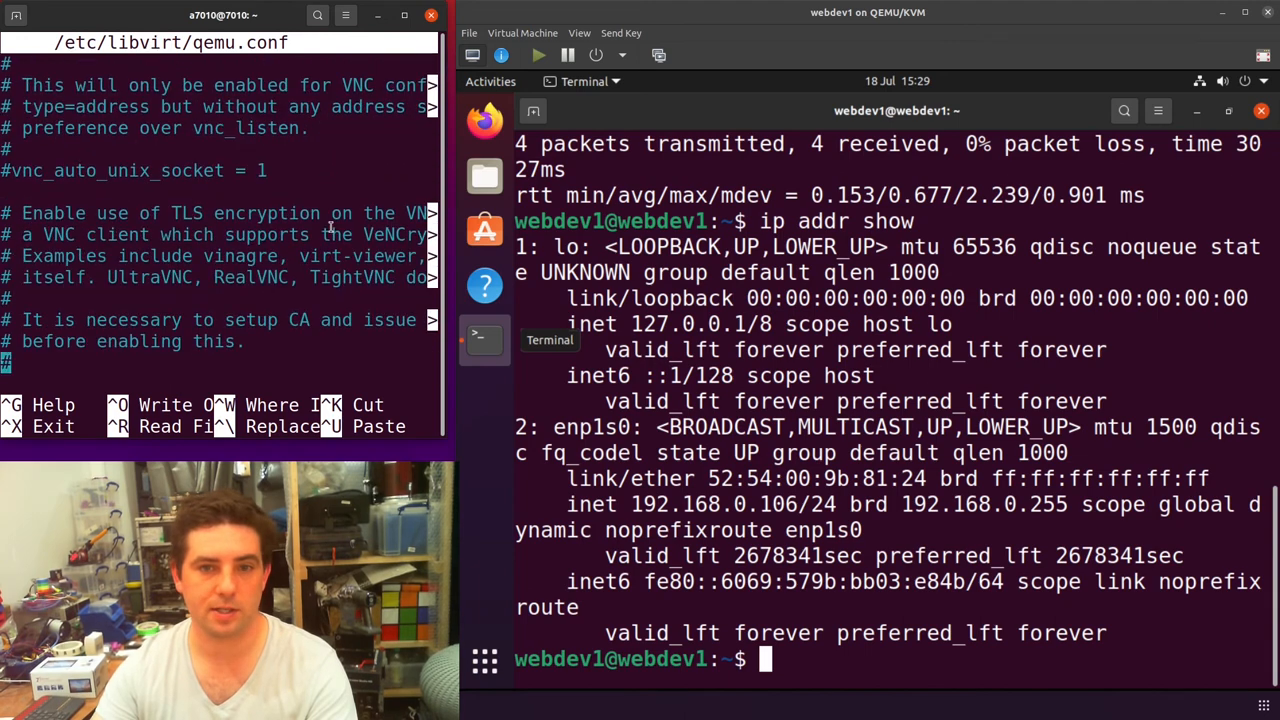
pyautogui.scroll(-3)
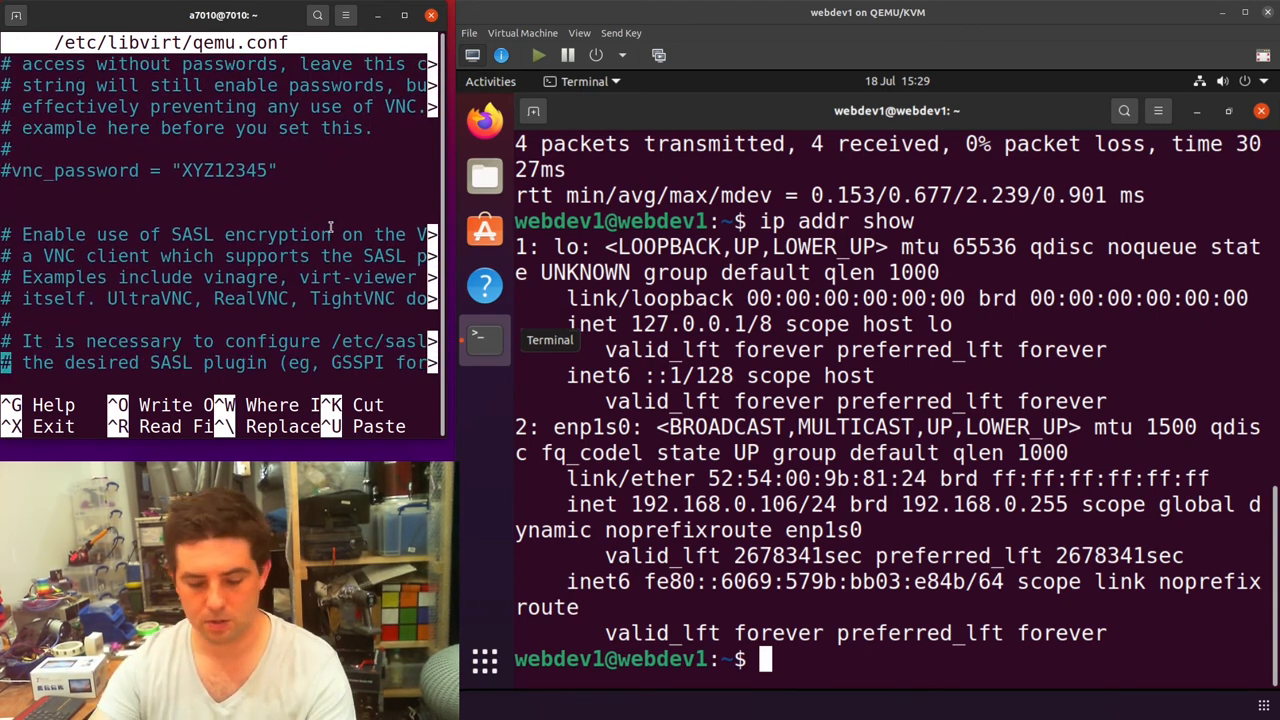
pyautogui.press('ctrl+w')
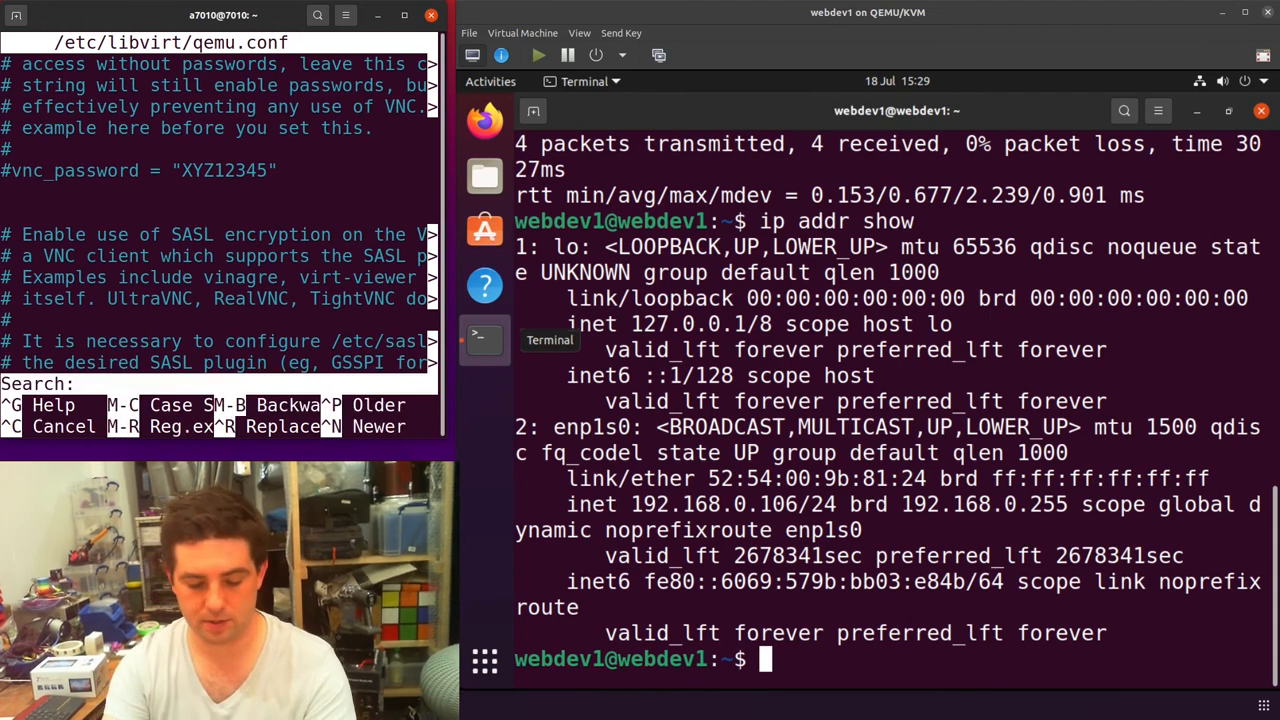
pyautogui.write('spice li')
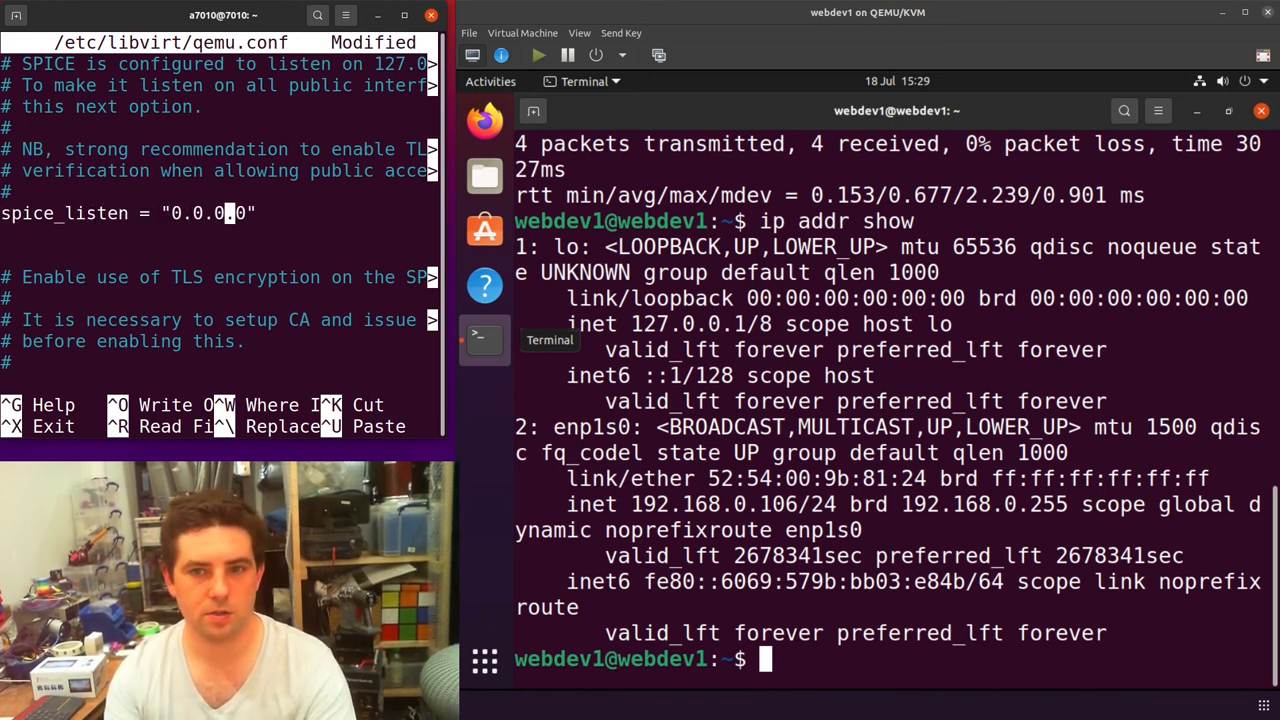
pyautogui.press('BackSpace')
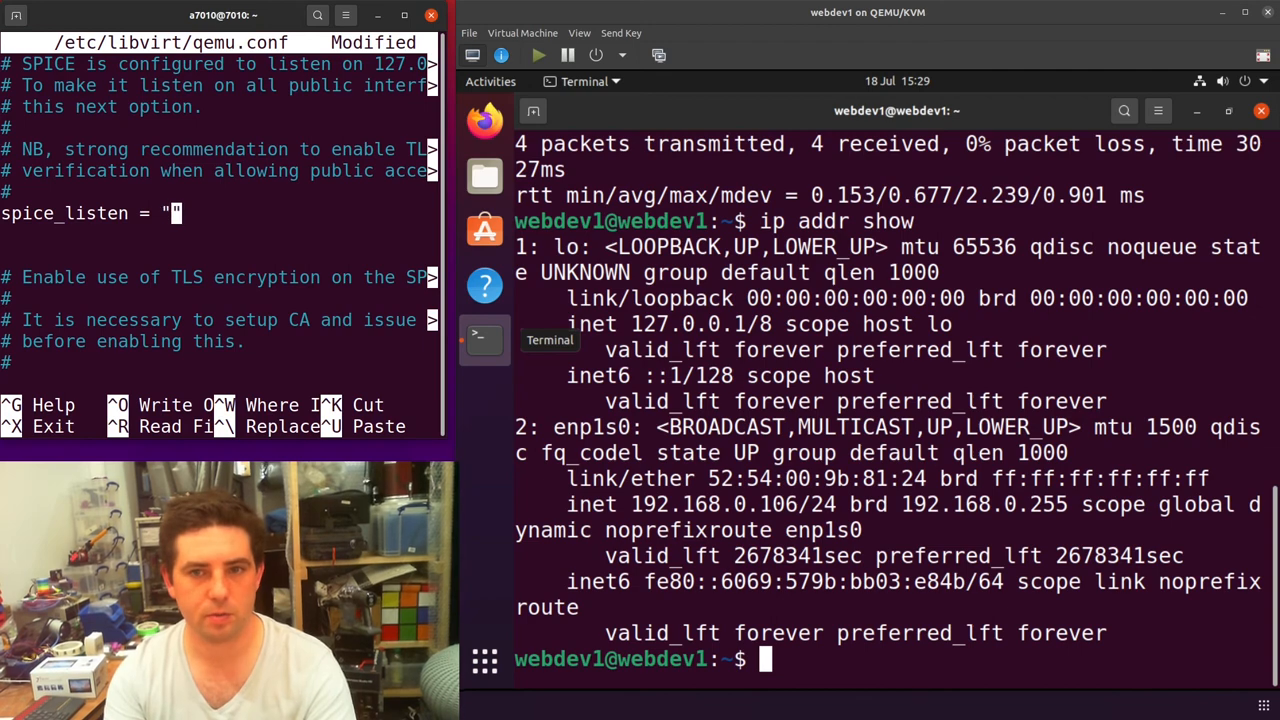
pyautogui.write('::1')
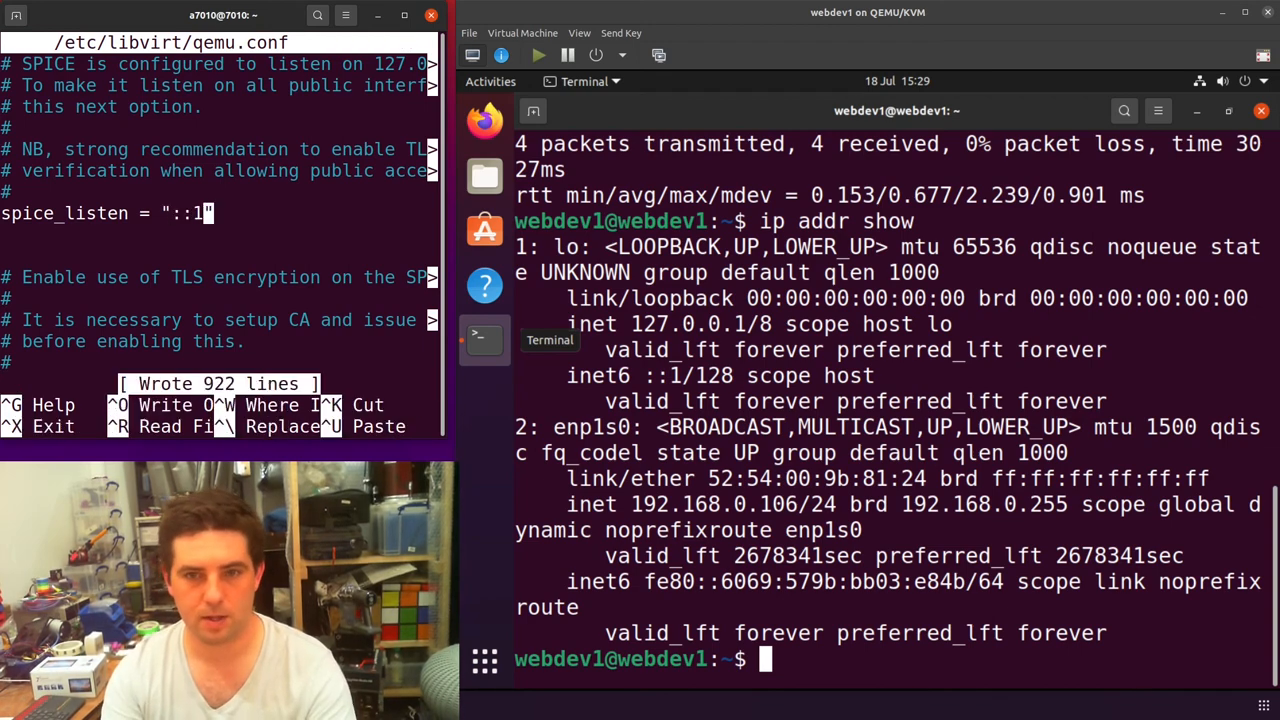
pyautogui.press('ctrl+x')
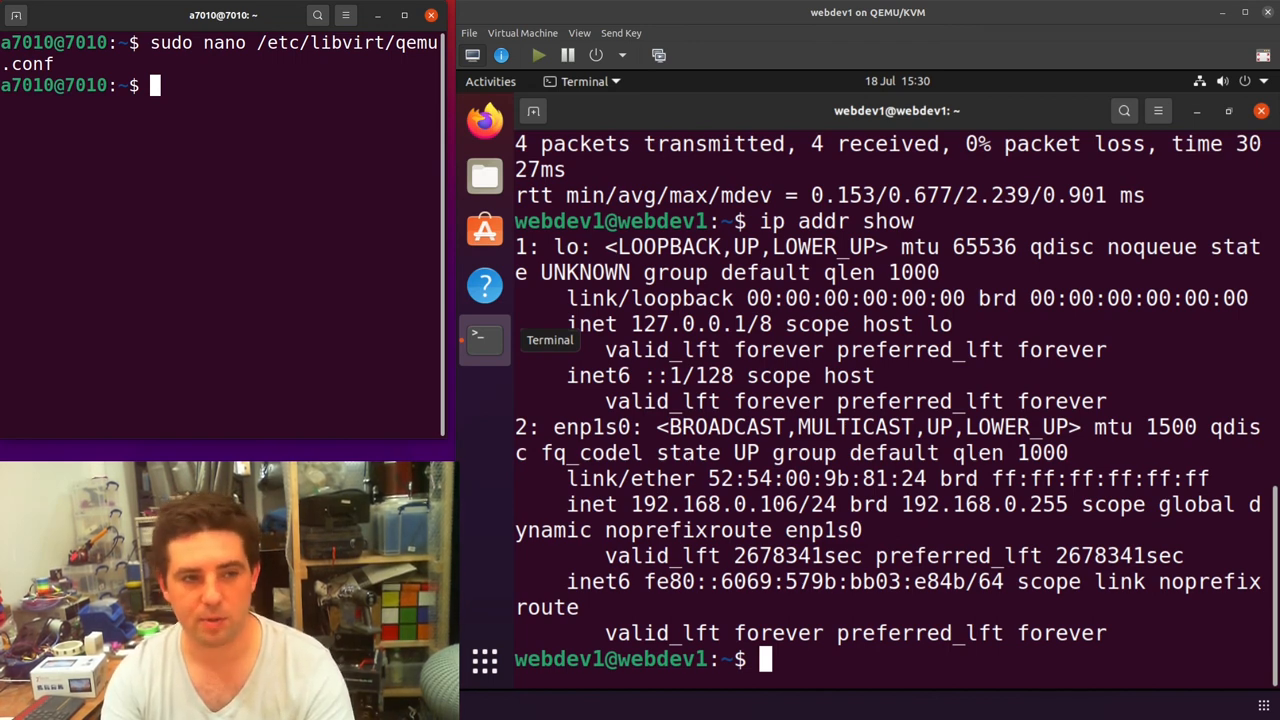
# Step: Type systemctl mask sleep.target suspend.target hibernate.target hybrid-sleep.target at the prompt
pyautogui.write('s')
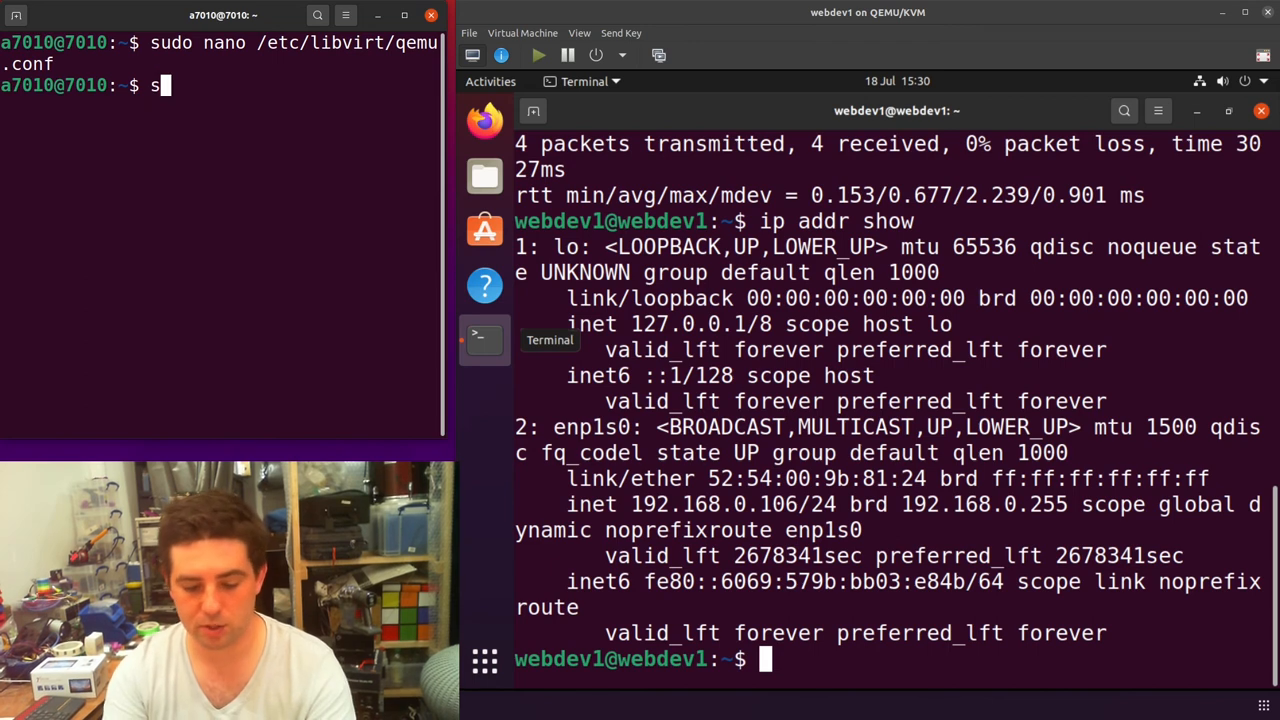
pyautogui.write('ystemcl')
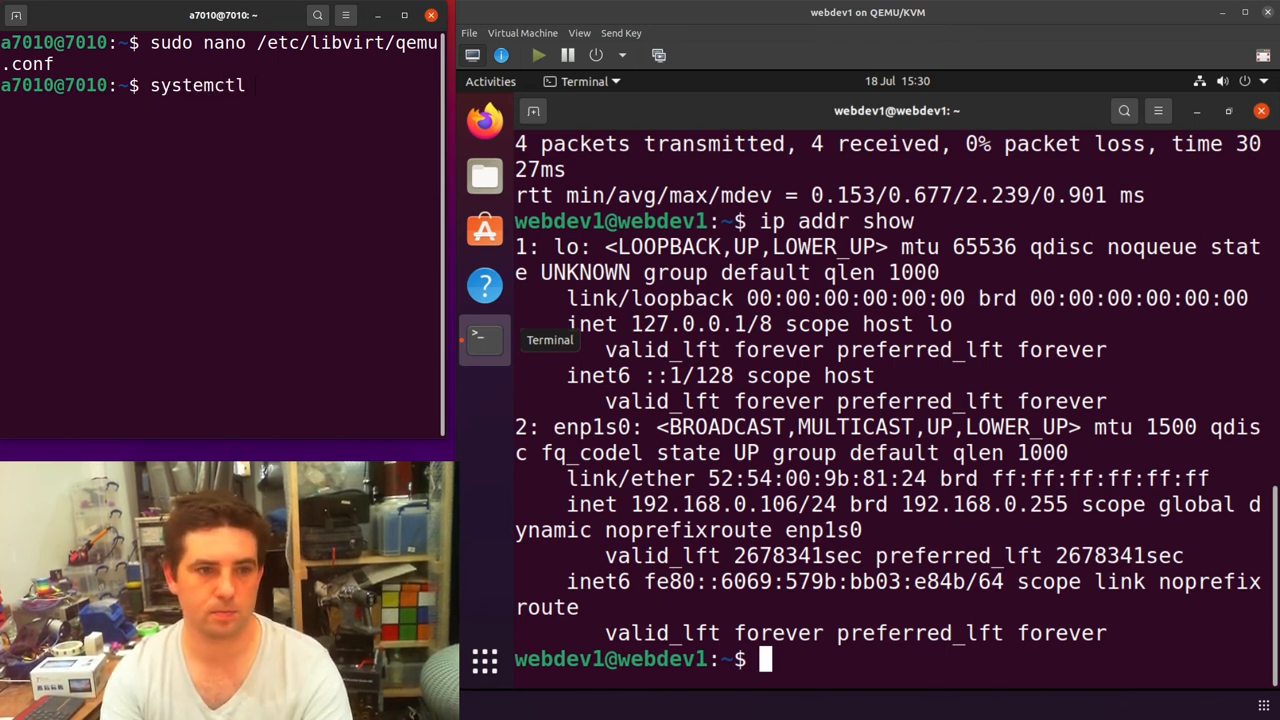
pyautogui.write('mask')
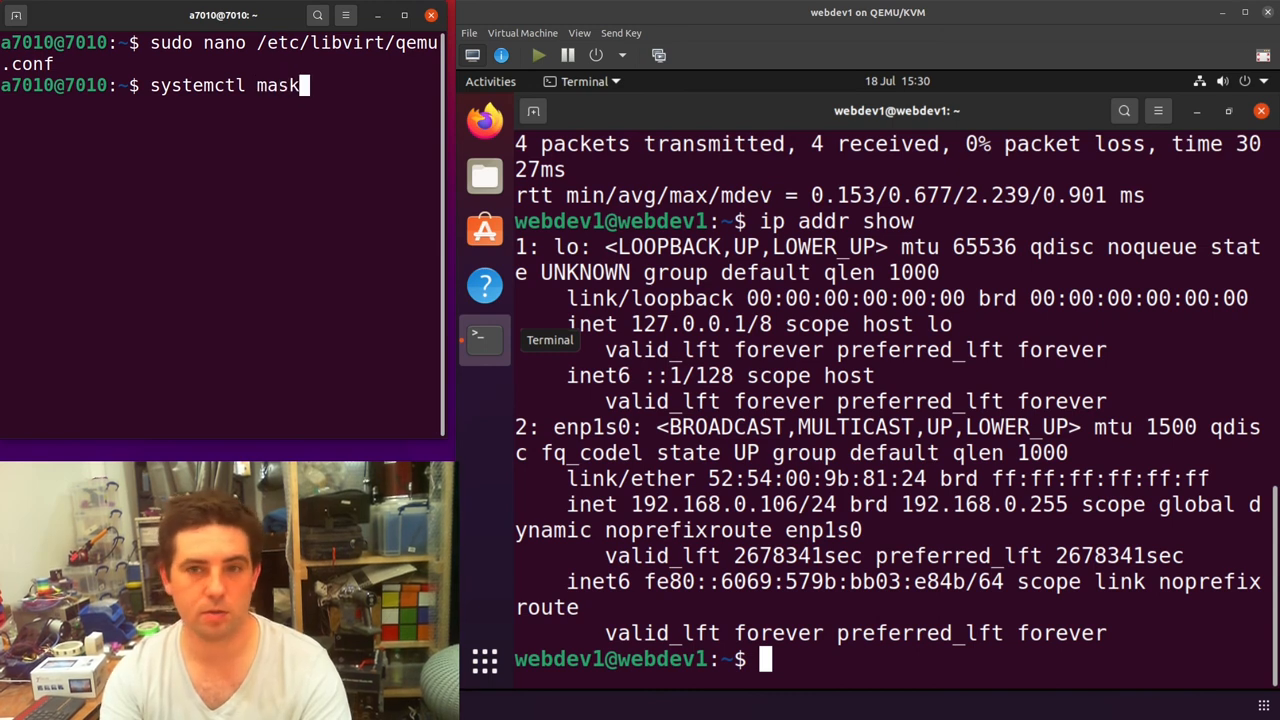
pyautogui.write('spe')
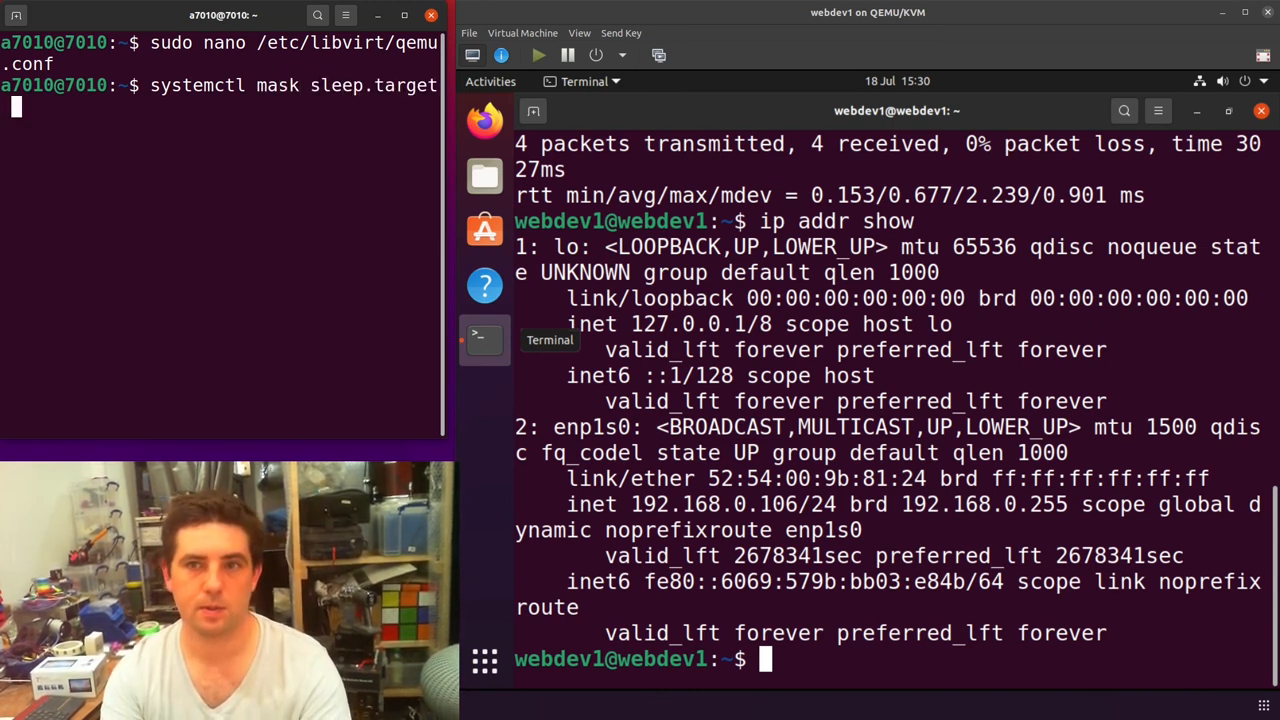
pyautogui.write('s')
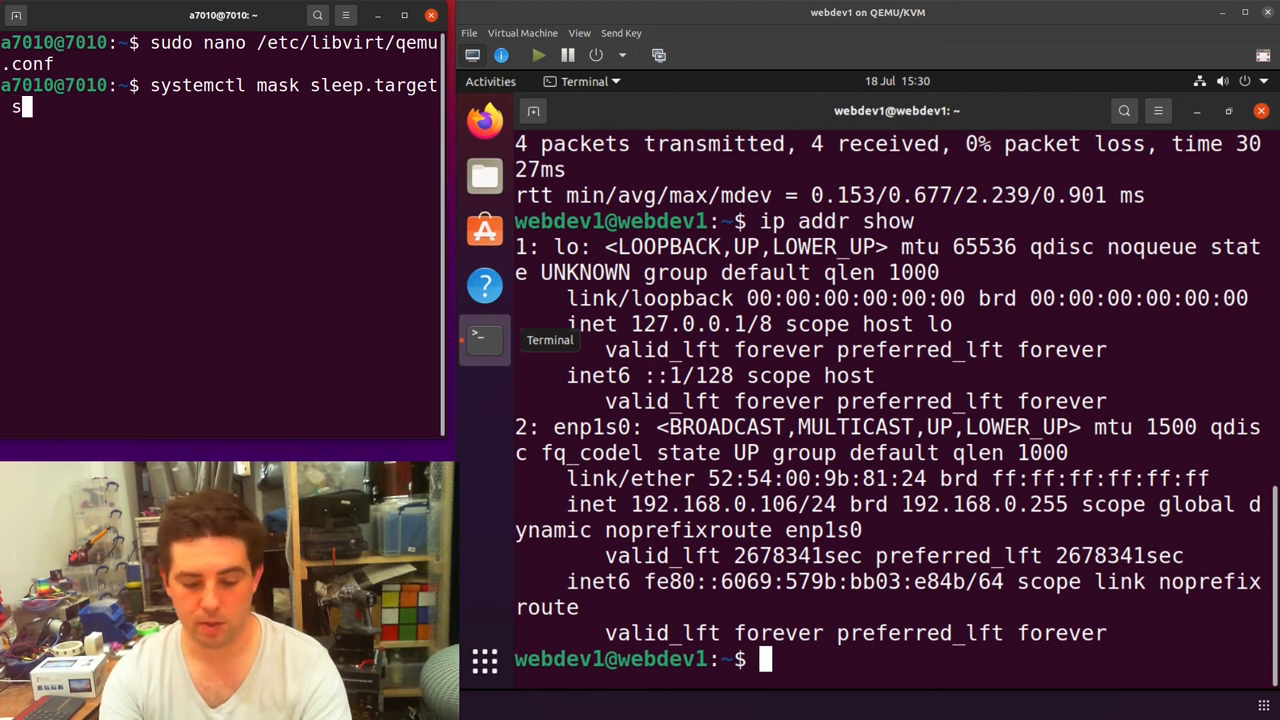
pyautogui.write('uspend.')
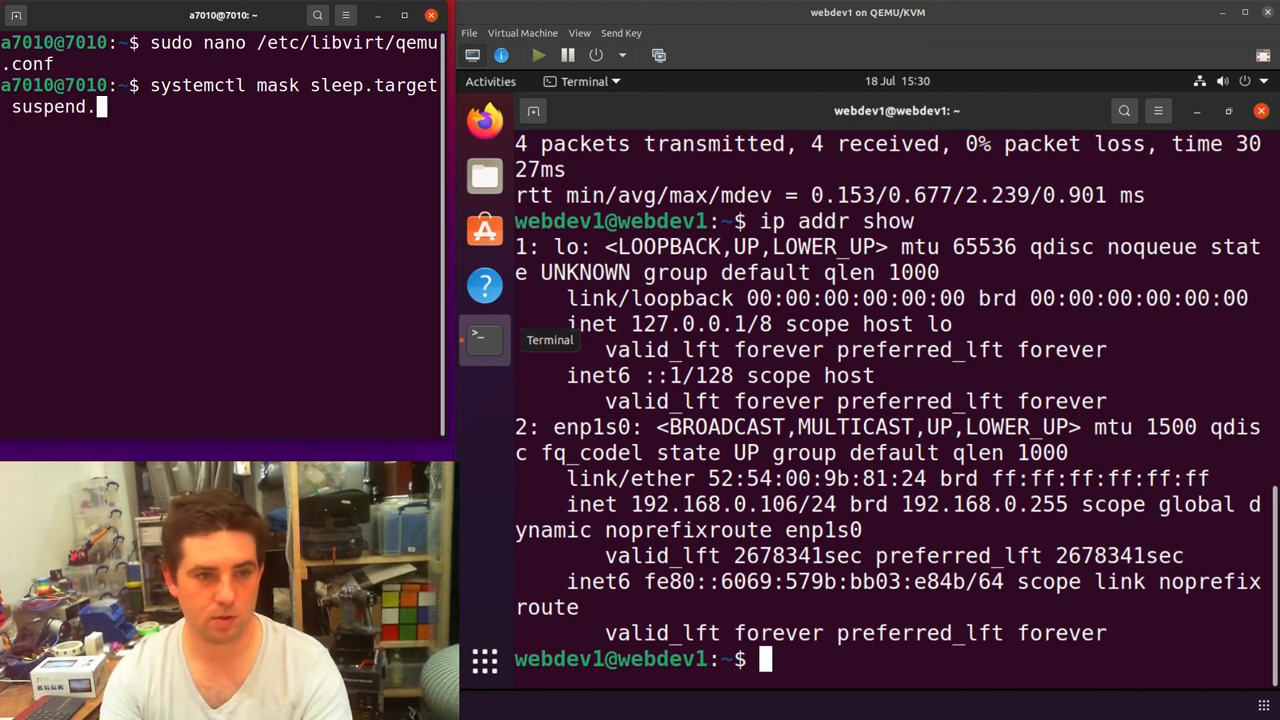
pyautogui.write('.target')
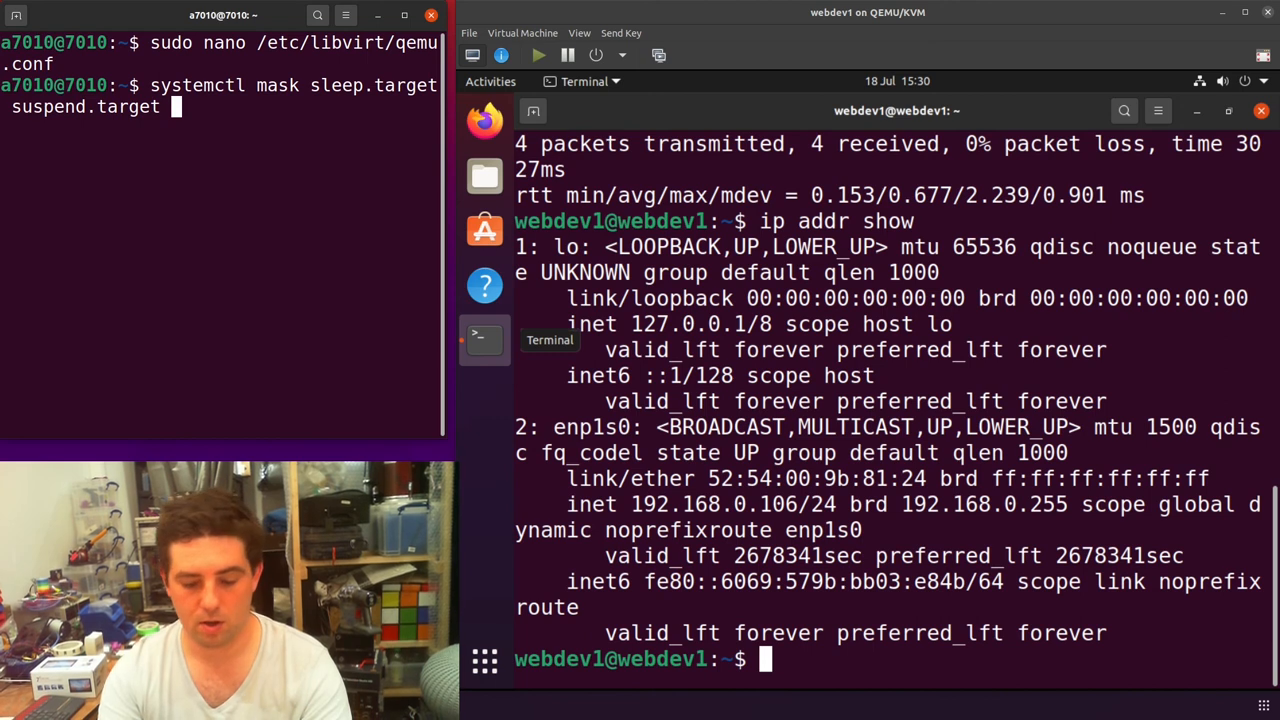
pyautogui.write('hibernate.target')
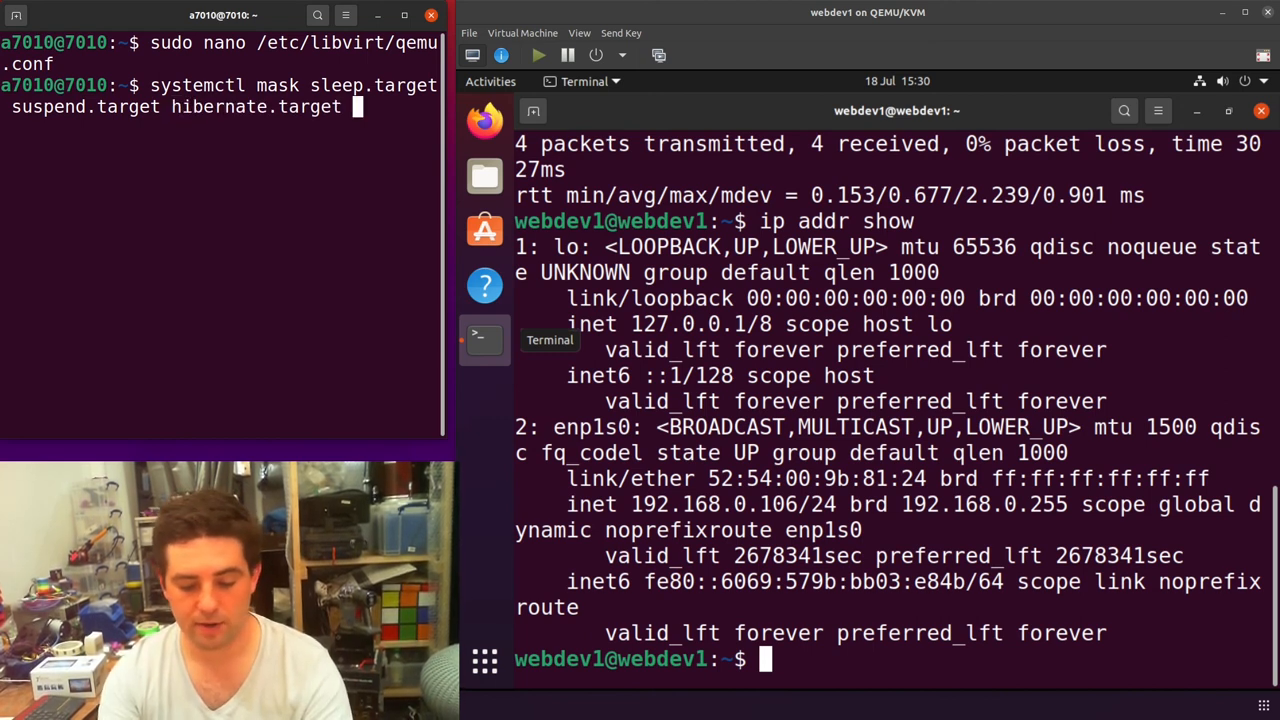
pyautogui.write('hybrid-sleep.target')
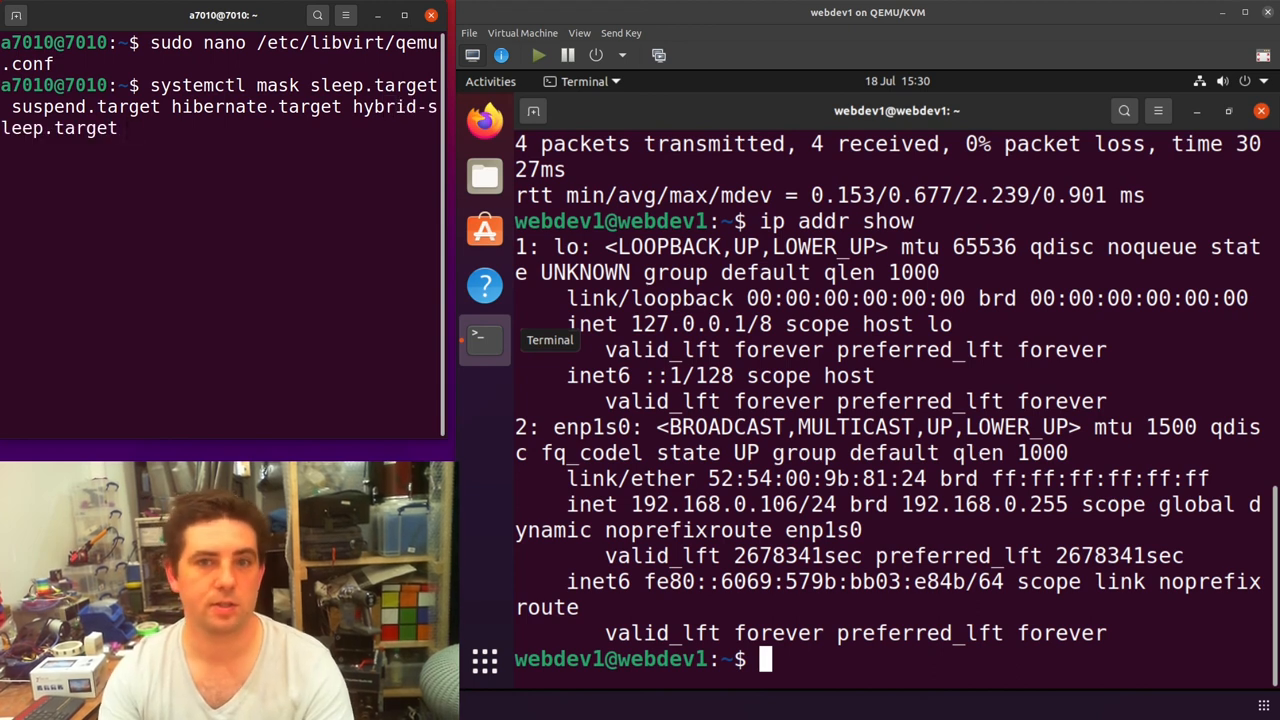